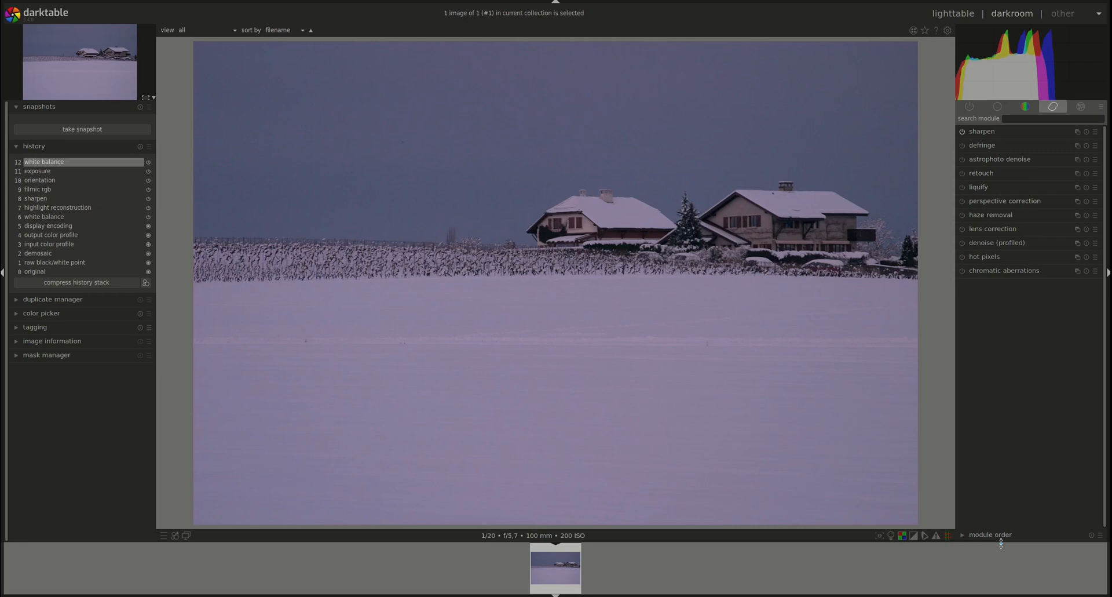
mouse_move(979, 457)
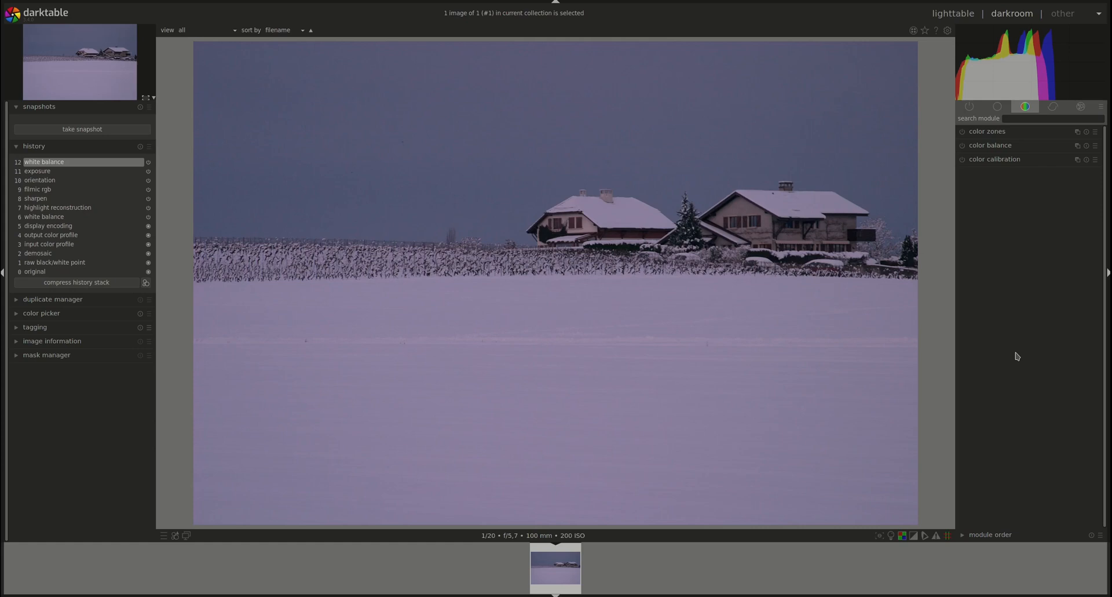
- Expand color calibration and show its CAT tab with adaptation at none (bypass)
click(994, 158)
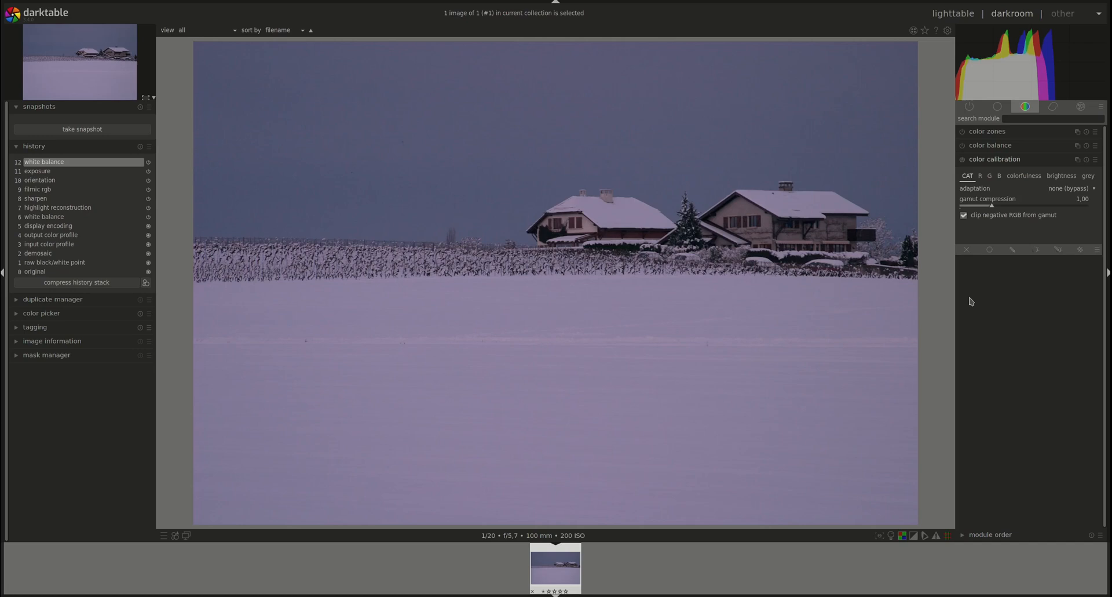
mouse_move(955, 213)
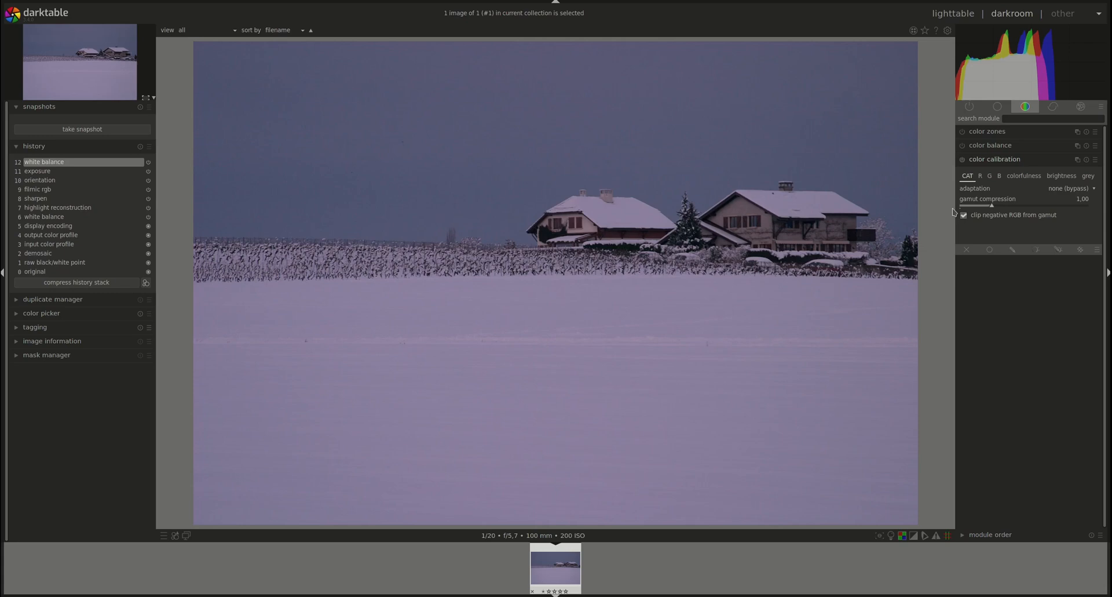
mouse_move(1039, 172)
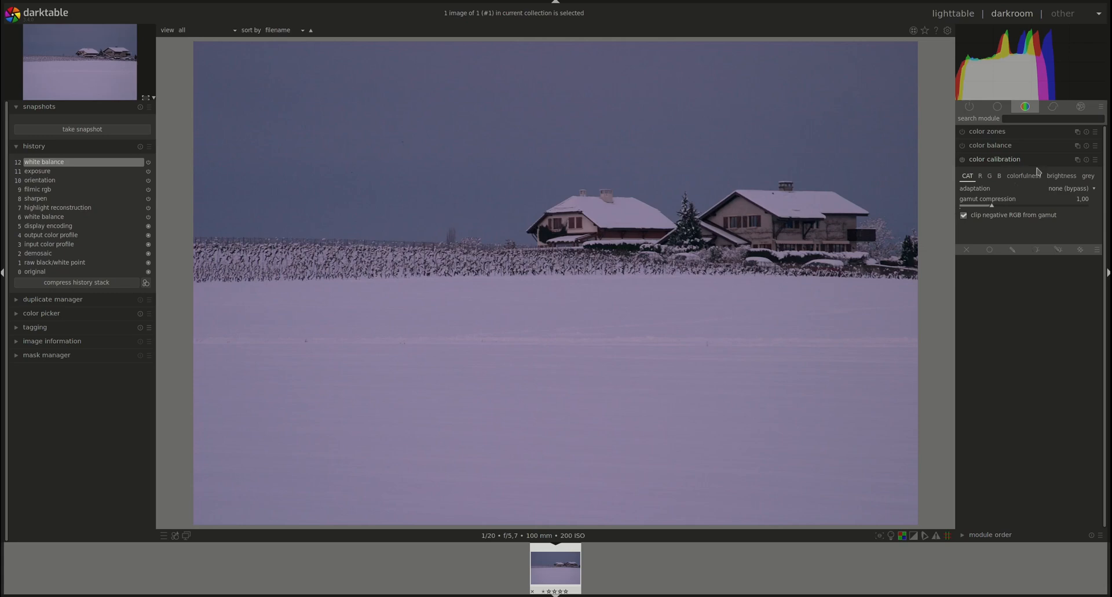
mouse_move(990, 188)
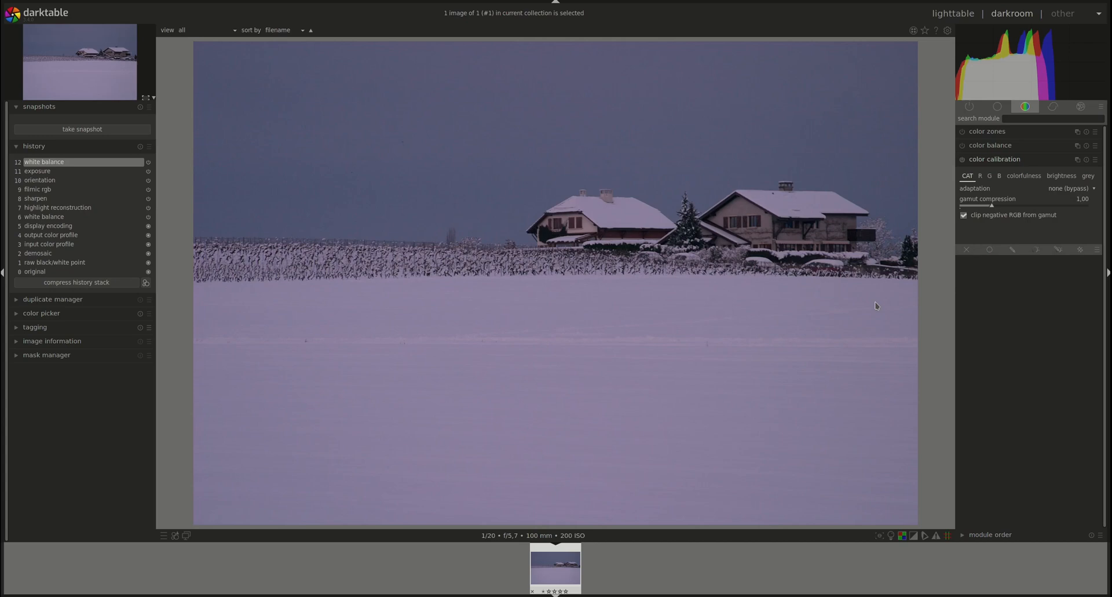
mouse_move(870, 298)
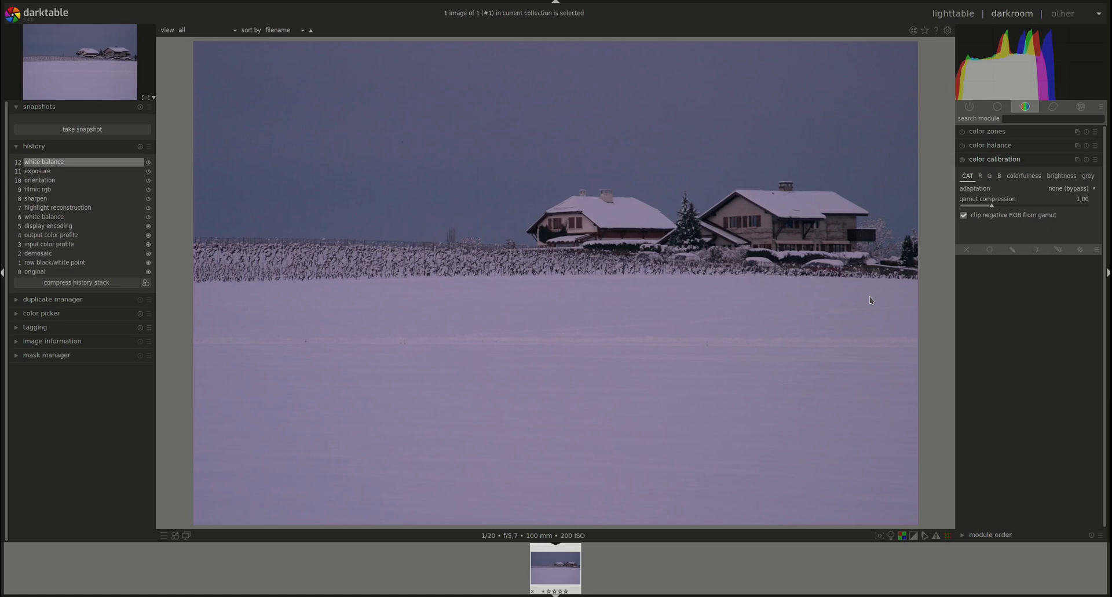
mouse_move(1004, 541)
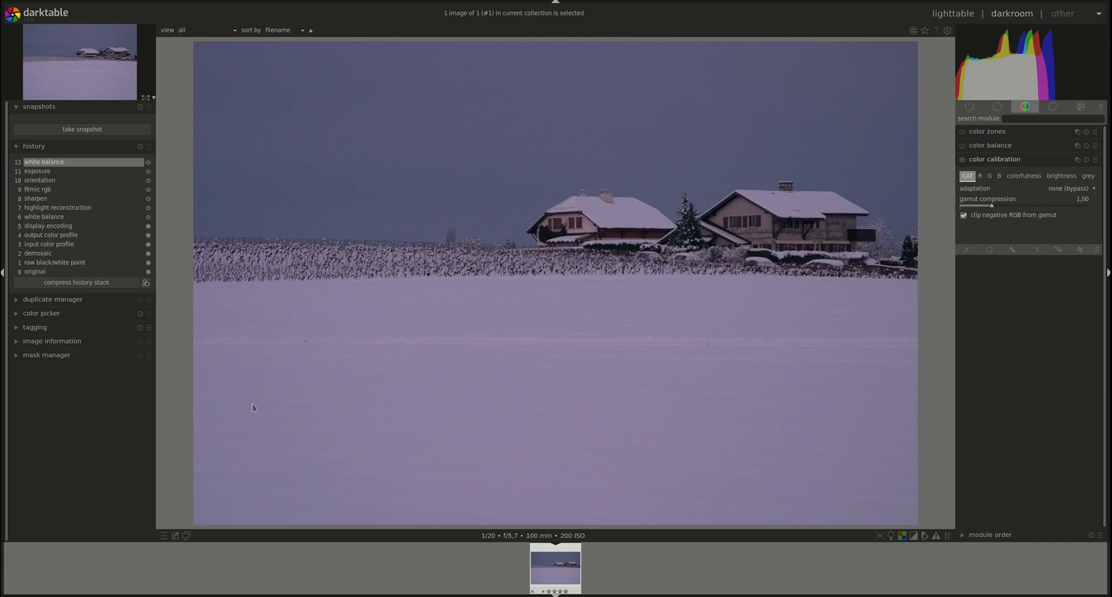
mouse_move(790, 117)
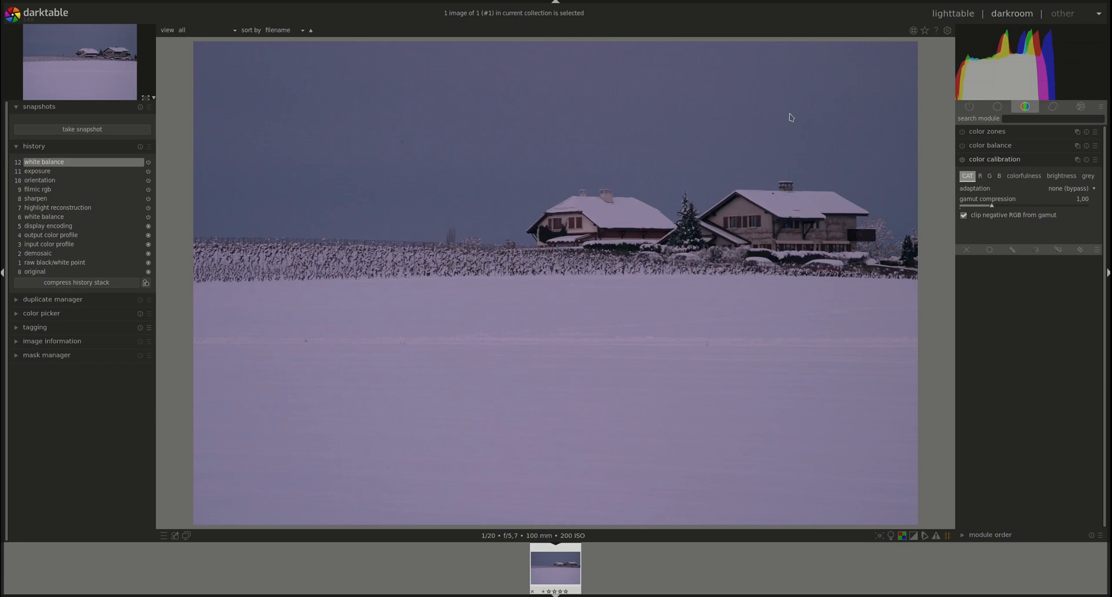
mouse_move(997, 402)
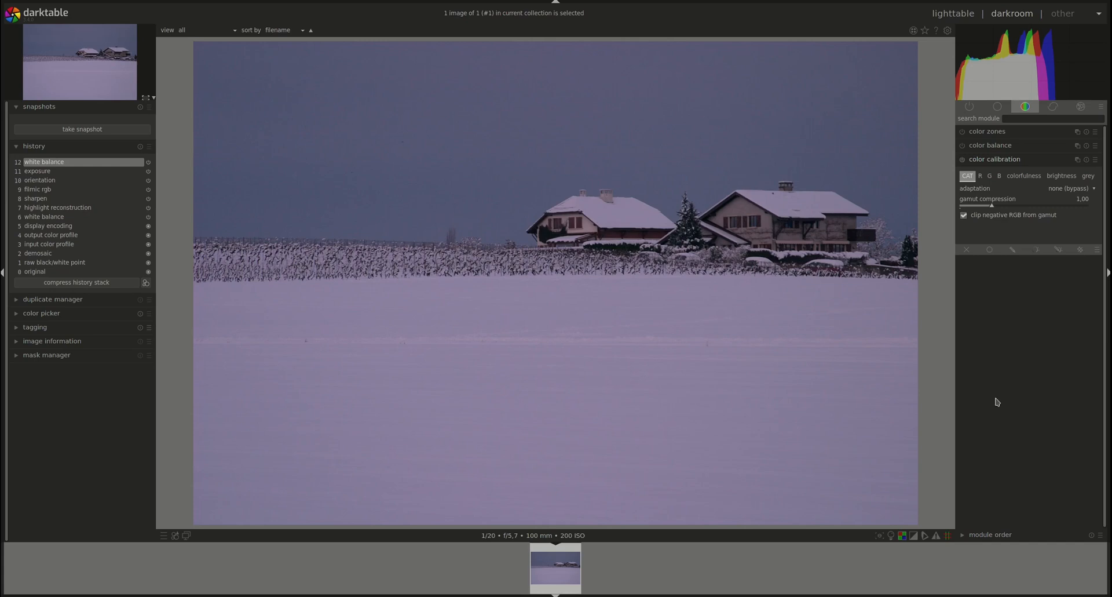
mouse_move(966, 194)
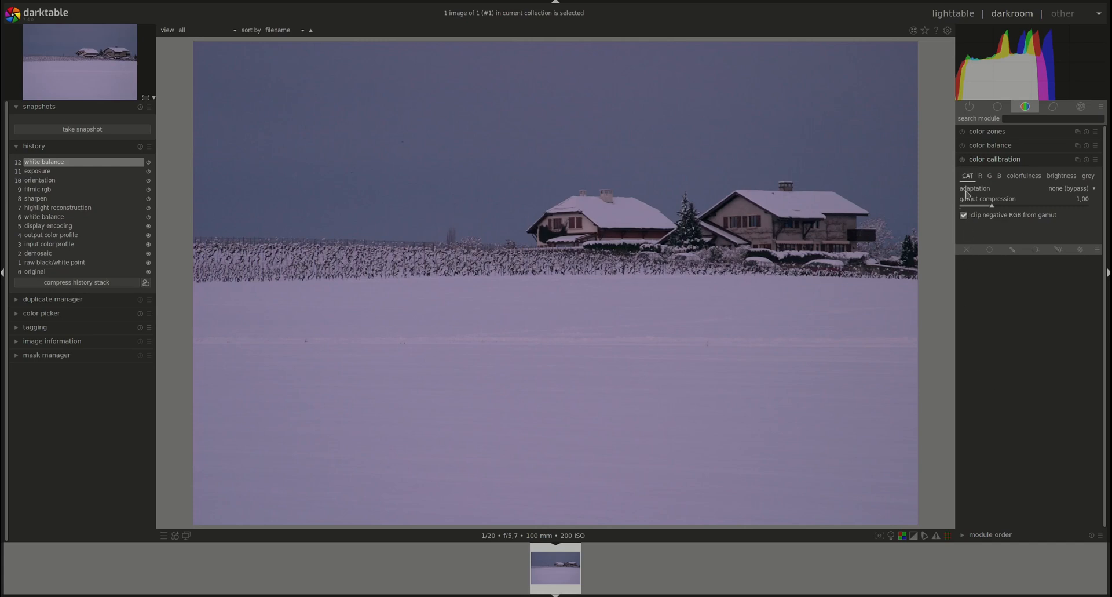
mouse_move(933, 279)
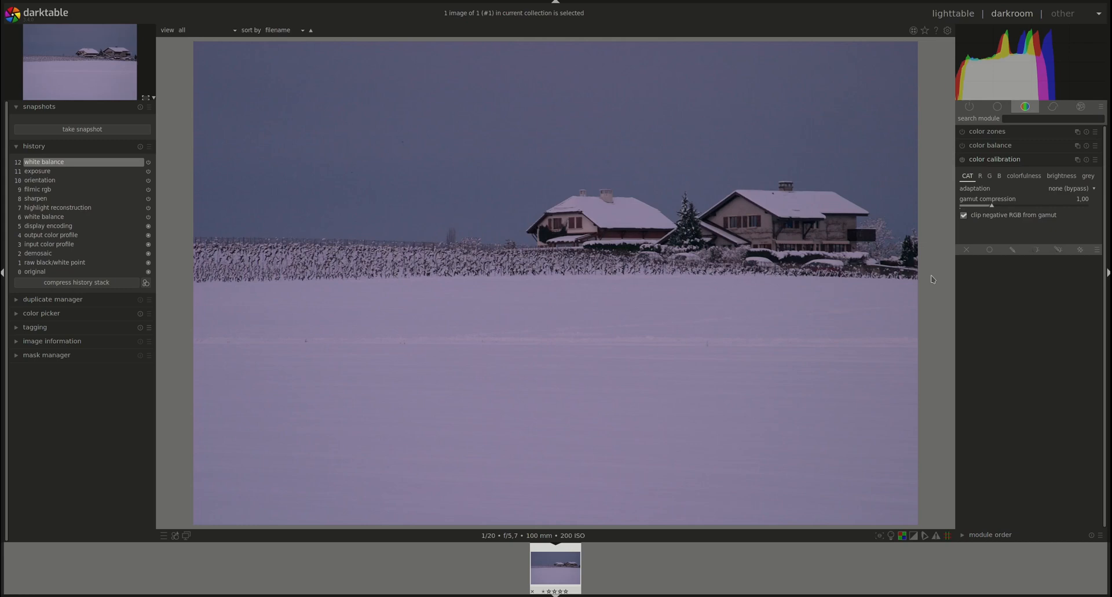
mouse_move(601, 243)
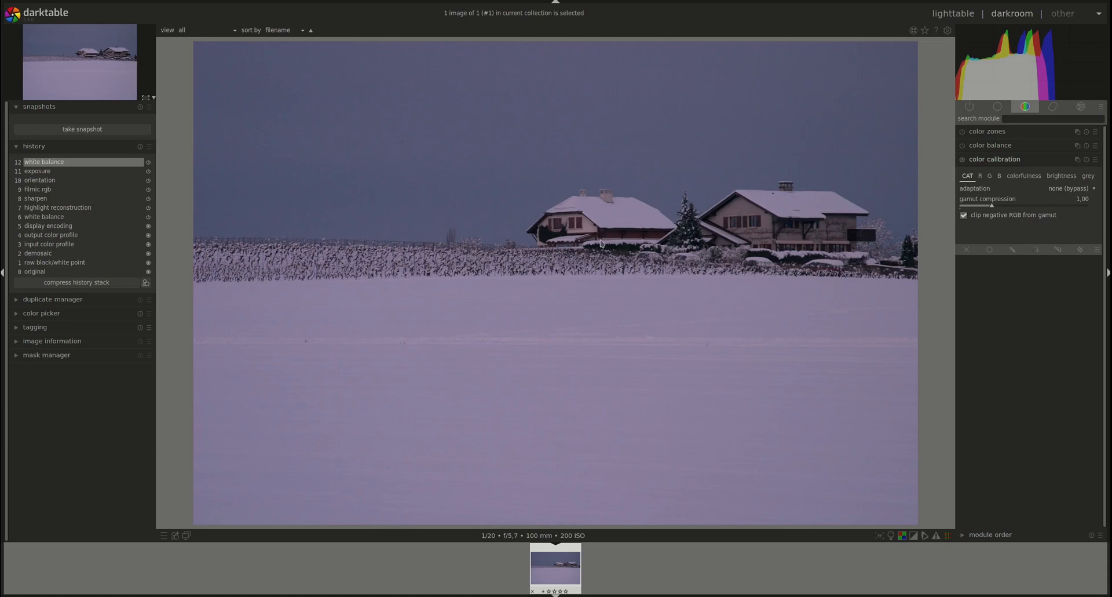
mouse_move(527, 235)
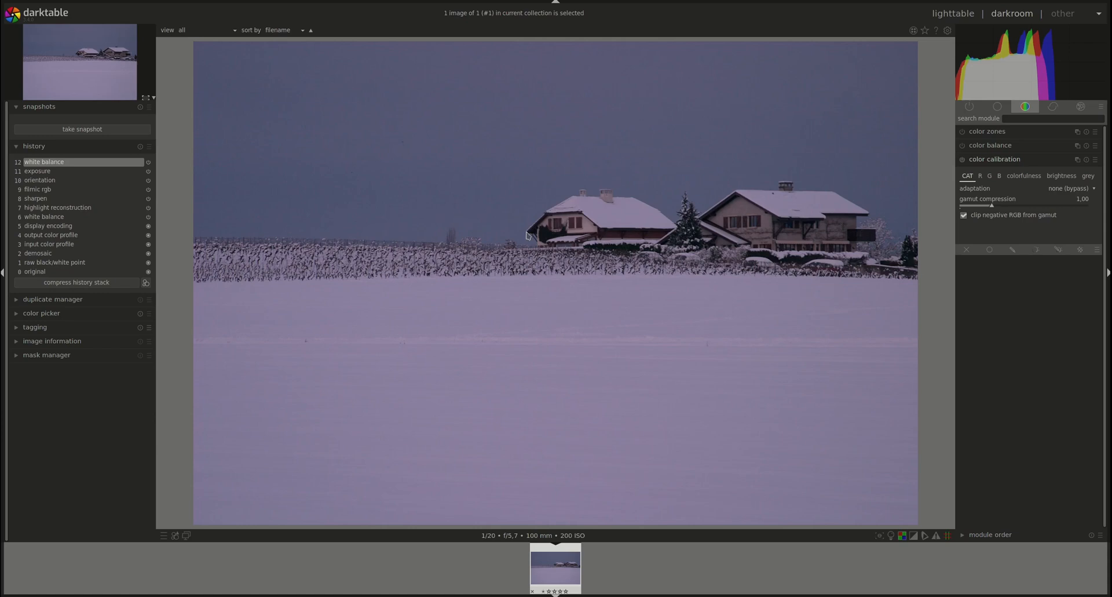
mouse_move(691, 217)
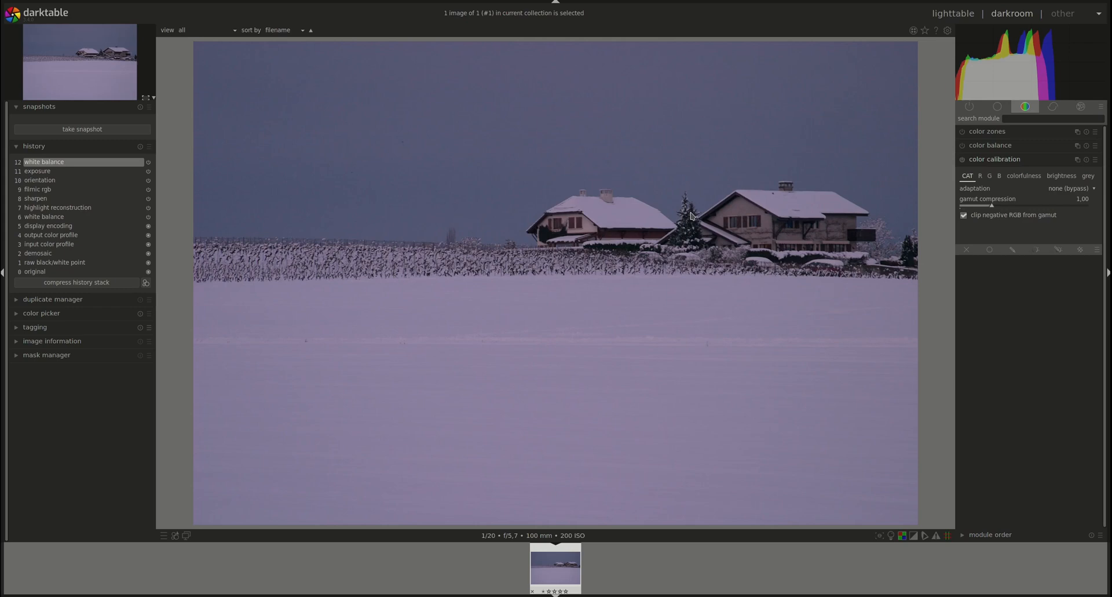
click(966, 176)
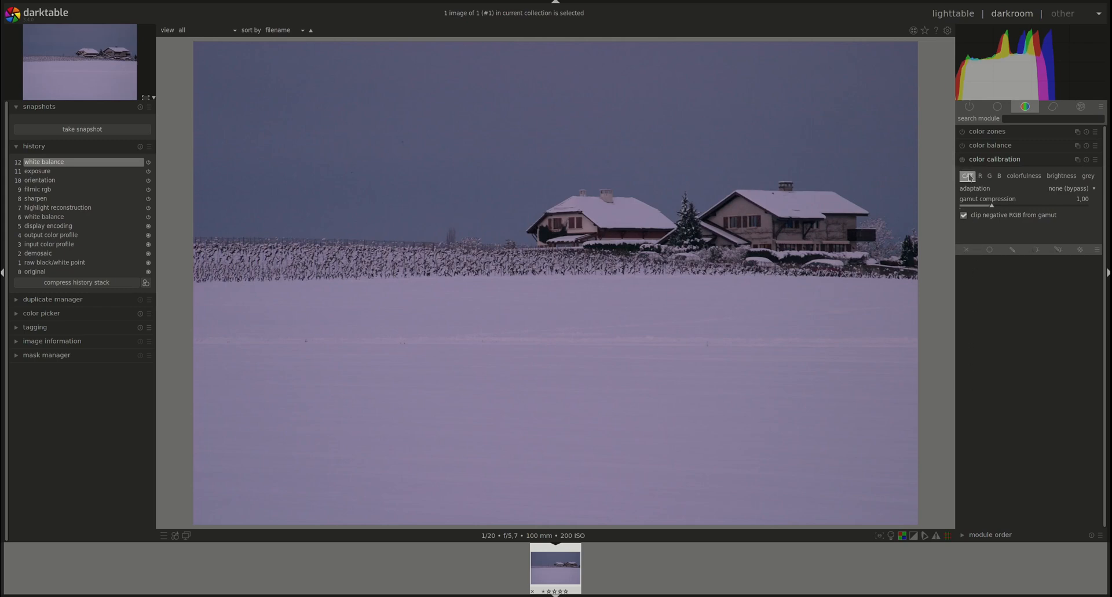
- Set white balance to the camera reference point in the base group, turning the photo blue
click(997, 106)
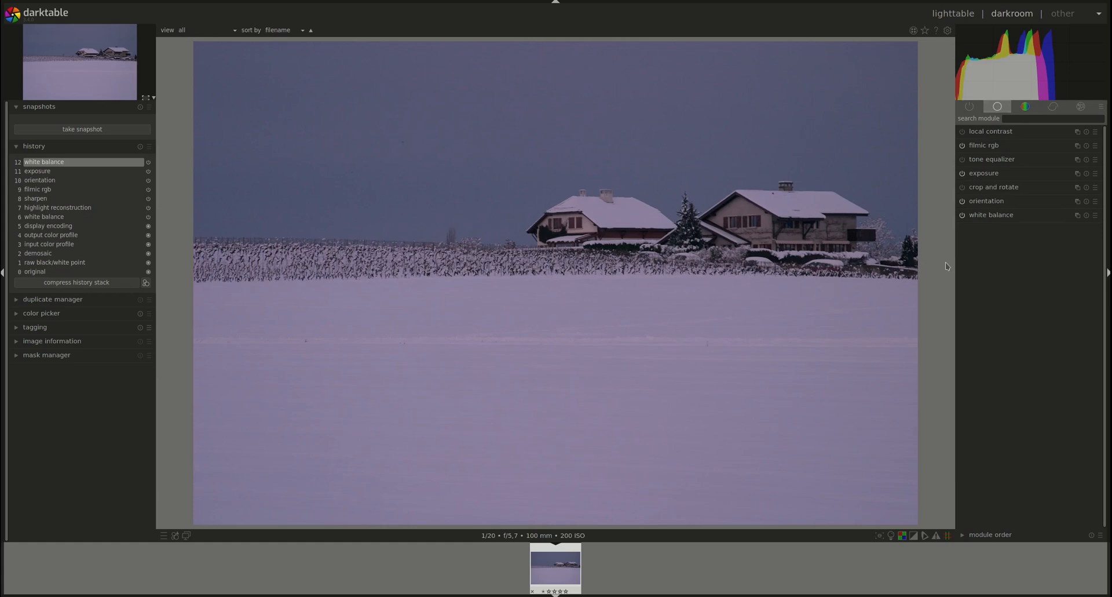
click(990, 214)
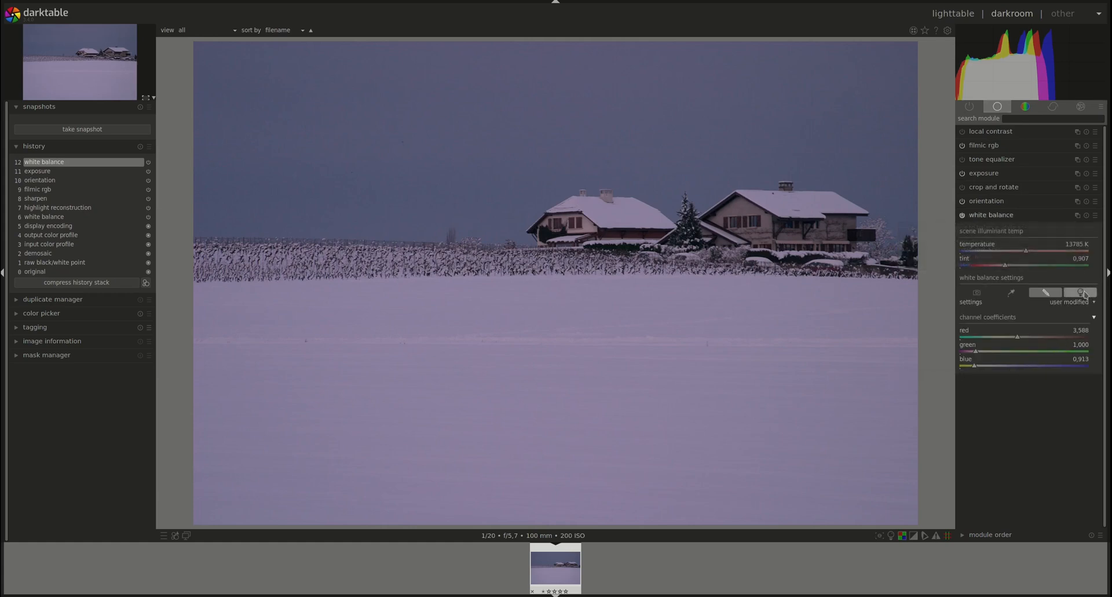
mouse_move(1078, 292)
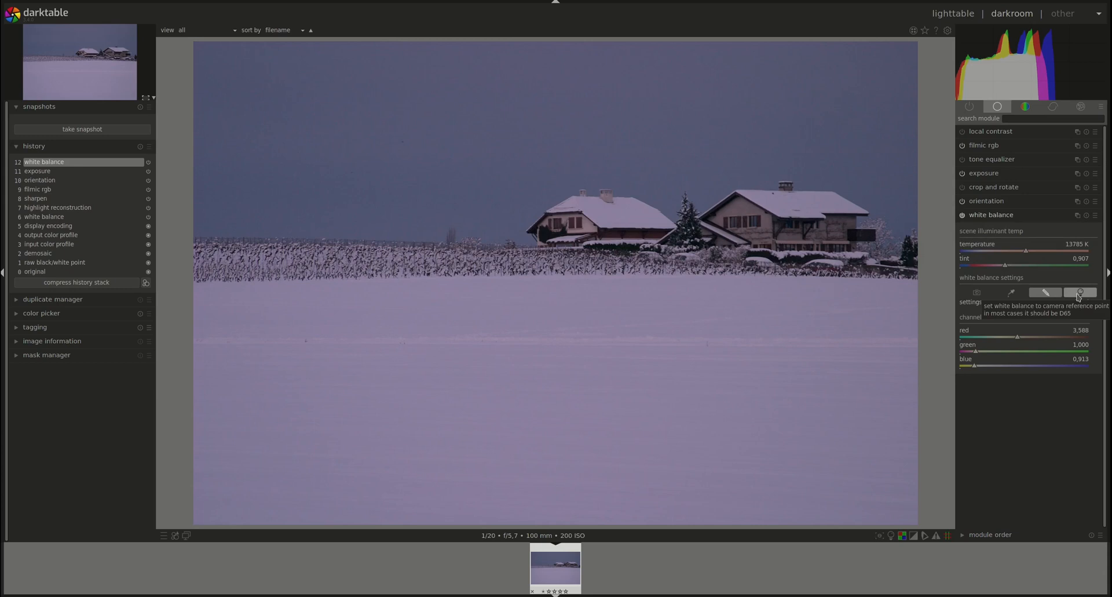
click(1079, 292)
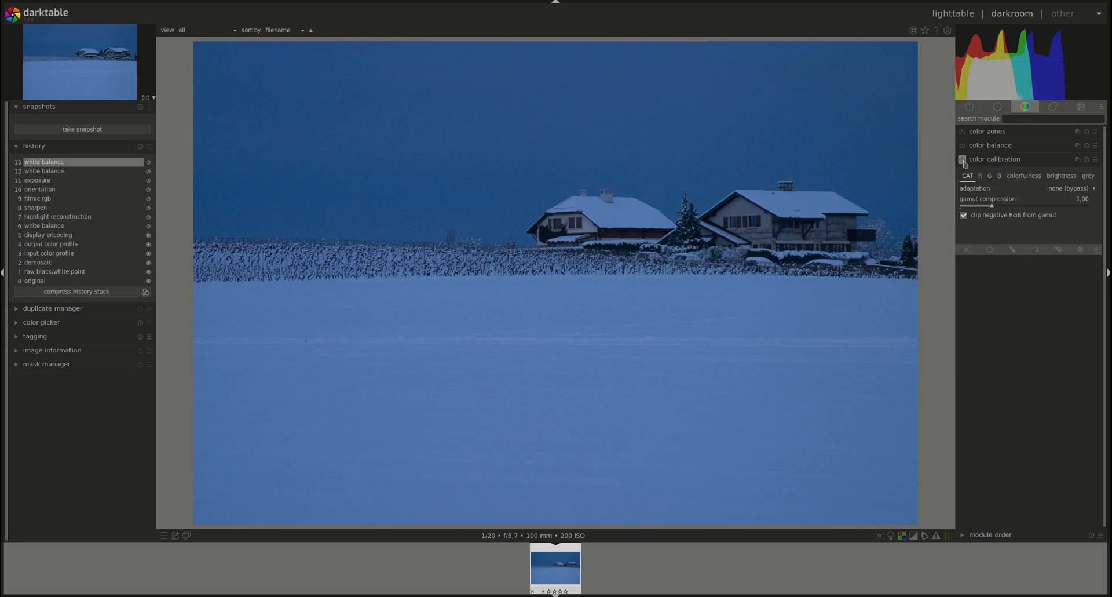
- Switch the color calibration module on so it enters the history
click(962, 158)
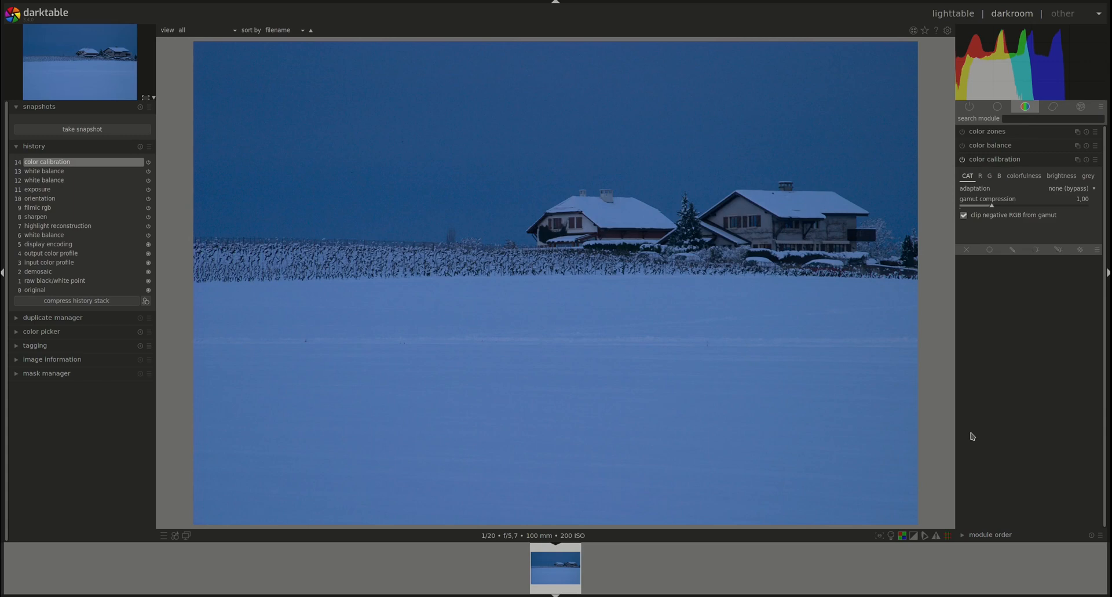
mouse_move(947, 30)
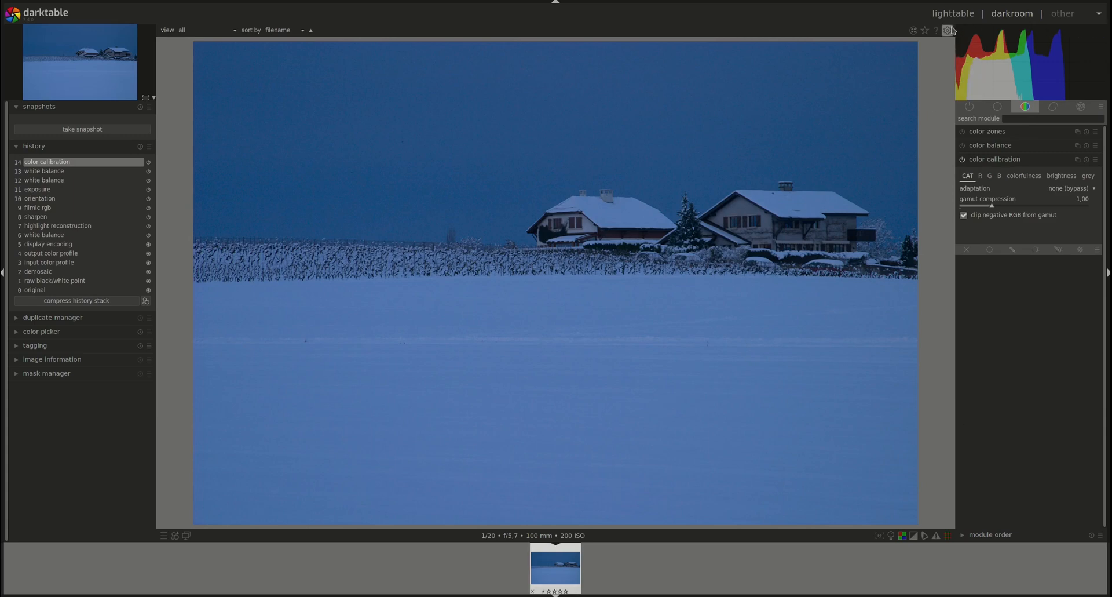
- Set the processing preference 'auto-apply chromatic adaptation defaults' to modern and close preferences
click(946, 30)
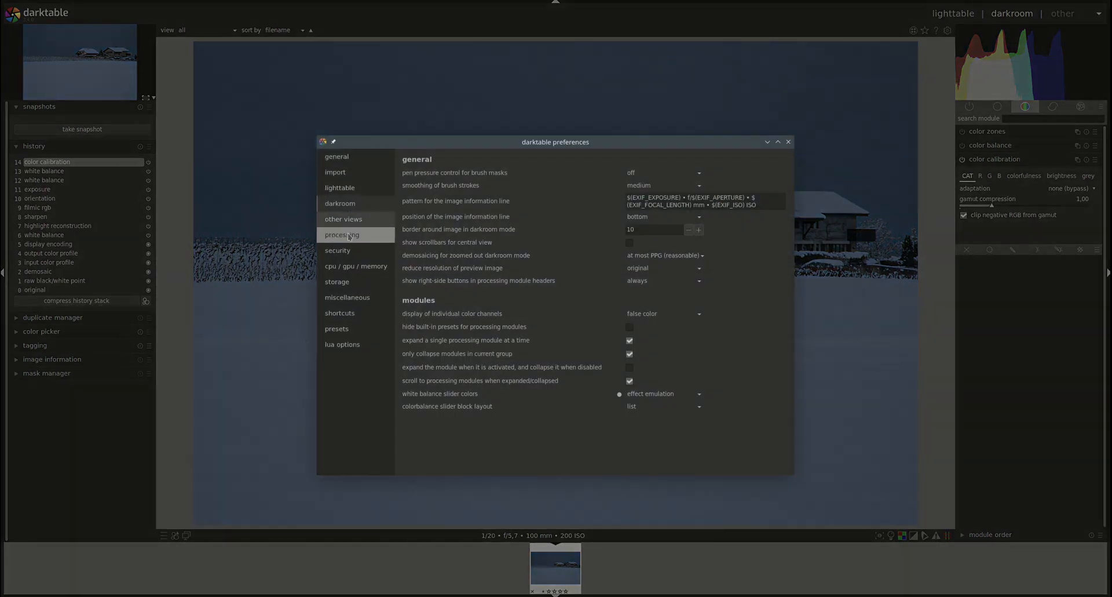
click(337, 250)
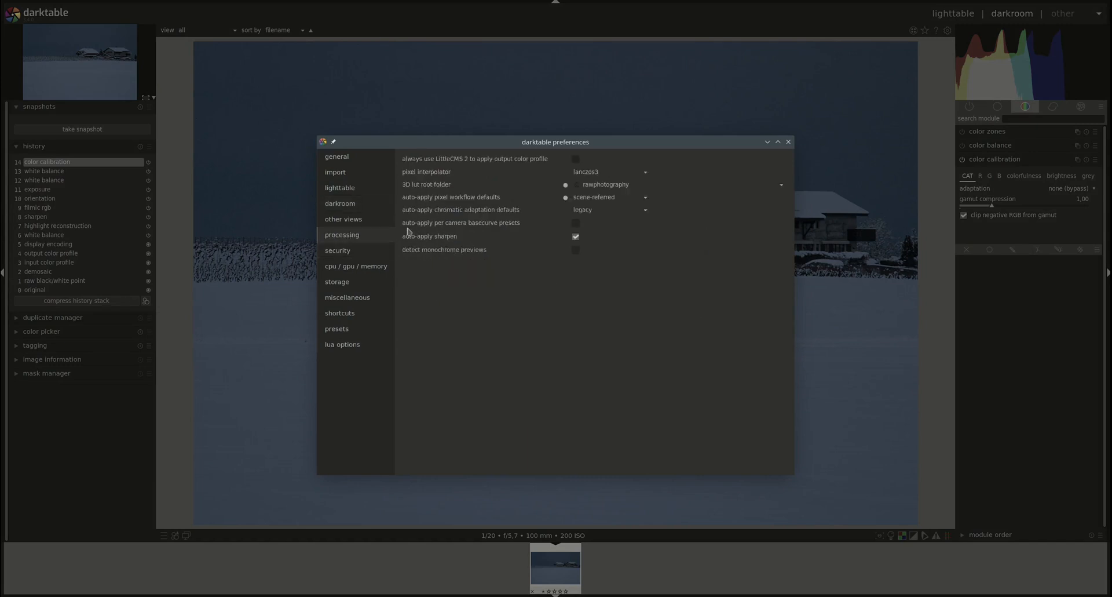
mouse_move(474, 214)
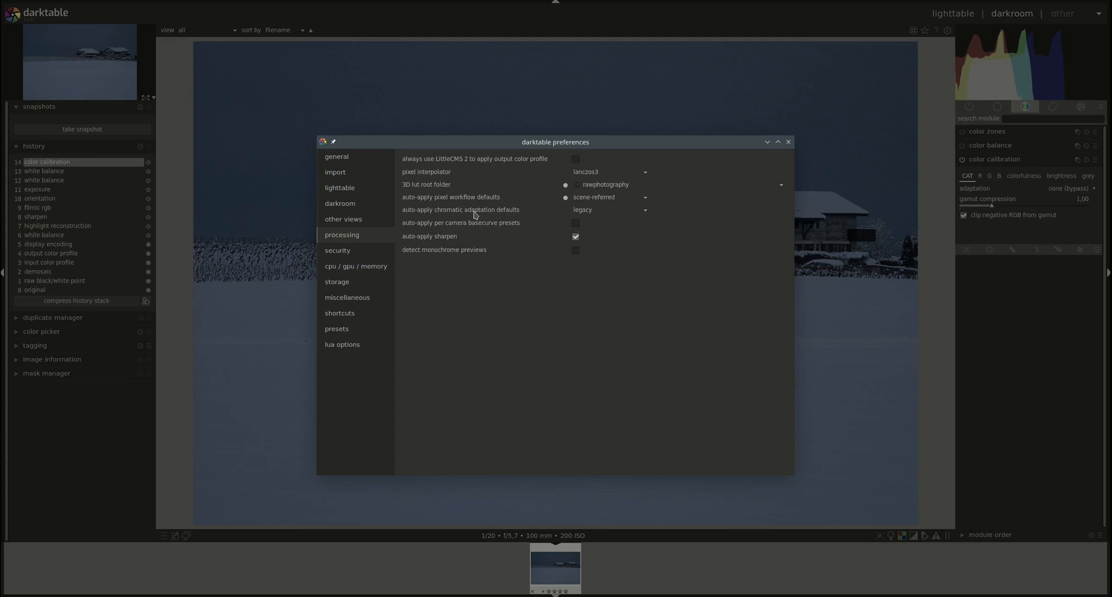
mouse_move(608, 210)
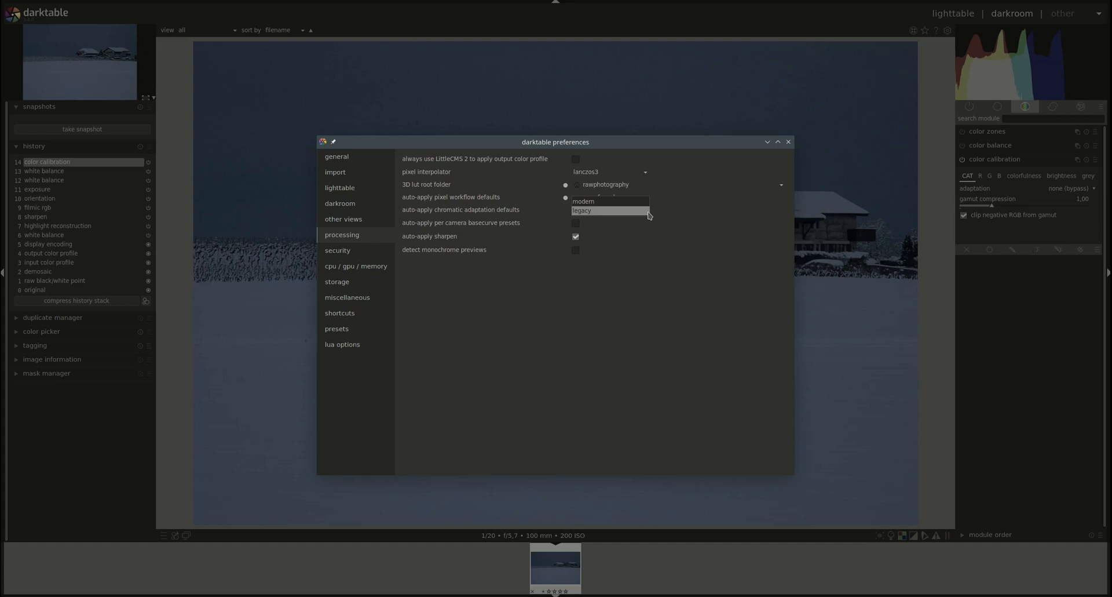
mouse_move(926, 251)
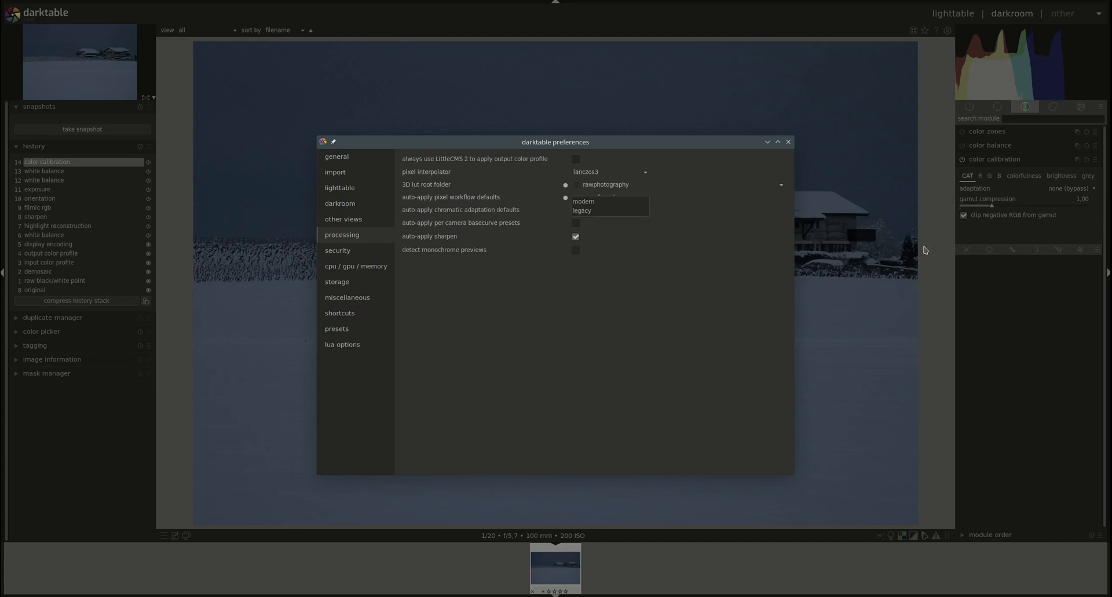
mouse_move(789, 146)
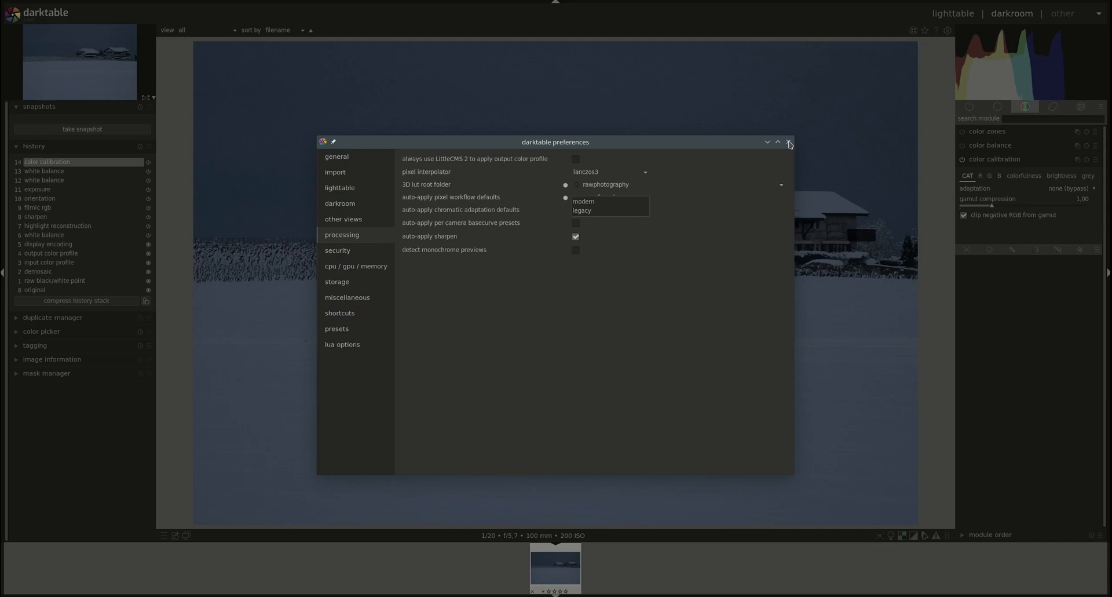
mouse_move(603, 211)
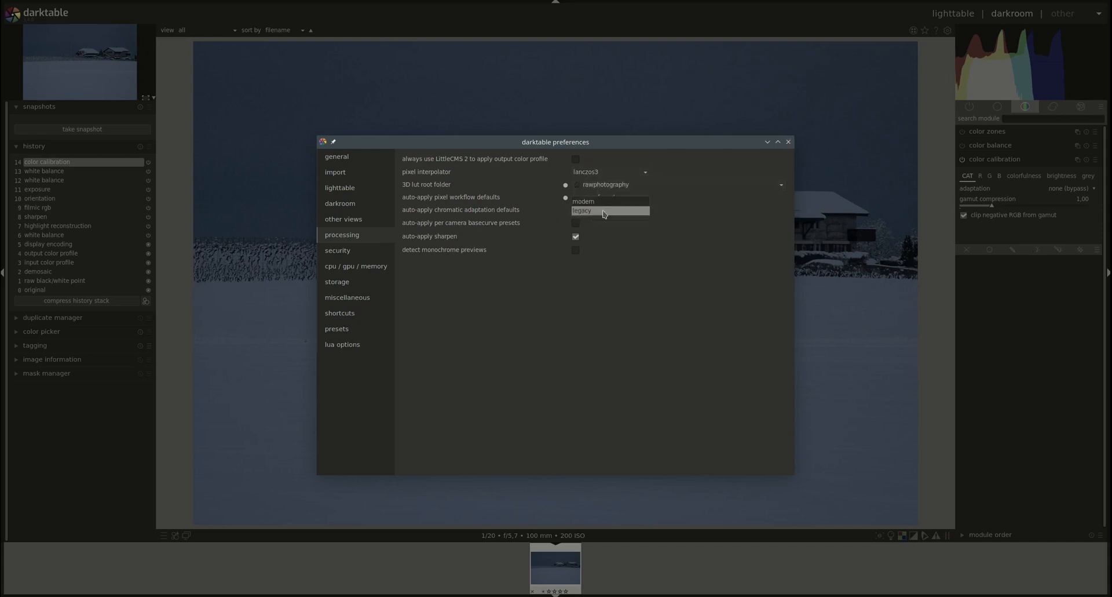
click(584, 200)
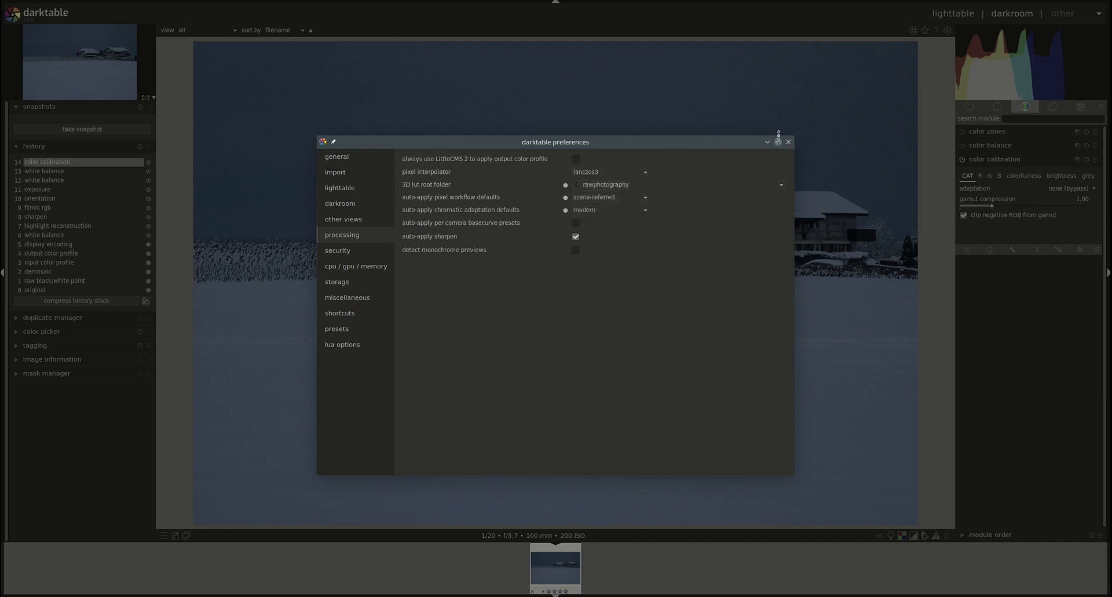
click(788, 142)
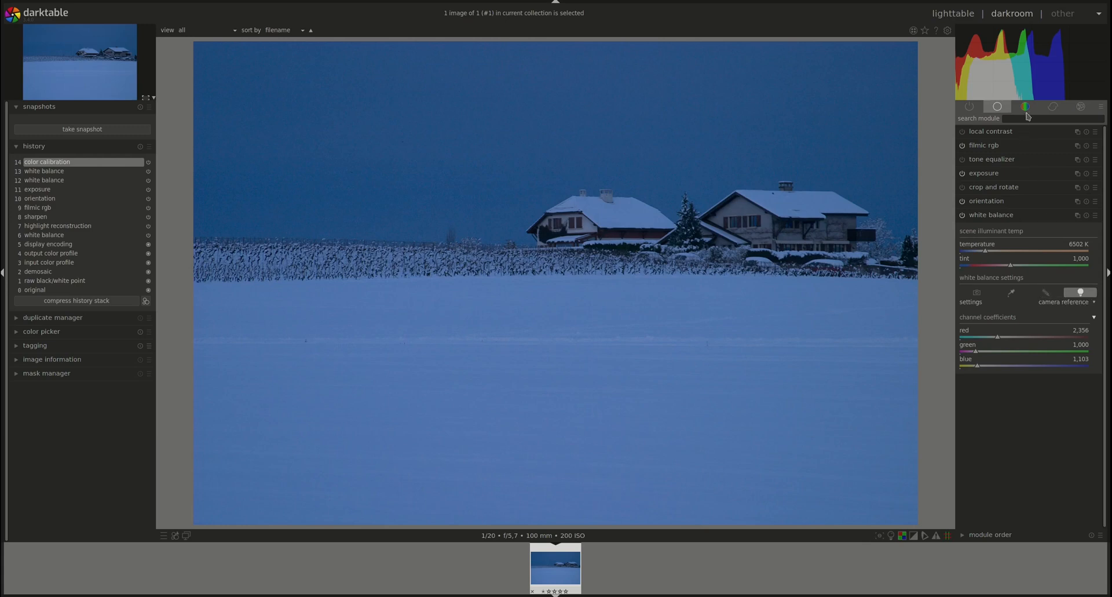
- Show the color group modules and check white balance at camera reference, 6502 K
click(1026, 106)
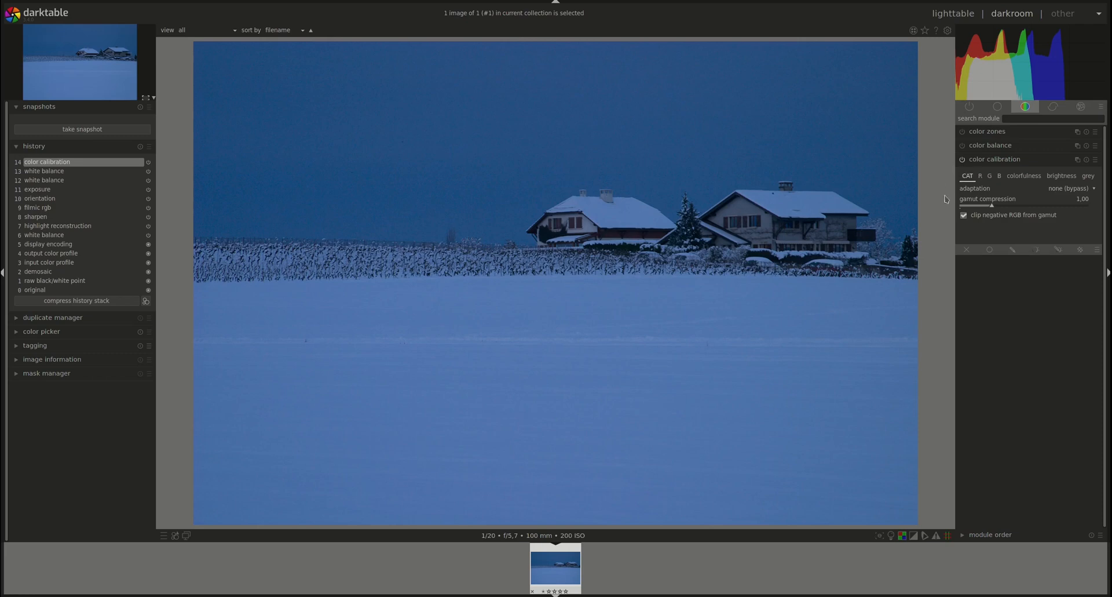
mouse_move(975, 245)
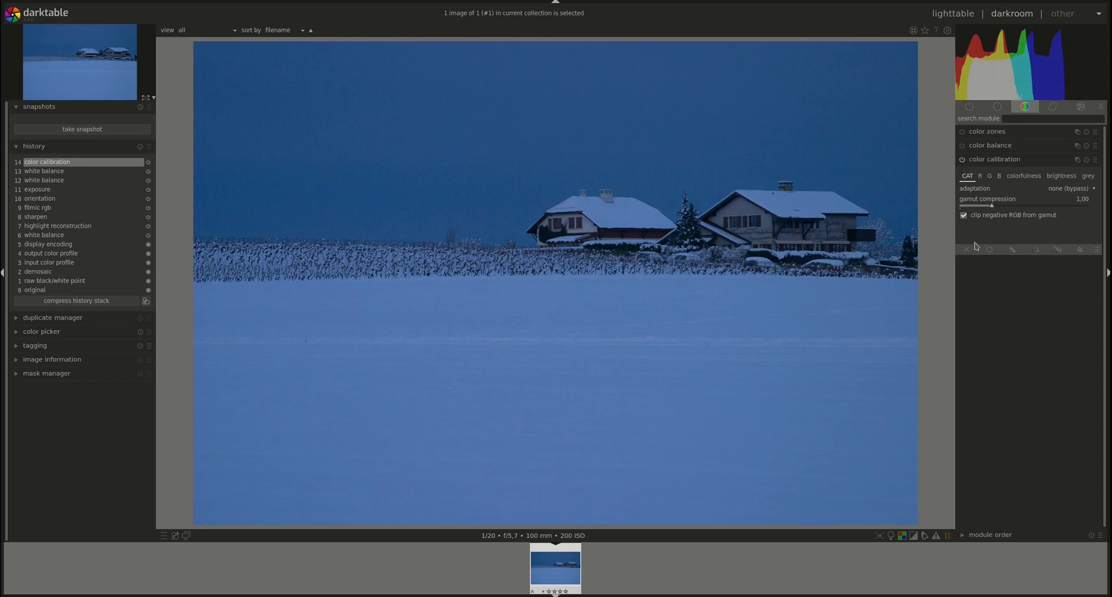
mouse_move(987, 409)
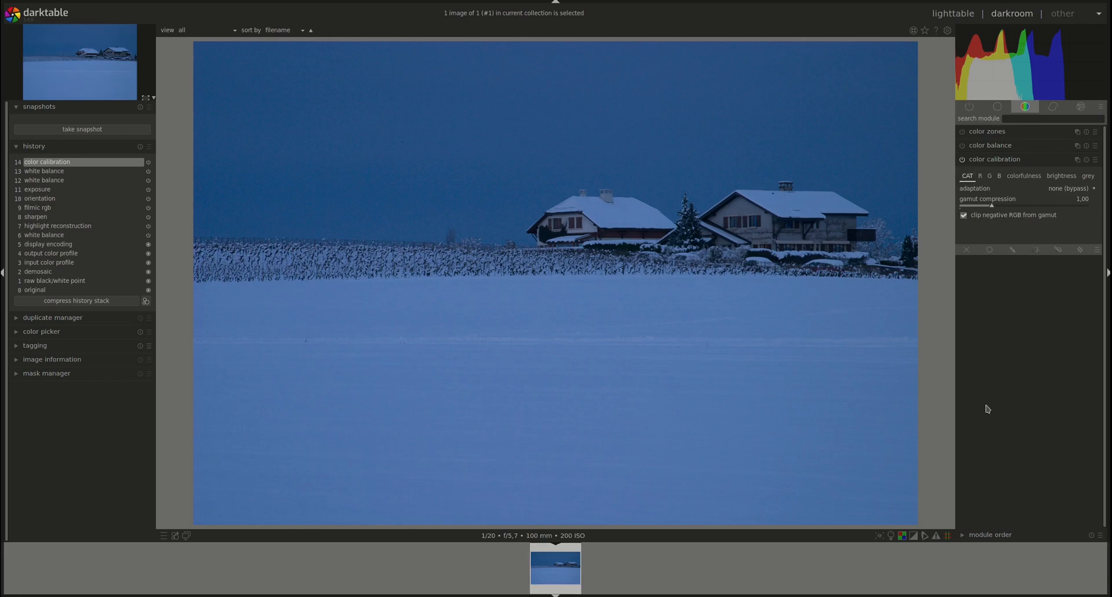
mouse_move(994, 159)
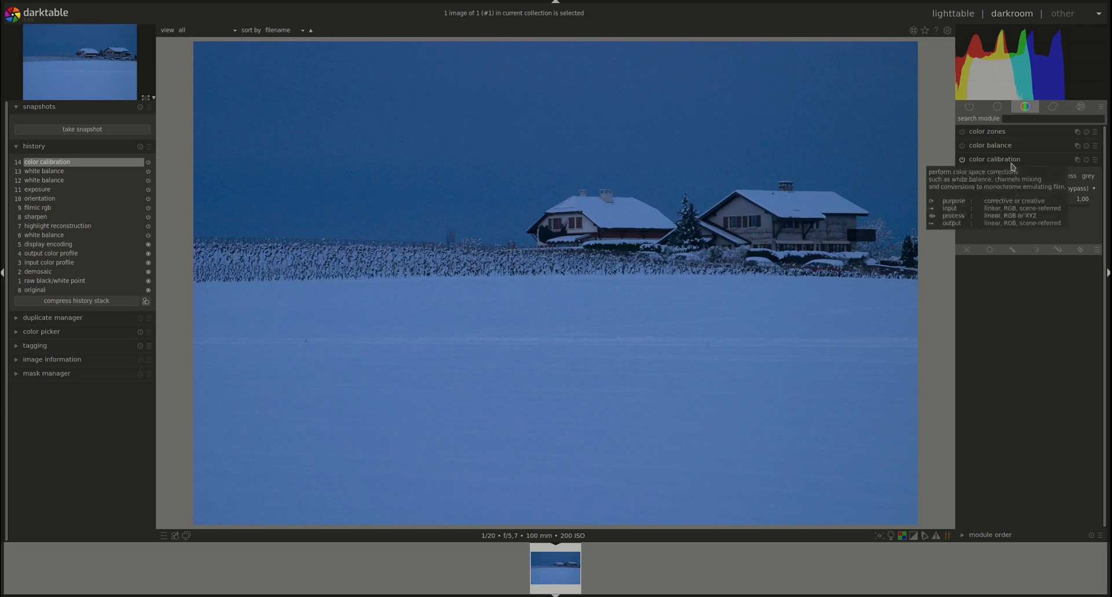
click(994, 159)
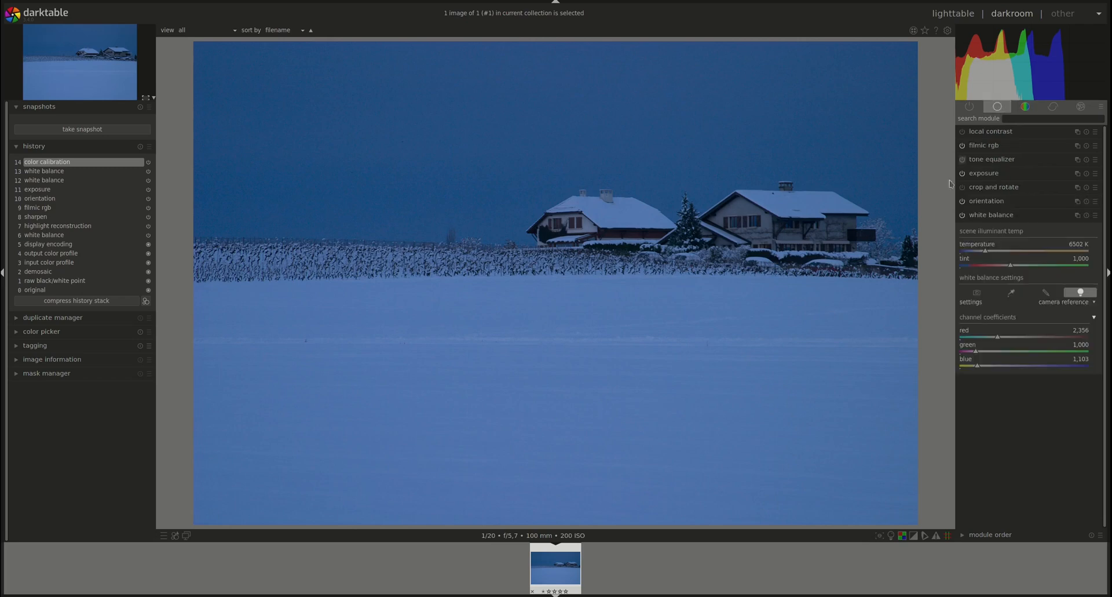
mouse_move(1019, 407)
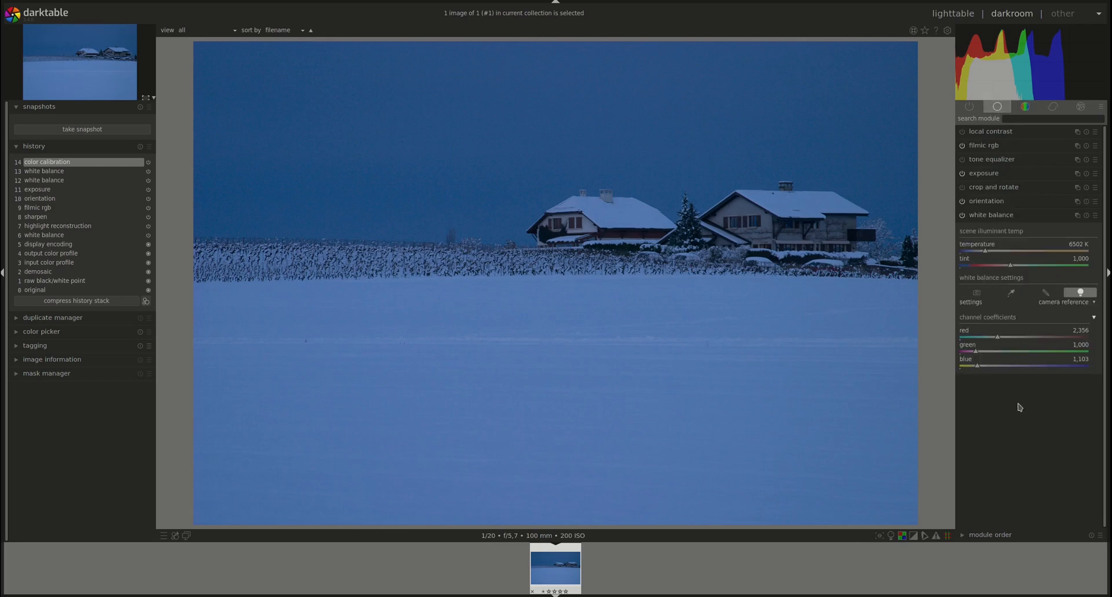
mouse_move(1037, 235)
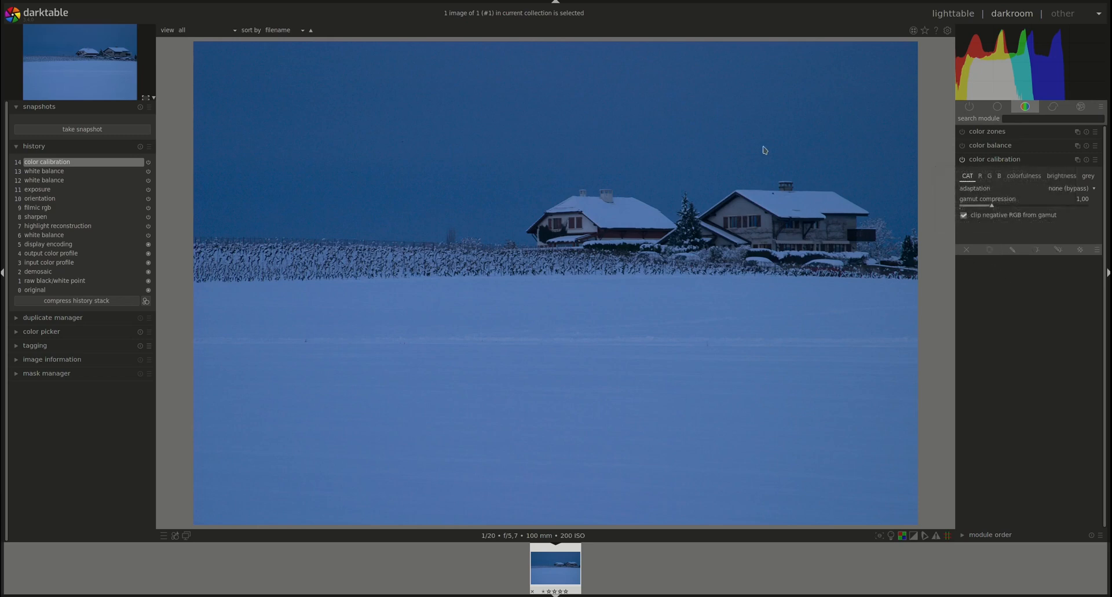
mouse_move(822, 312)
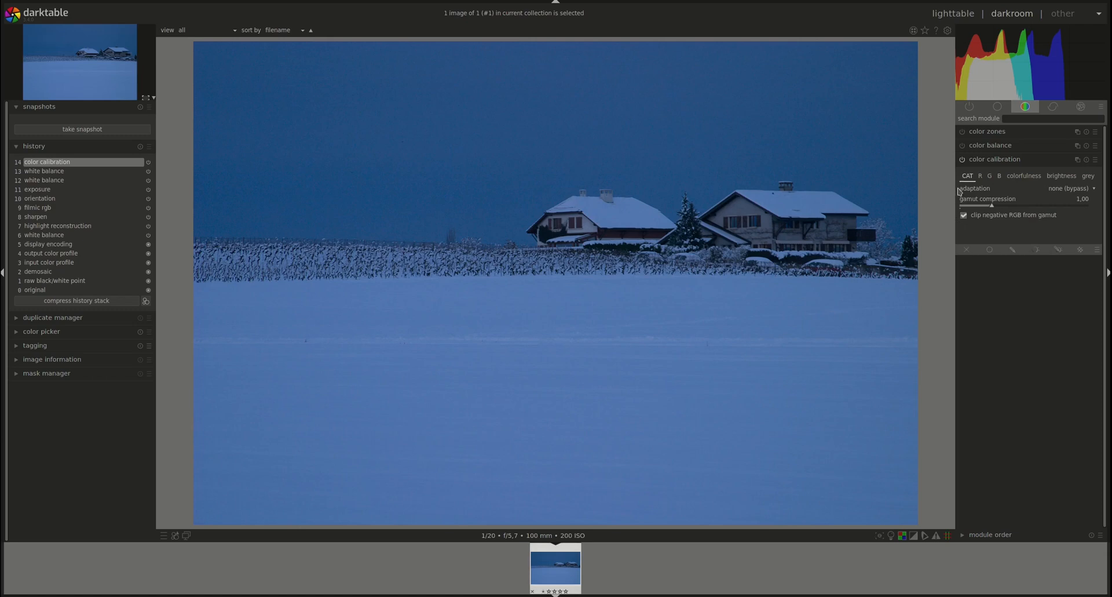
mouse_move(1055, 190)
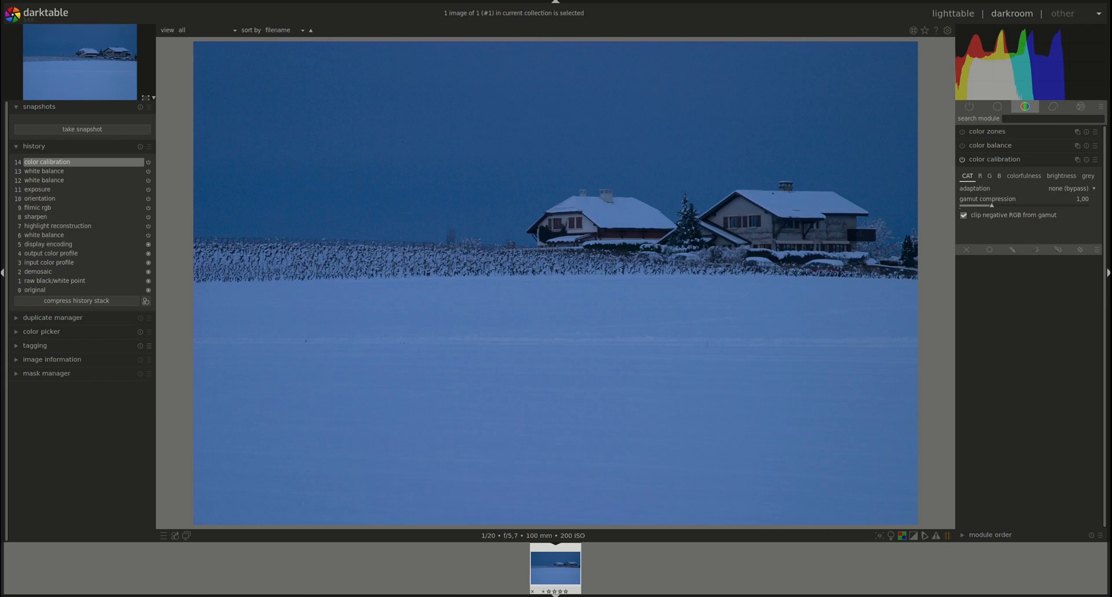
mouse_move(986, 184)
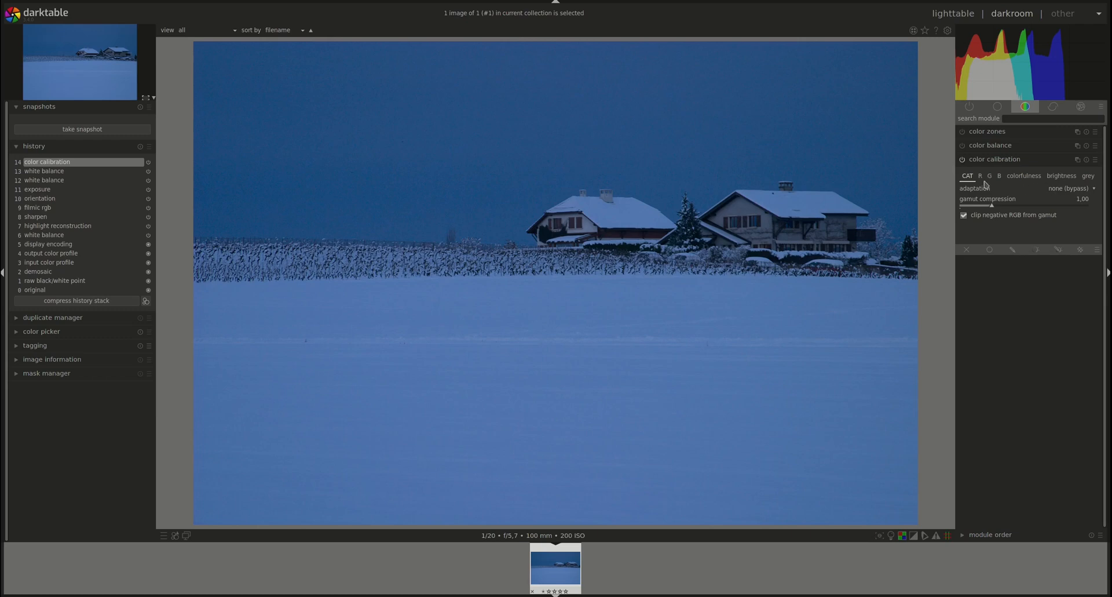
mouse_move(1033, 175)
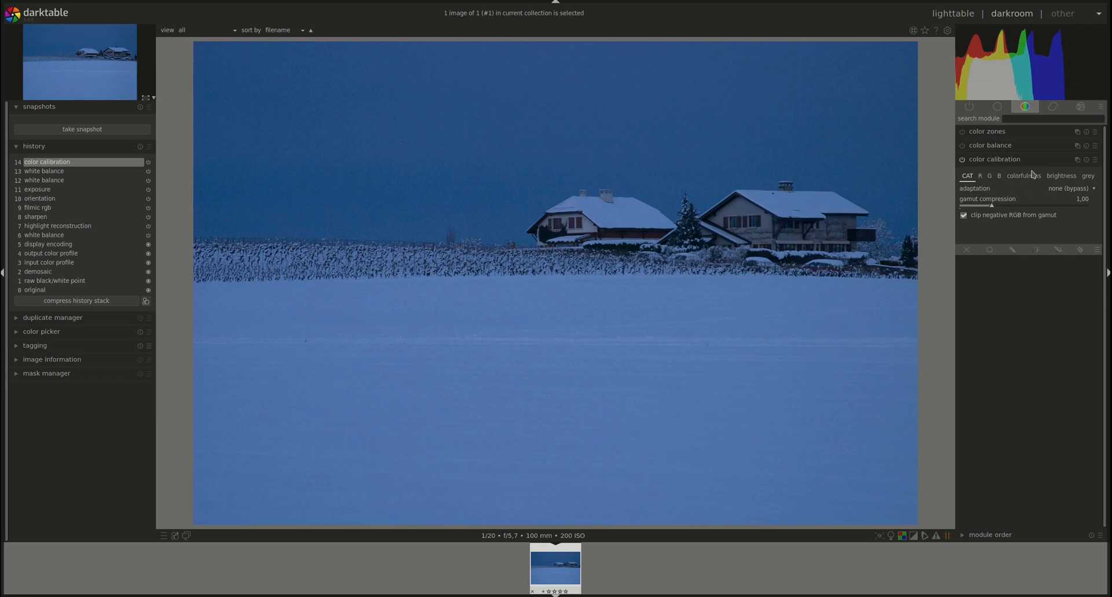
mouse_move(1057, 188)
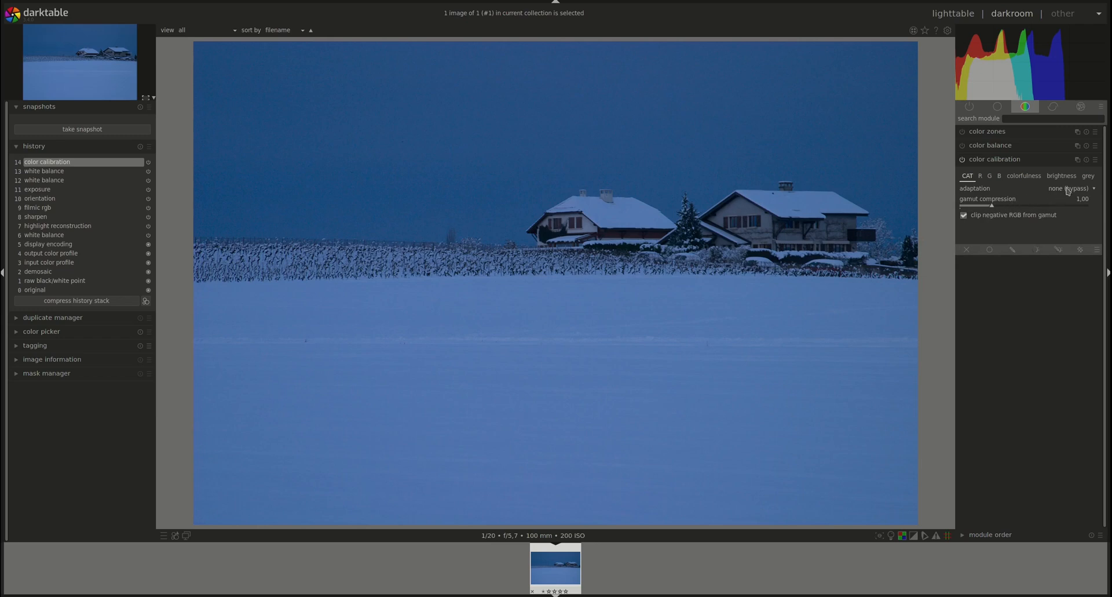
mouse_move(1067, 188)
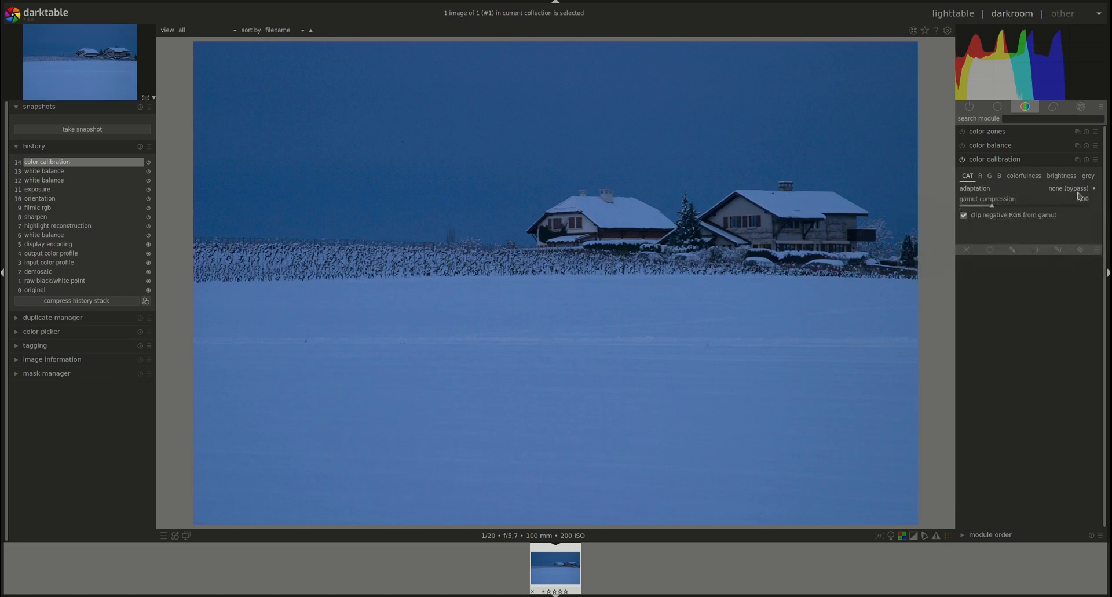
- Set color calibration adaptation to linear Bradford (ICC v4) at 5002 K, D50 illuminant
click(1067, 187)
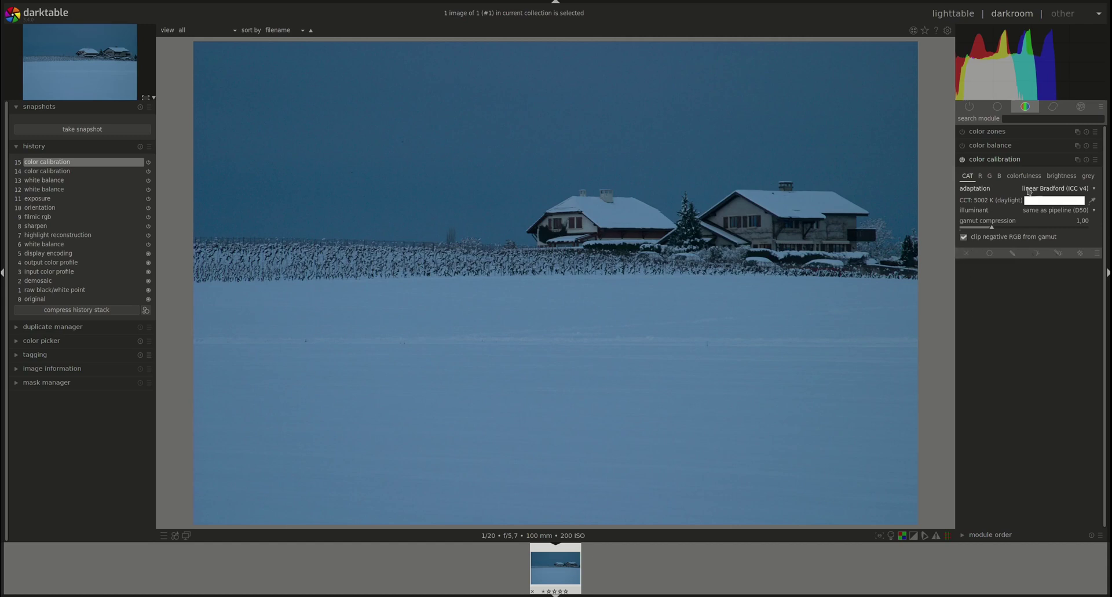
mouse_move(941, 366)
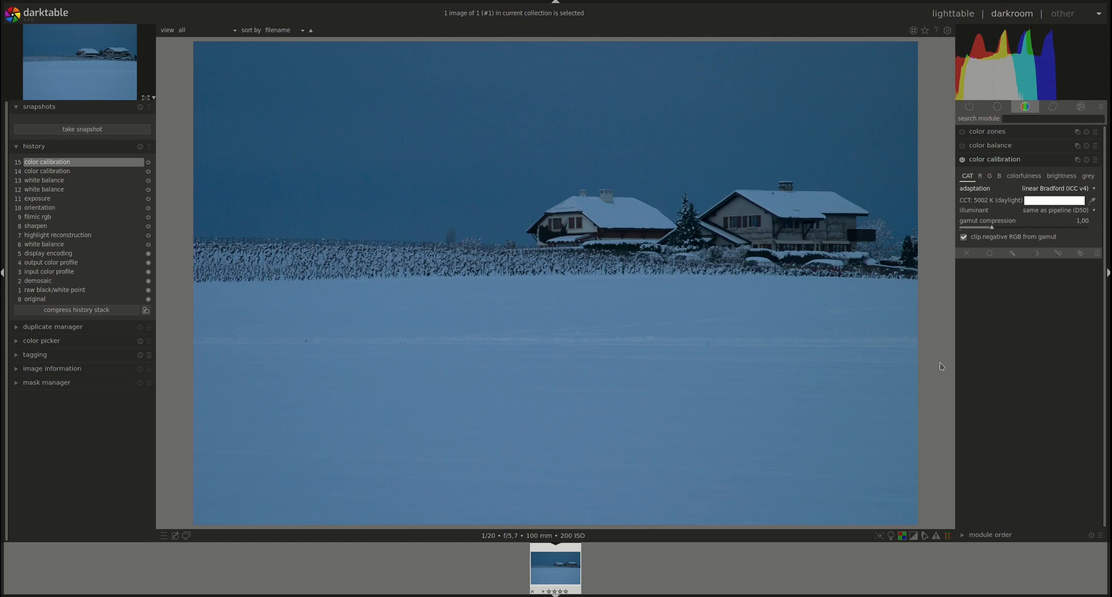
mouse_move(870, 282)
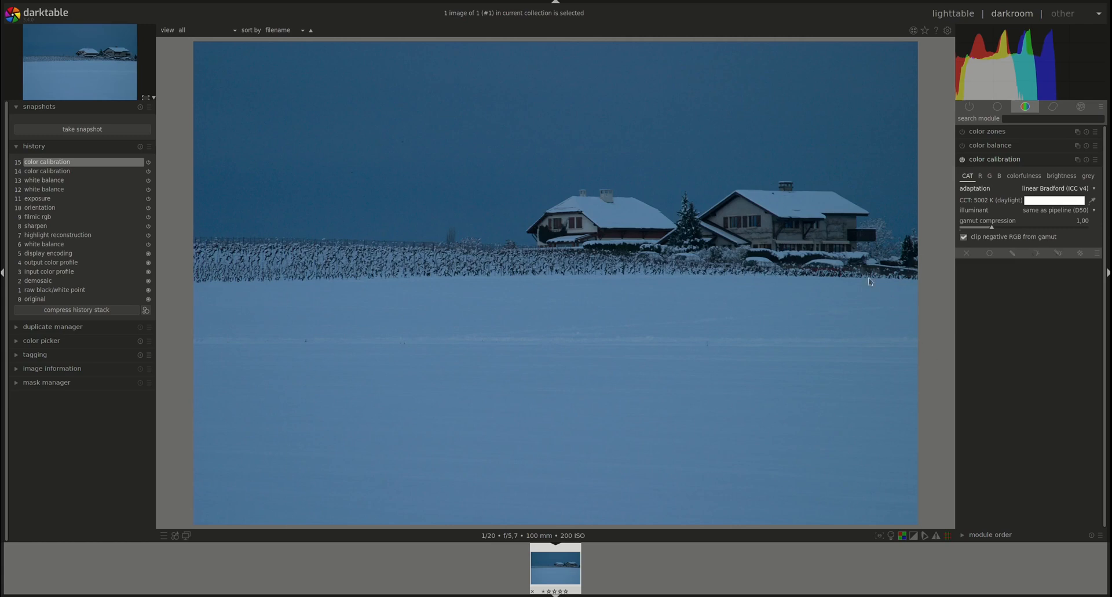
mouse_move(1083, 248)
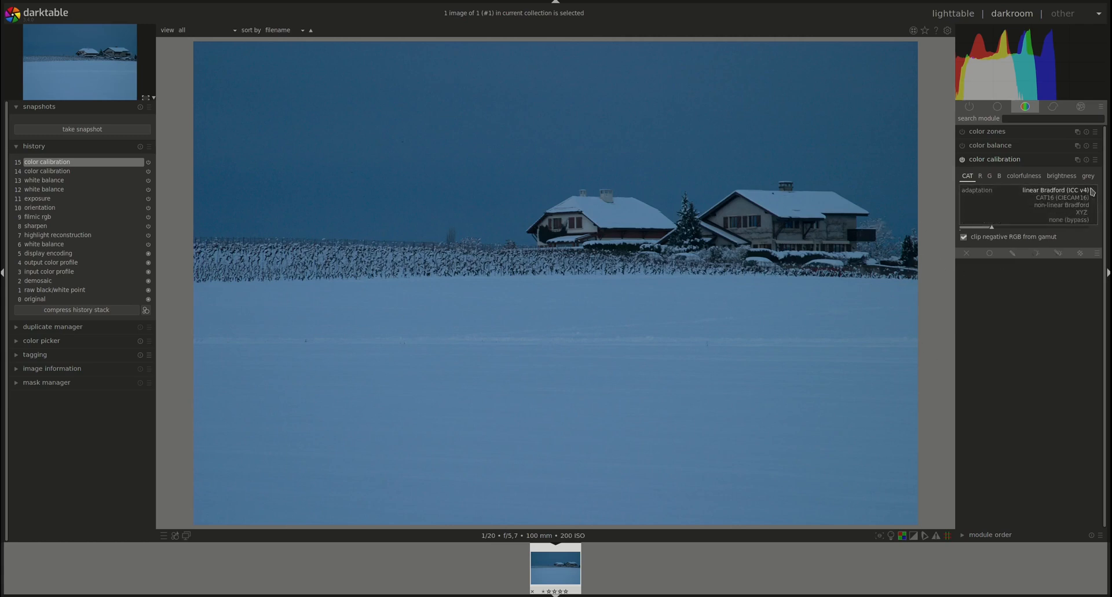
- Try CAT16 and non-linear Bradford adaptation, then settle on XYZ at 5002 K
click(1056, 197)
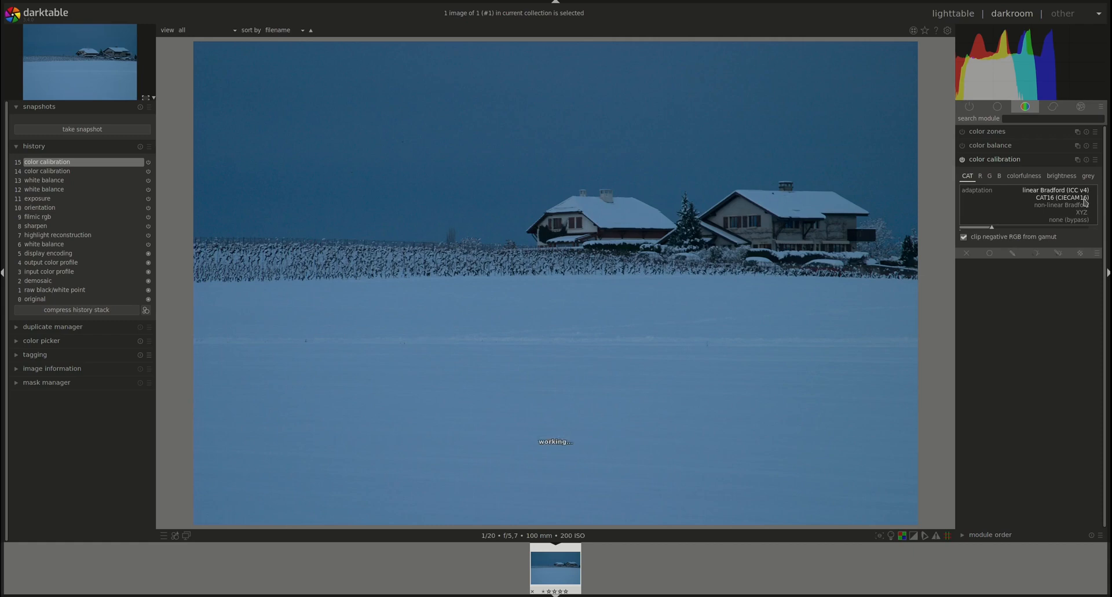
click(1062, 197)
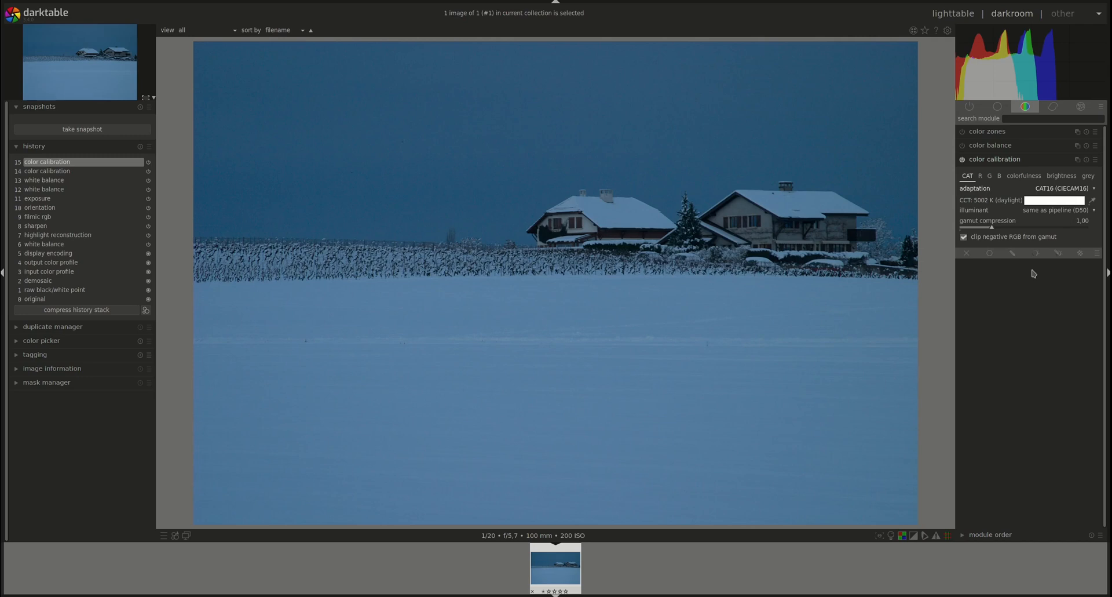
mouse_move(1034, 256)
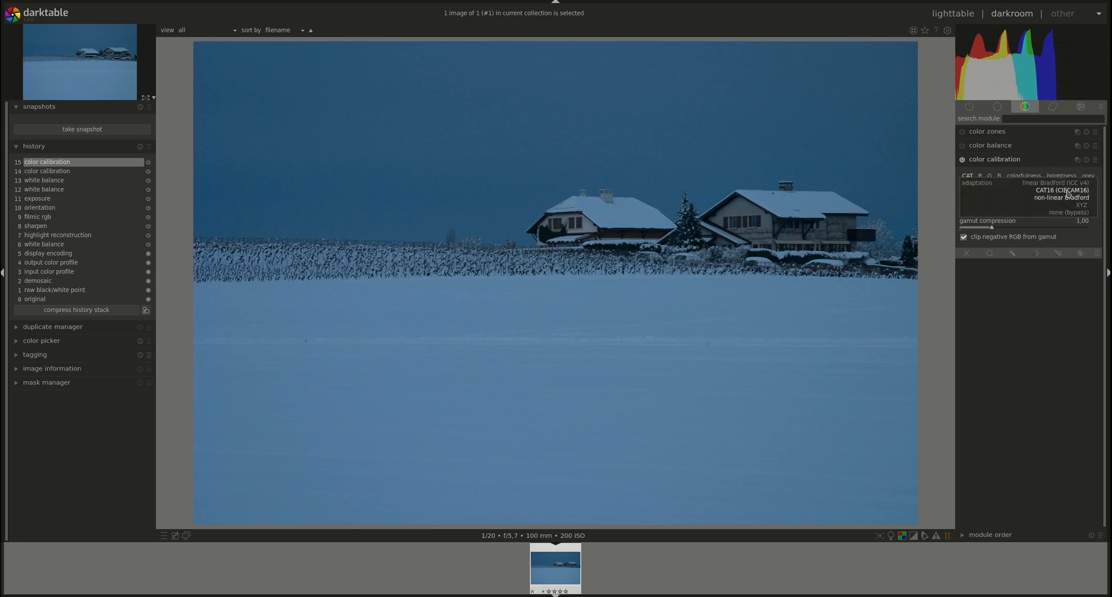
click(1060, 198)
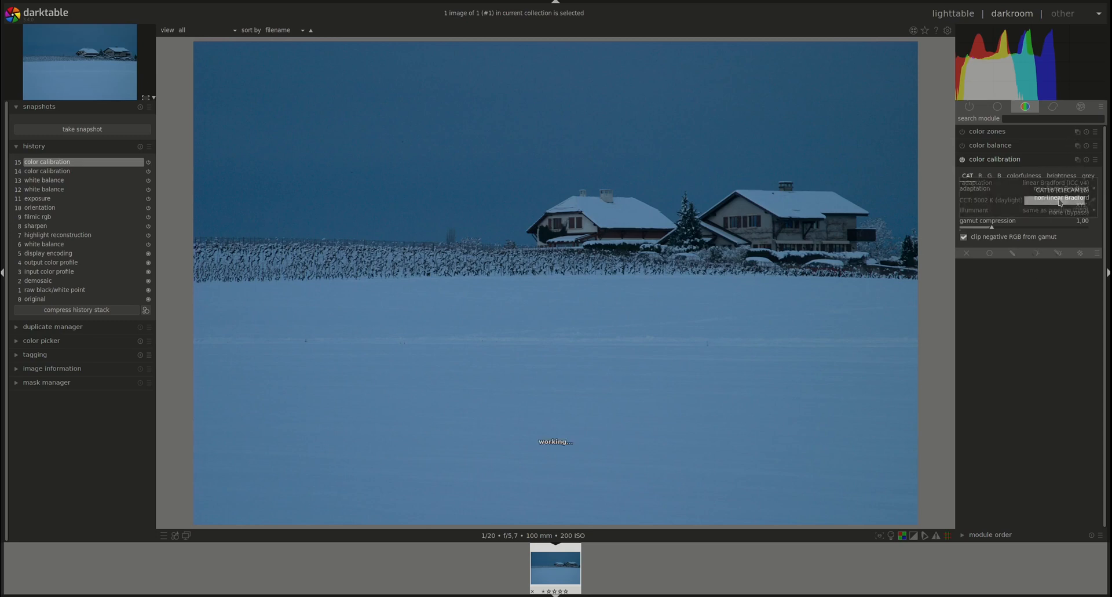
click(1060, 198)
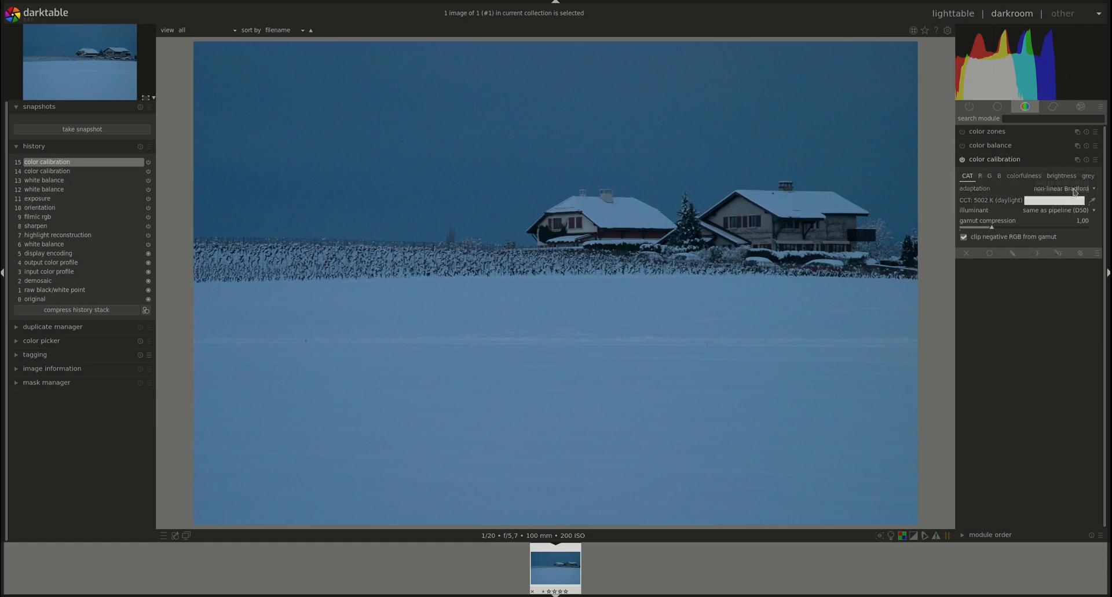
click(1062, 187)
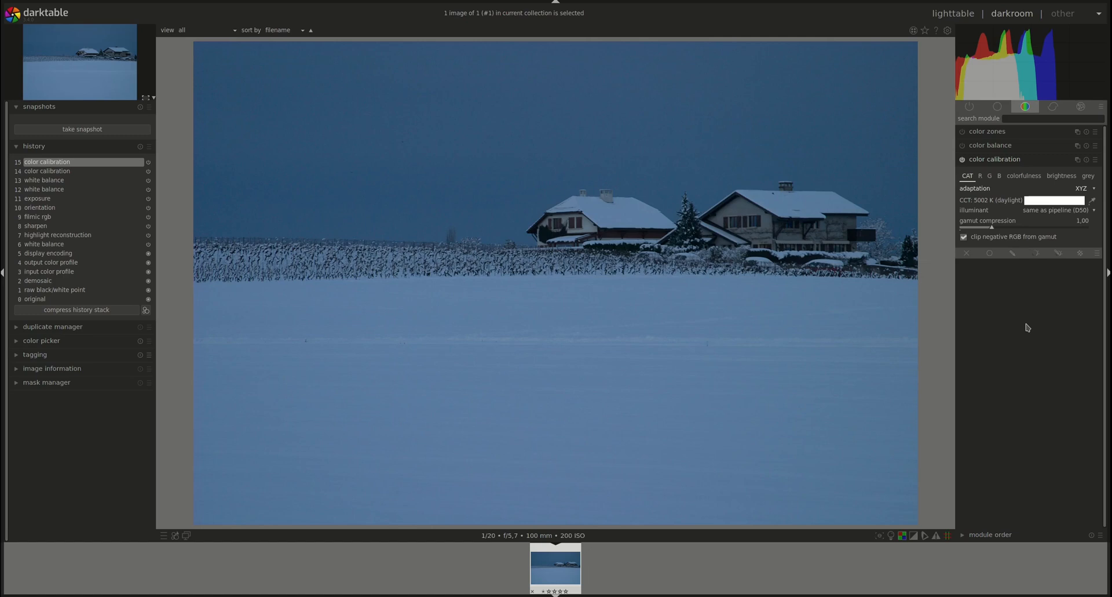
mouse_move(1083, 188)
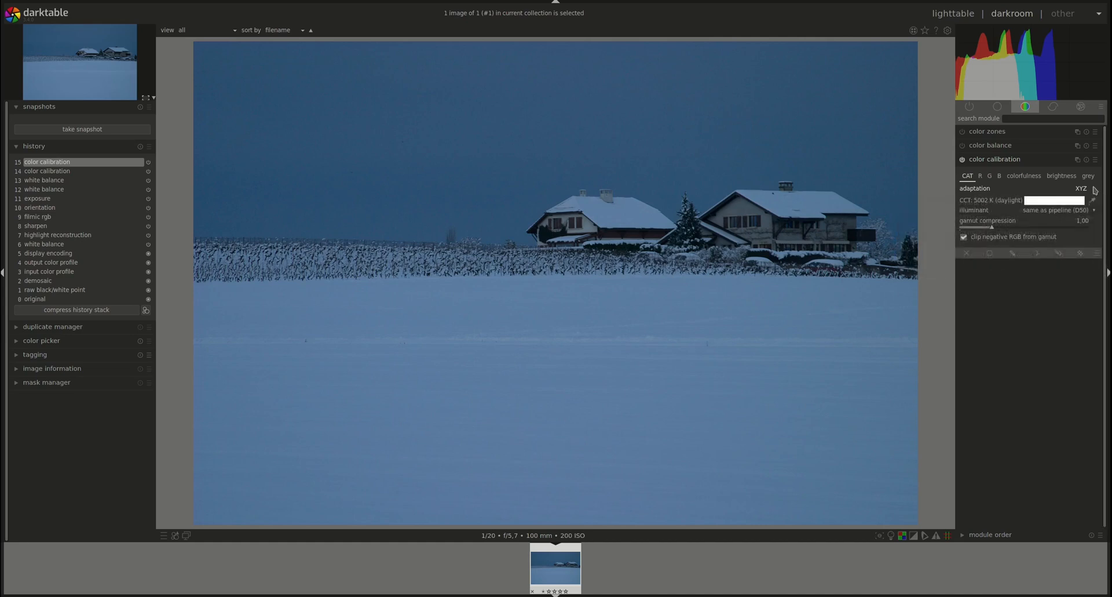
- Choose linear Bradford adaptation again, giving a Planckian illuminant near 5468 K
click(1082, 189)
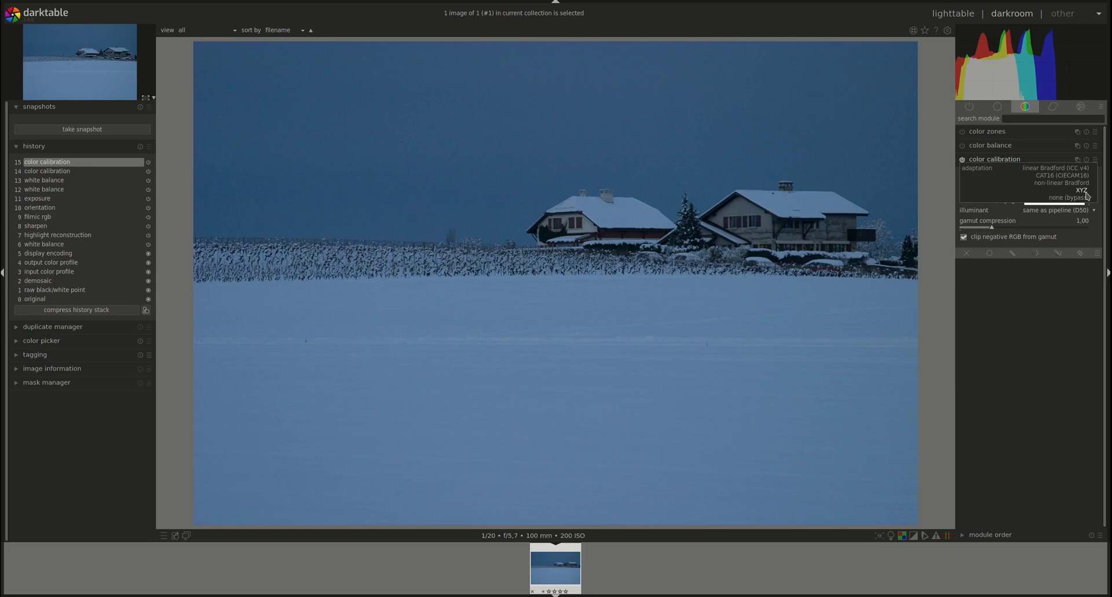
mouse_move(1075, 197)
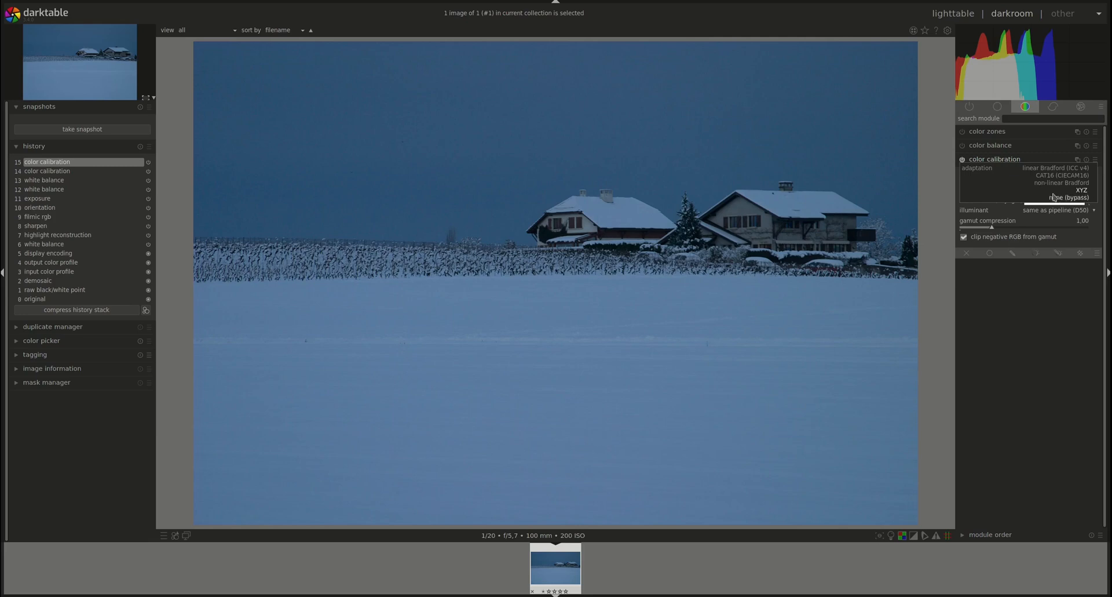
mouse_move(1025, 170)
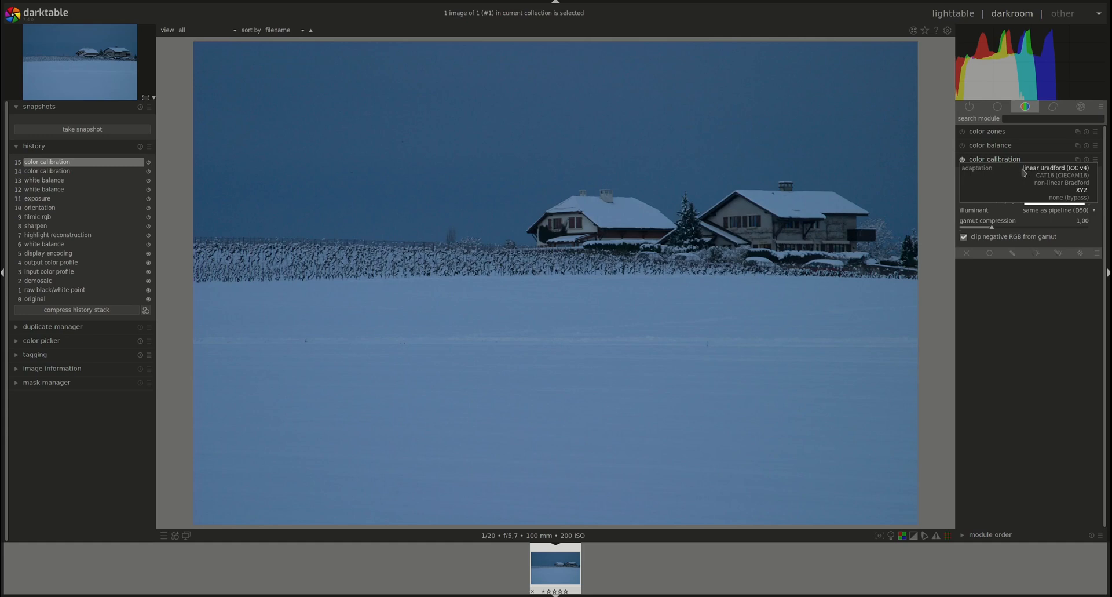
mouse_move(1011, 191)
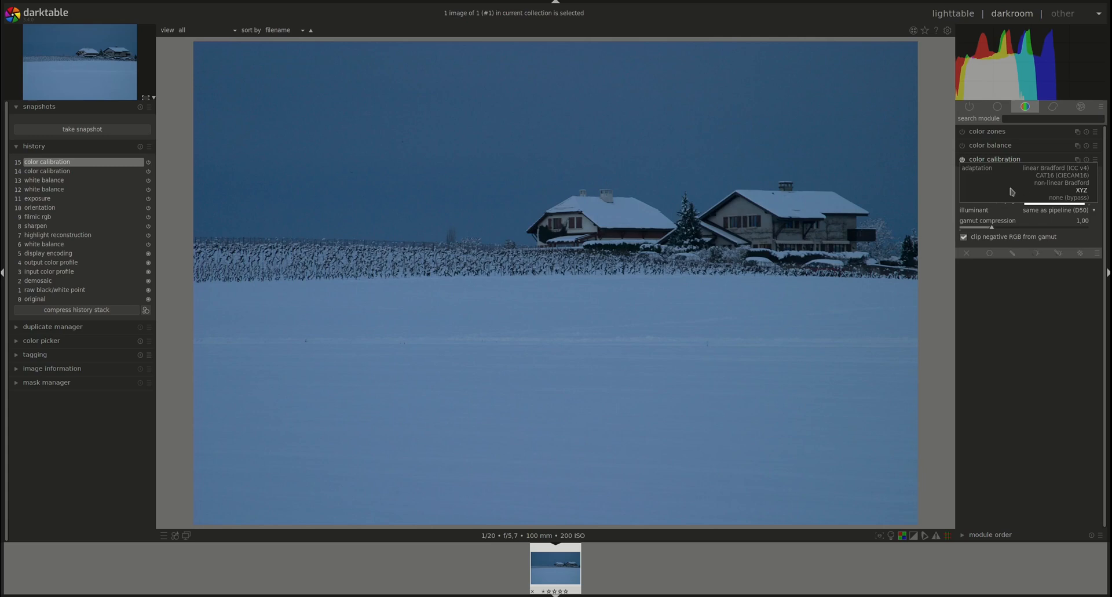
mouse_move(1011, 187)
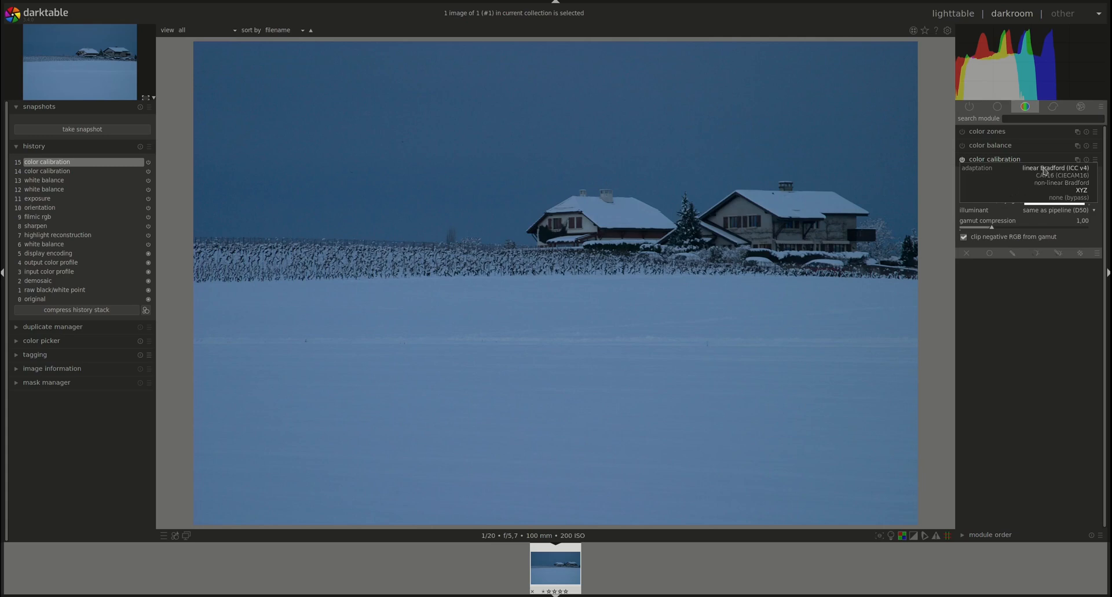
click(1054, 168)
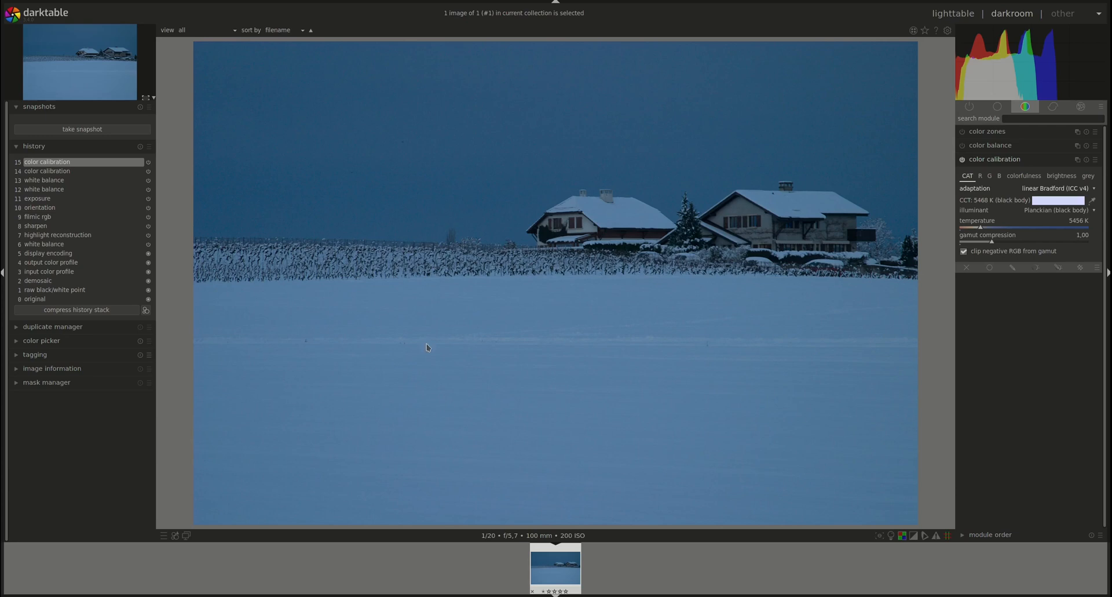
mouse_move(913, 381)
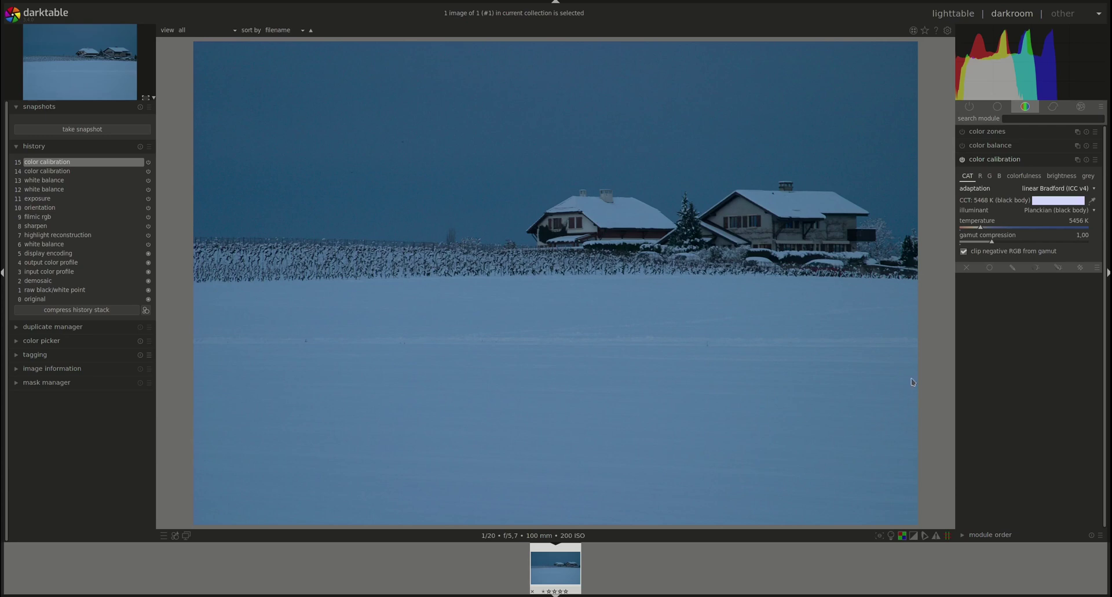
mouse_move(202, 48)
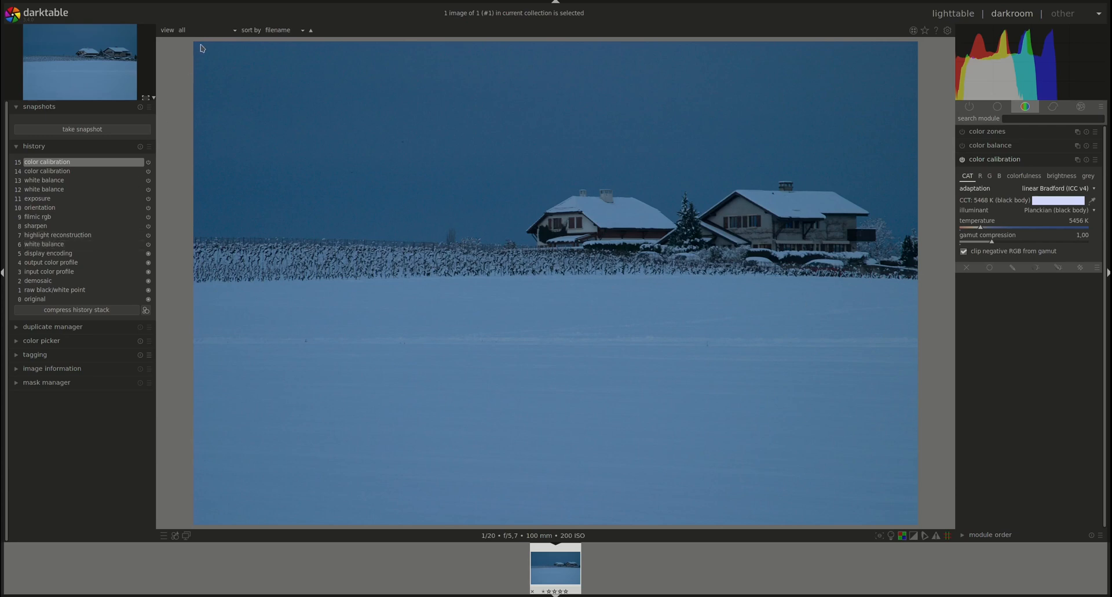
mouse_move(713, 158)
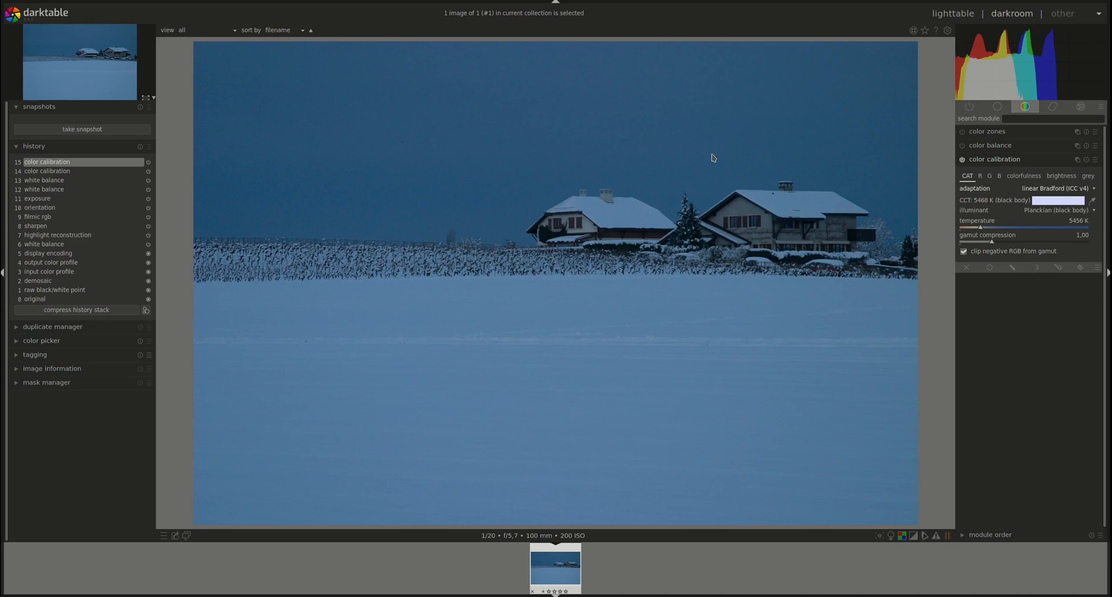
mouse_move(802, 151)
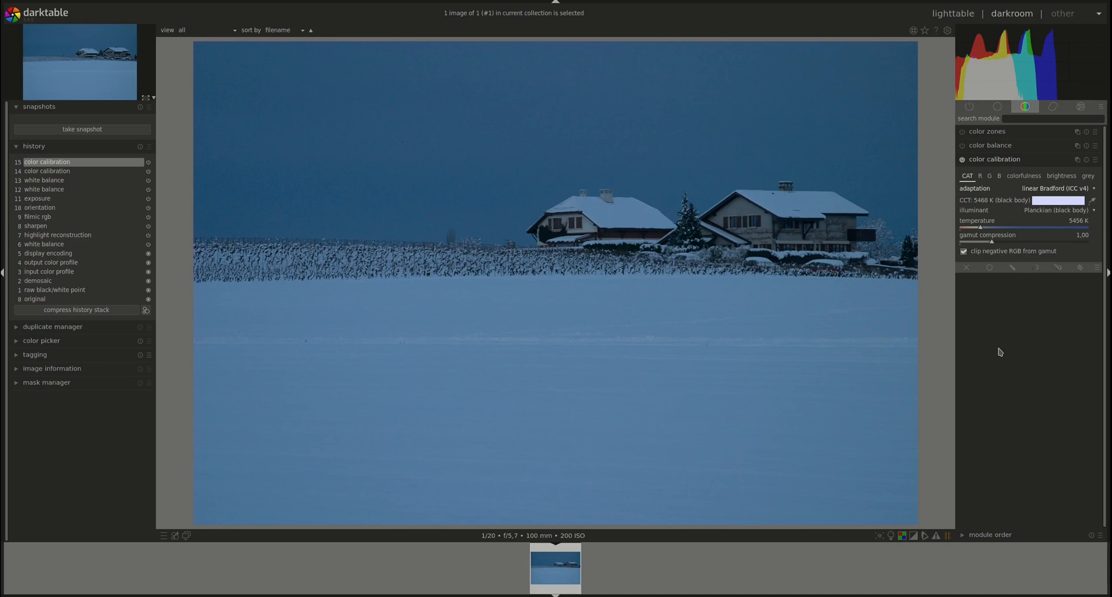
mouse_move(1092, 199)
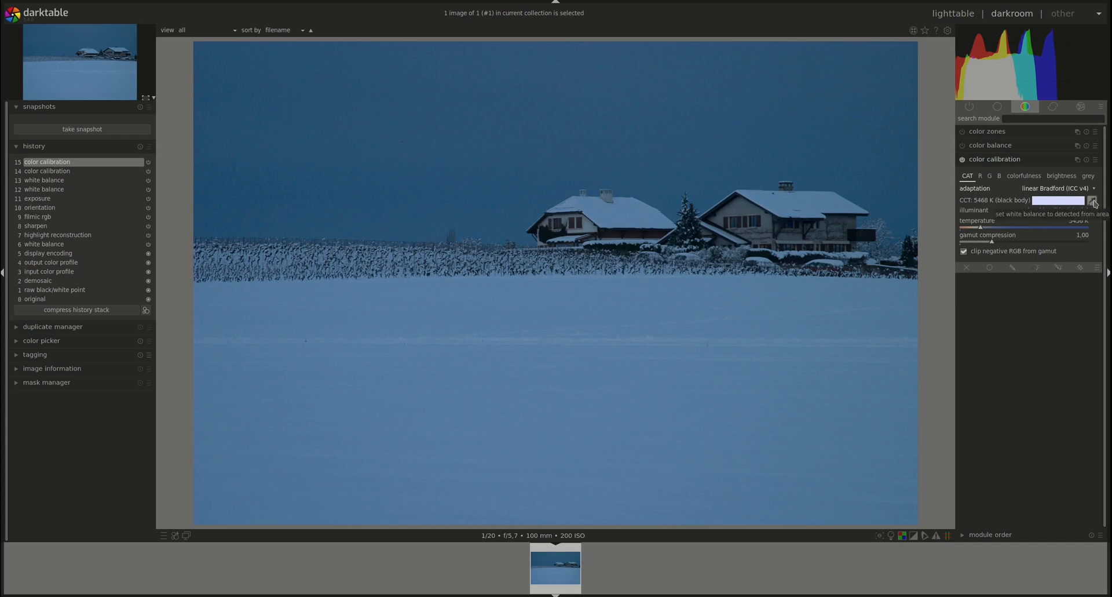
- Detect the illuminant from the image with the CCT picker, giving daylight near 11866 K
click(762, 197)
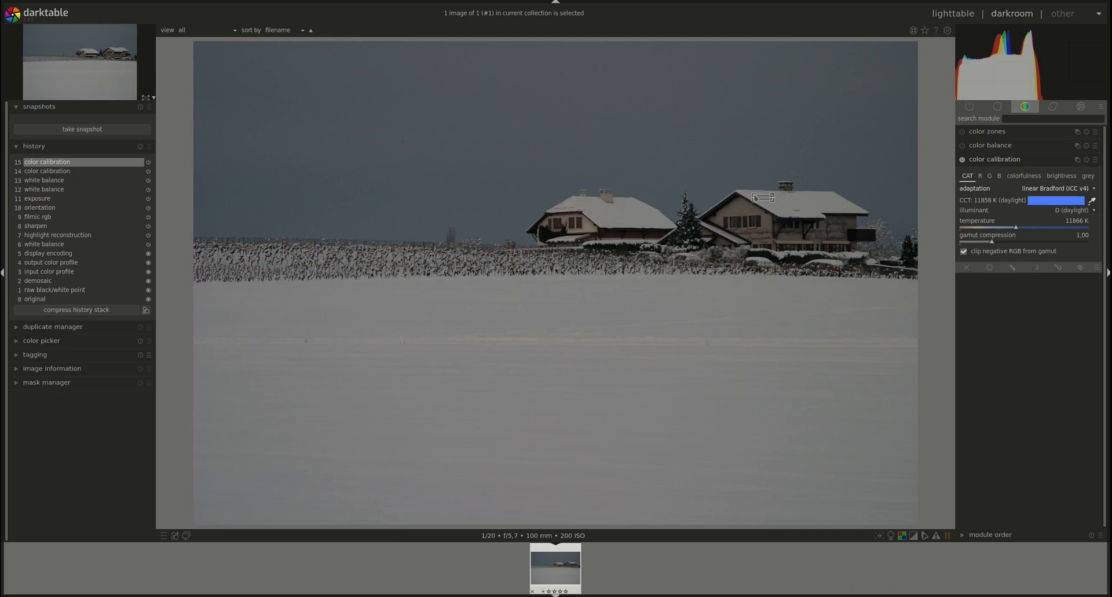
mouse_move(758, 203)
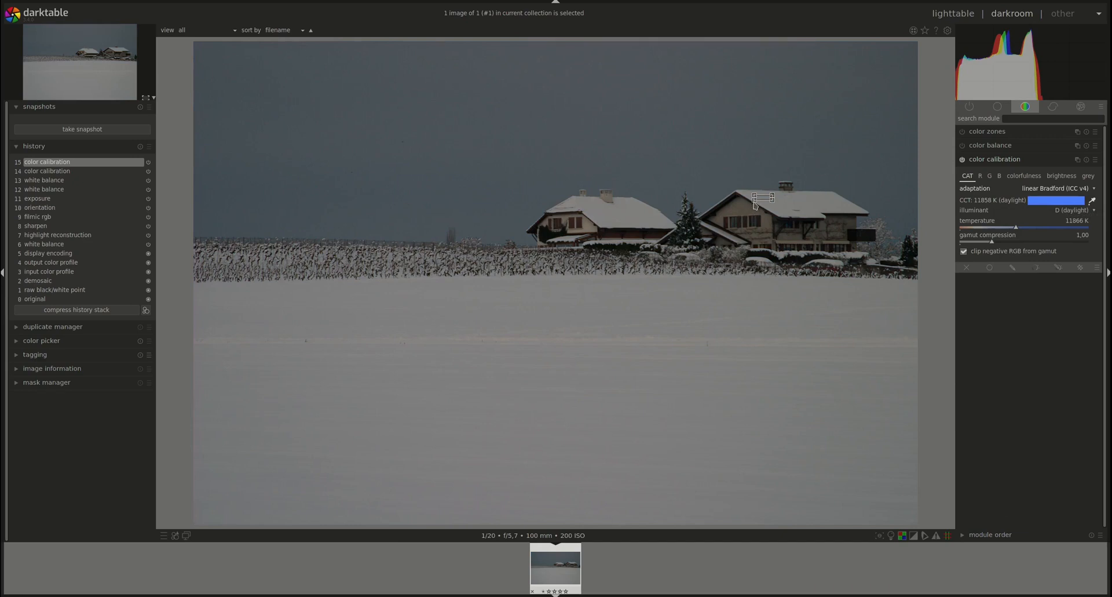
mouse_move(606, 220)
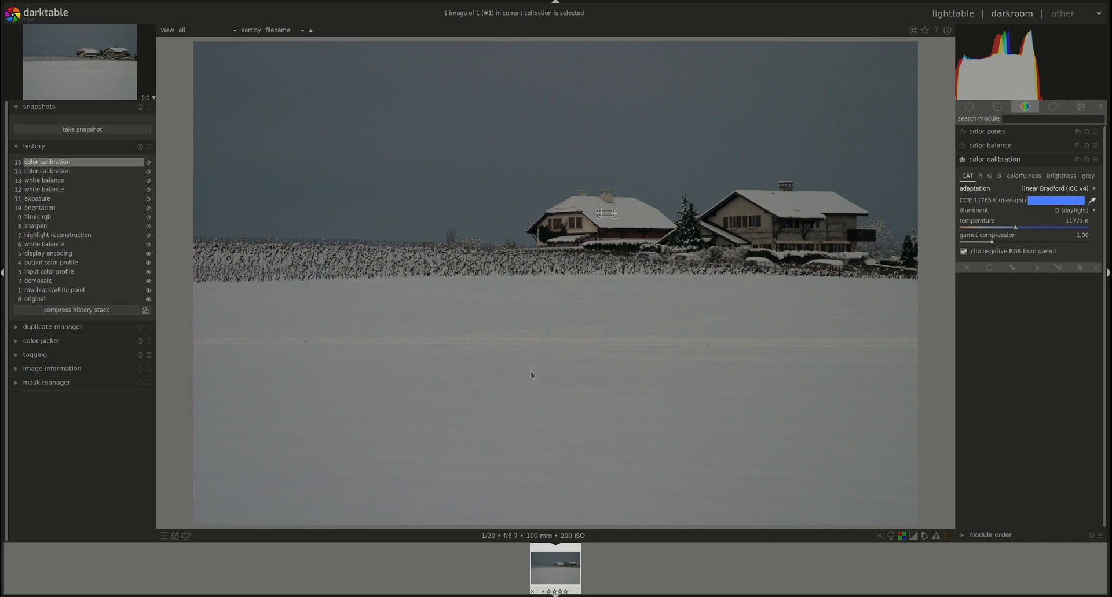
mouse_move(336, 135)
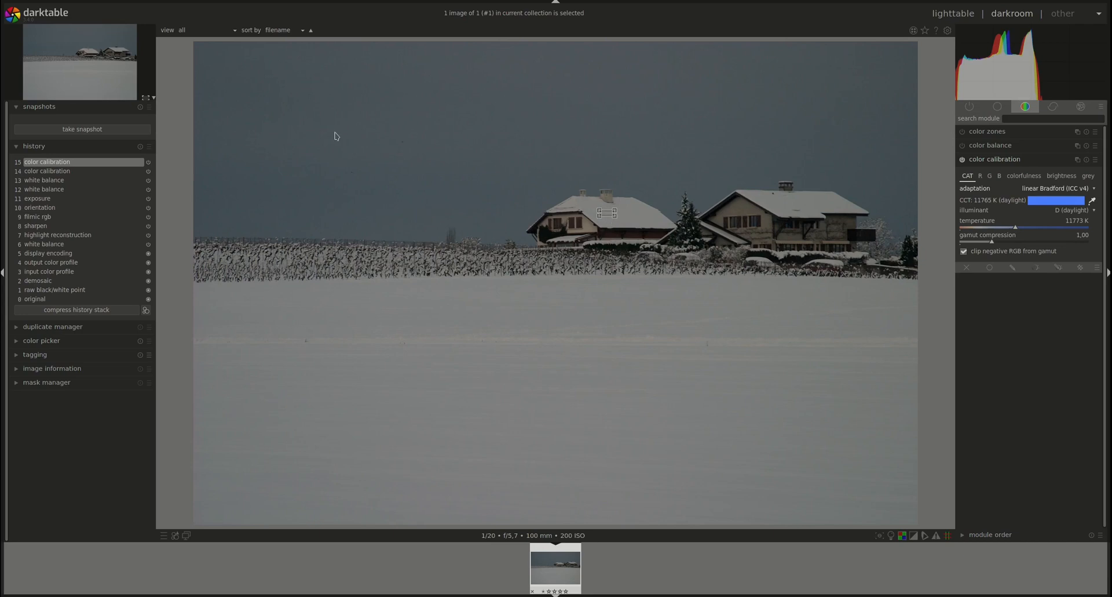
mouse_move(599, 213)
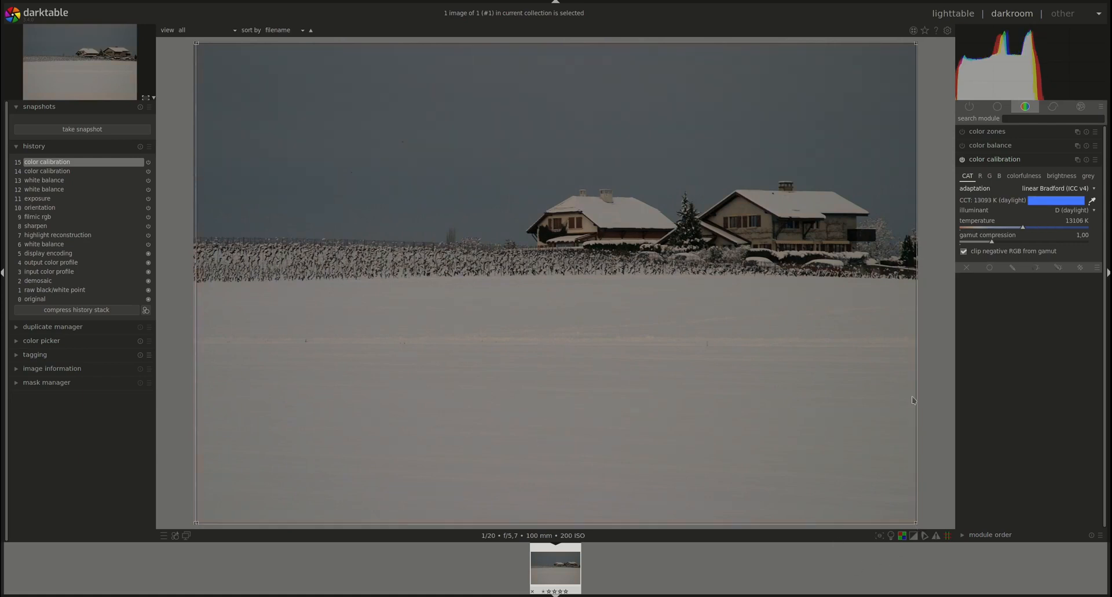
mouse_move(813, 327)
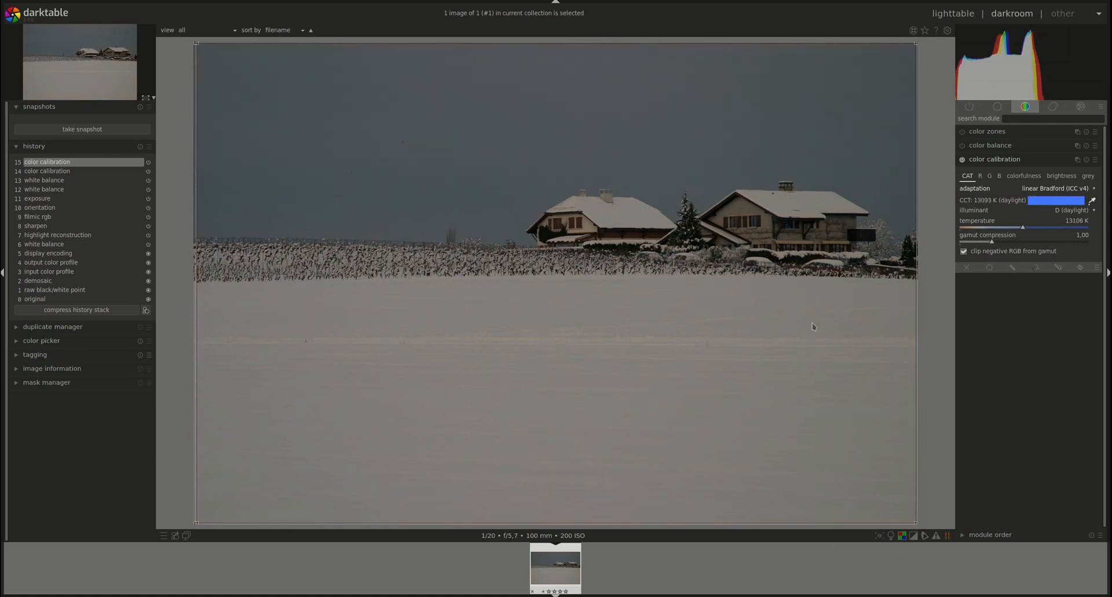
mouse_move(502, 336)
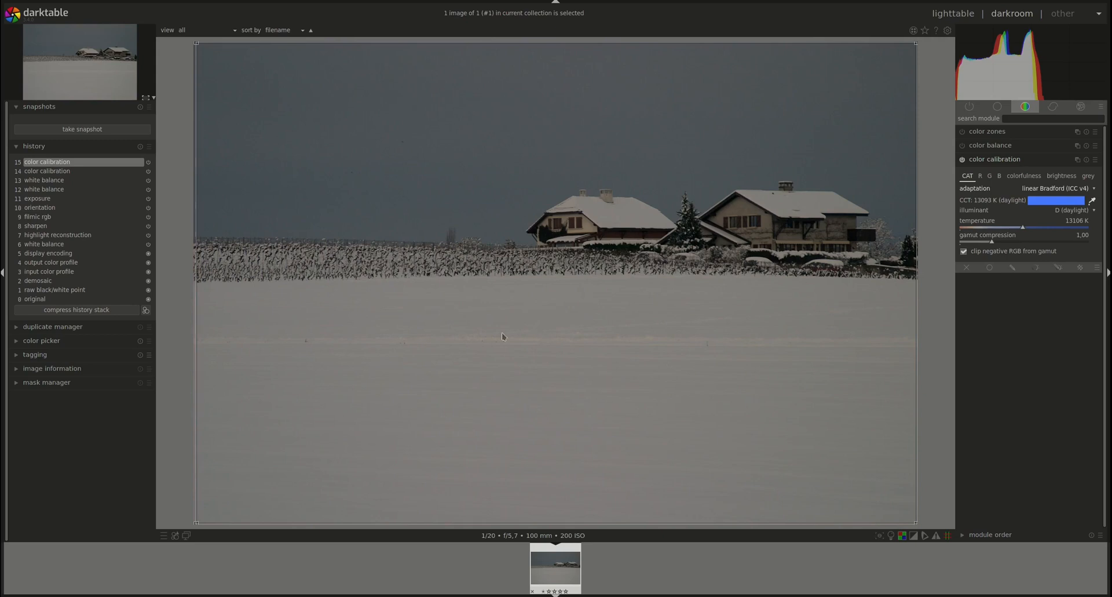
mouse_move(655, 307)
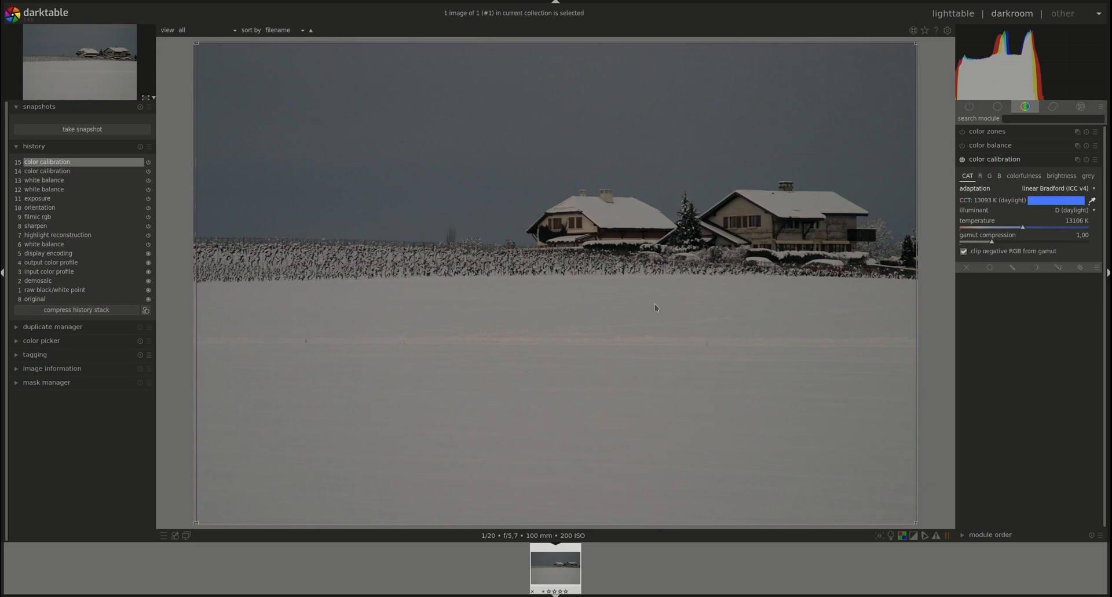
mouse_move(663, 343)
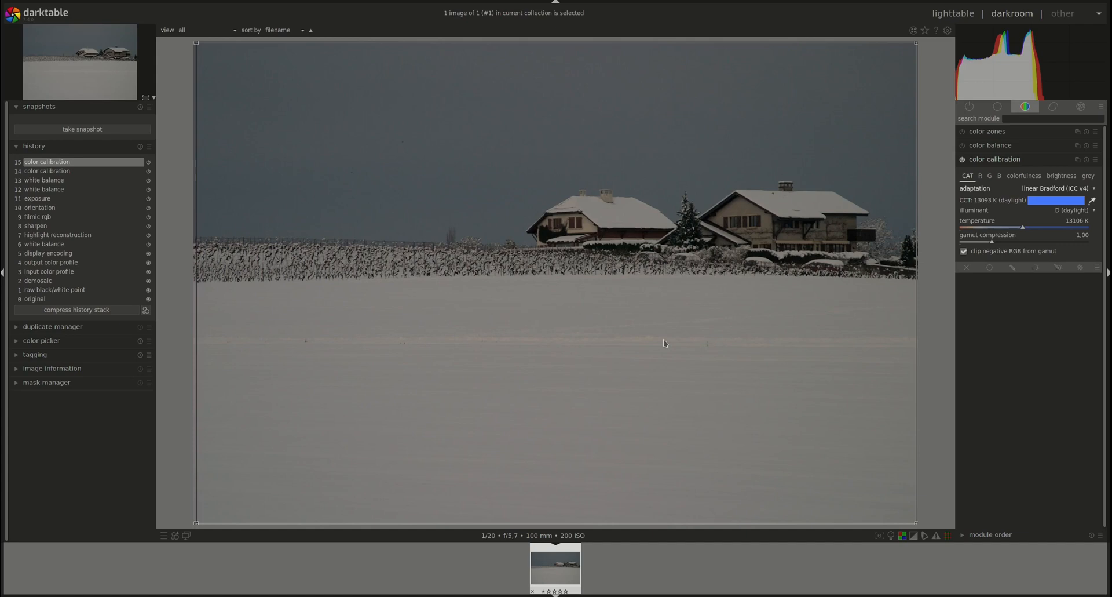
mouse_move(609, 359)
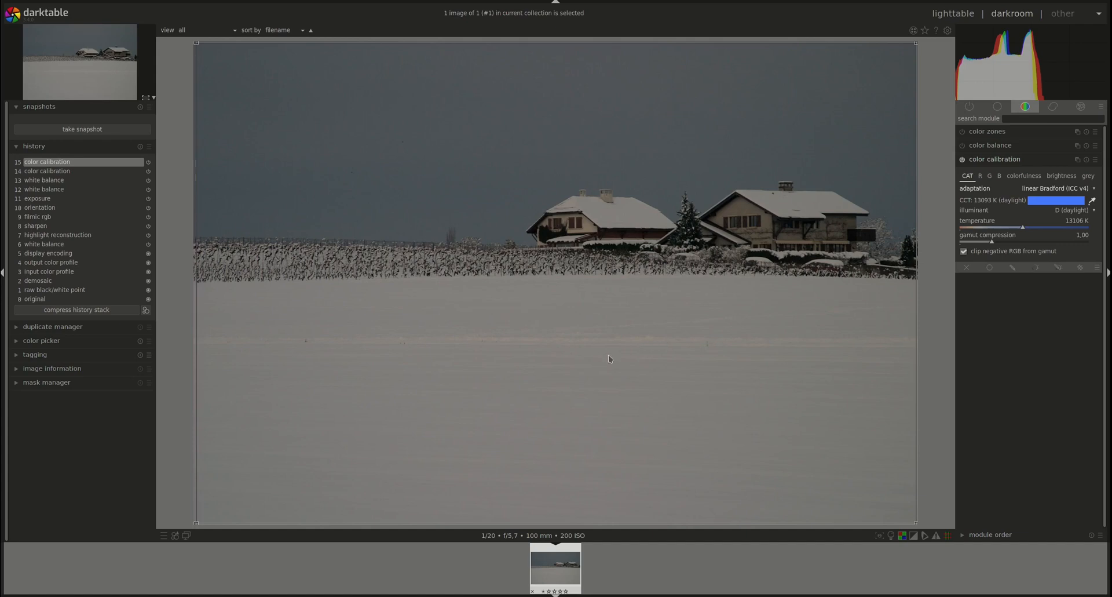
mouse_move(246, 276)
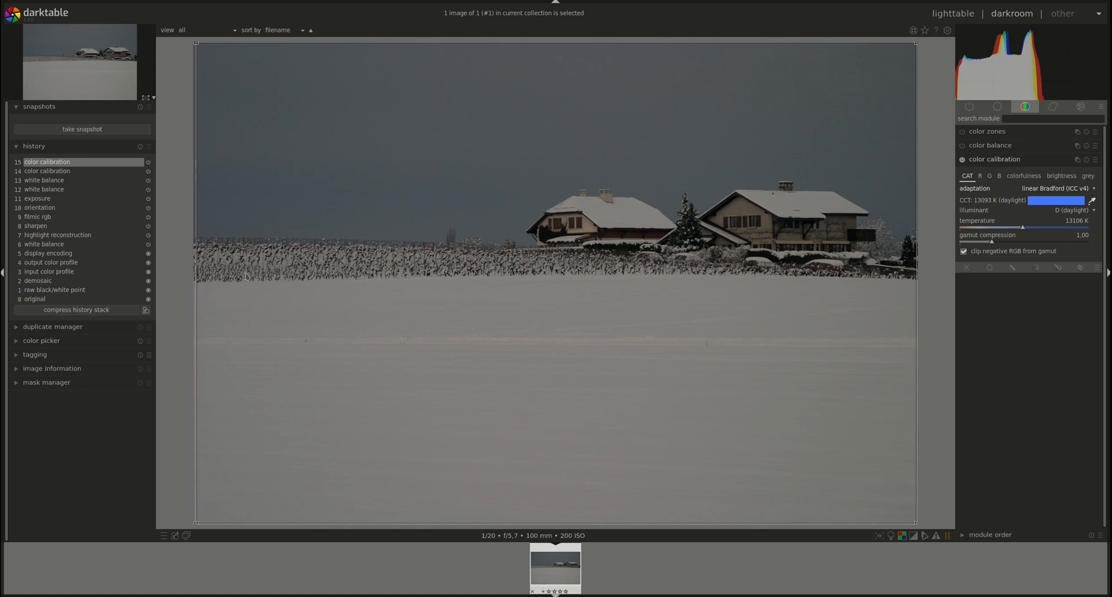
mouse_move(850, 271)
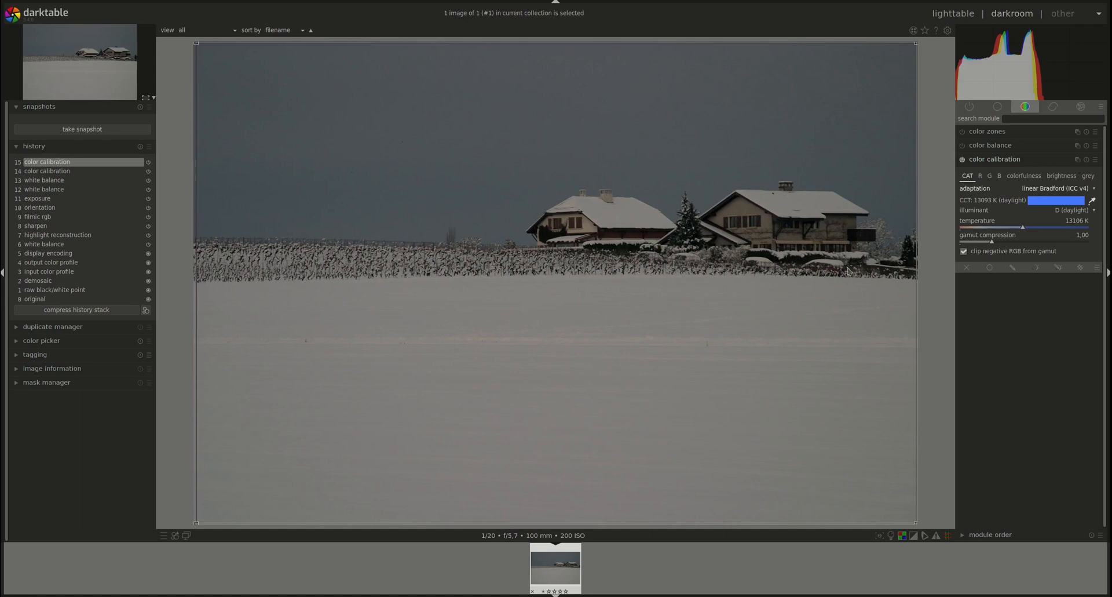
mouse_move(200, 284)
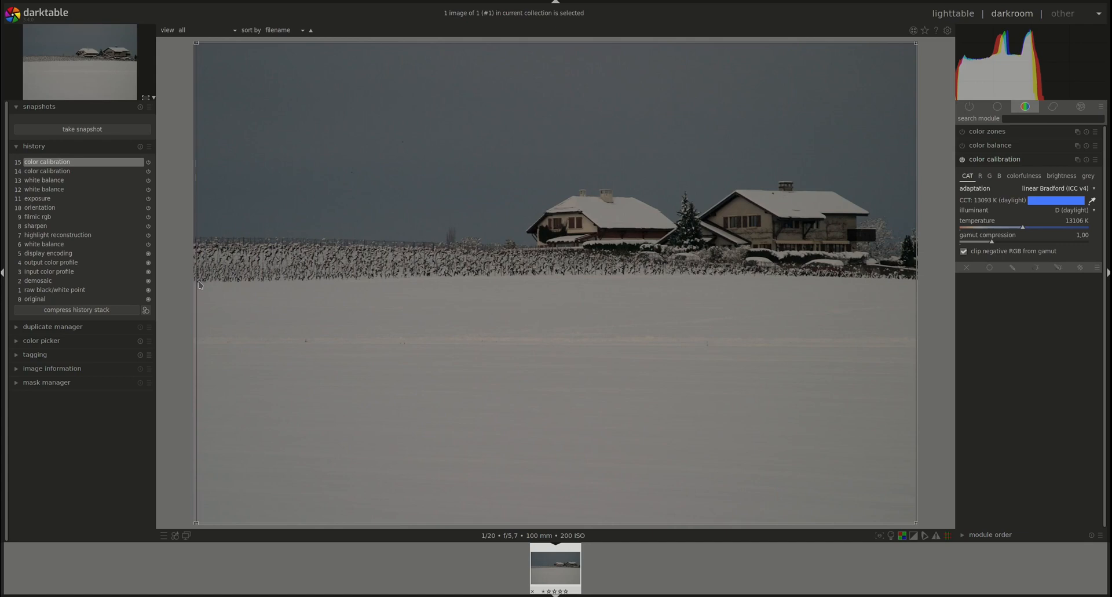
mouse_move(606, 216)
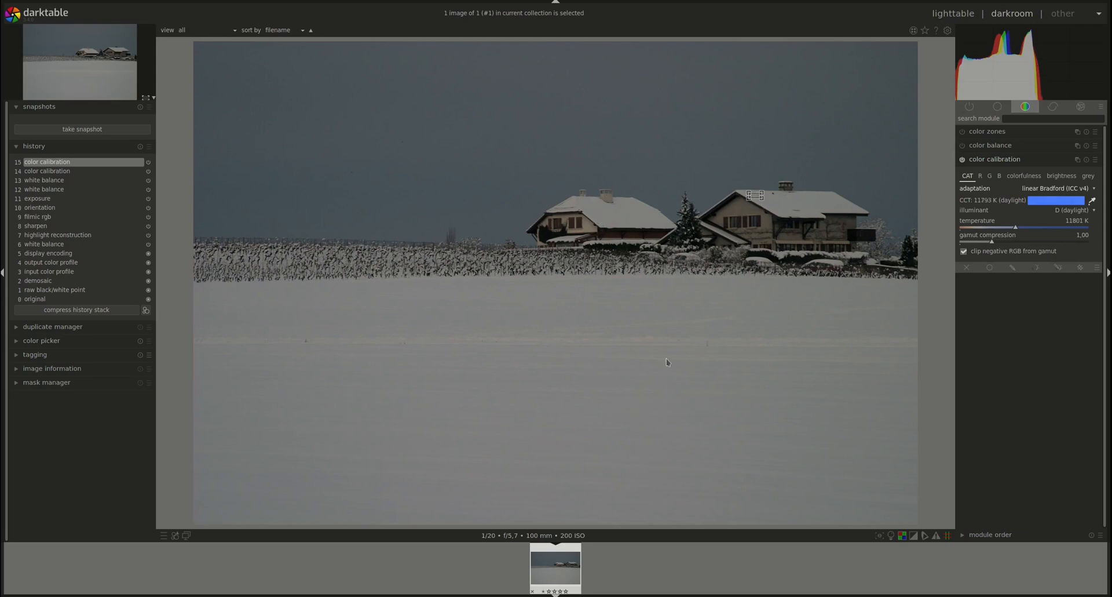
mouse_move(501, 345)
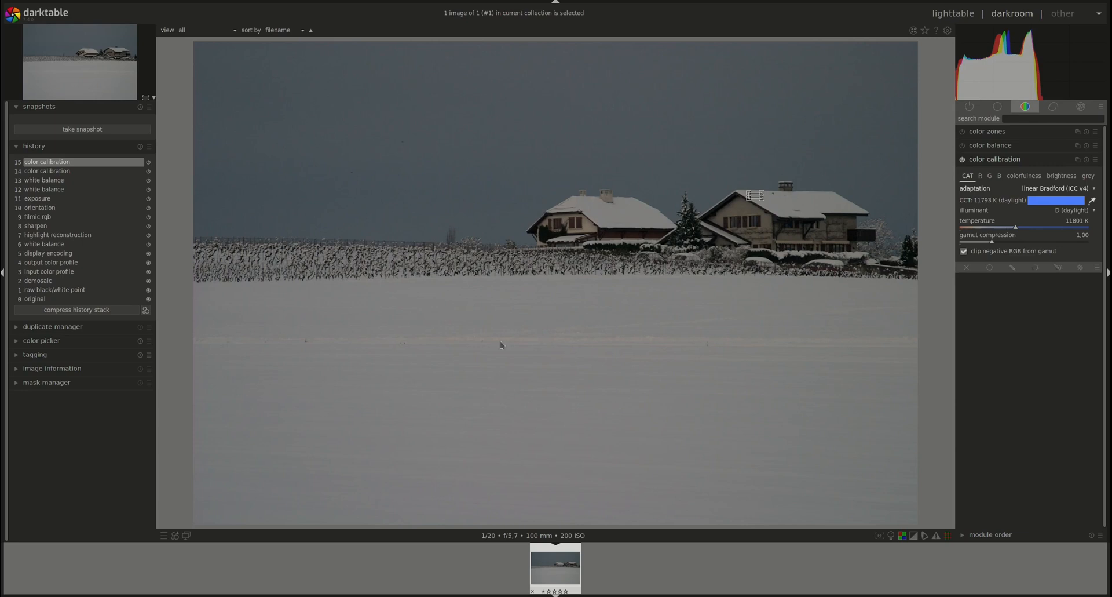
mouse_move(273, 316)
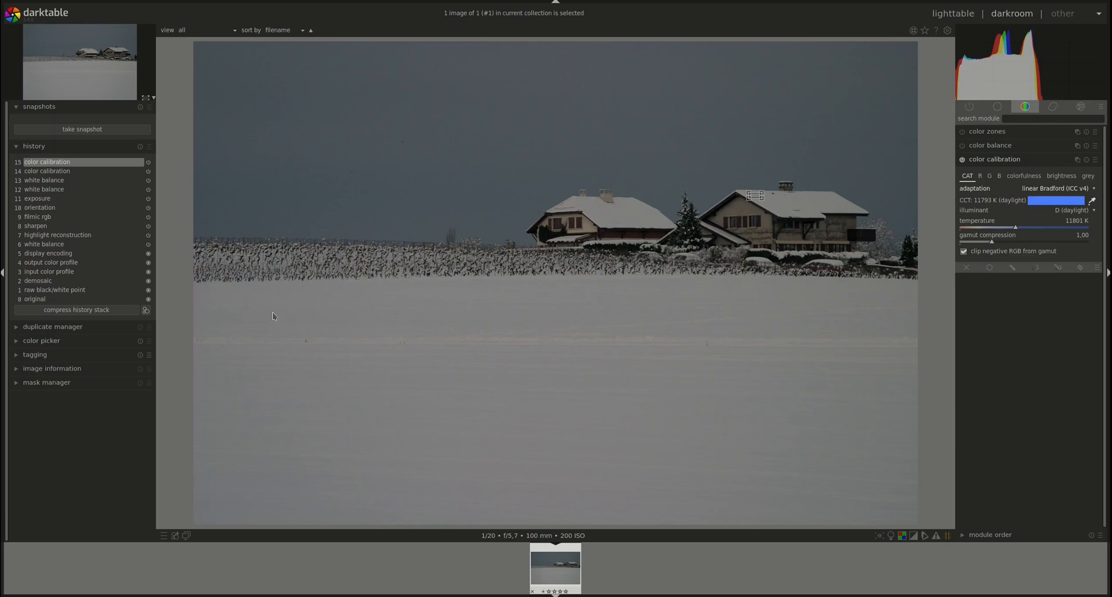
mouse_move(814, 238)
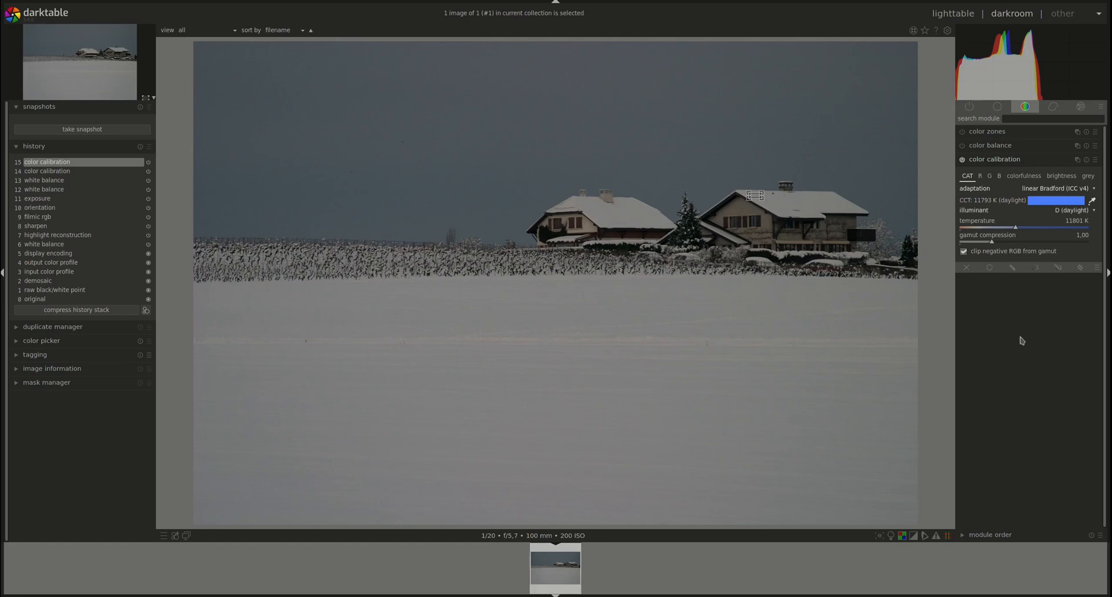
mouse_move(1093, 210)
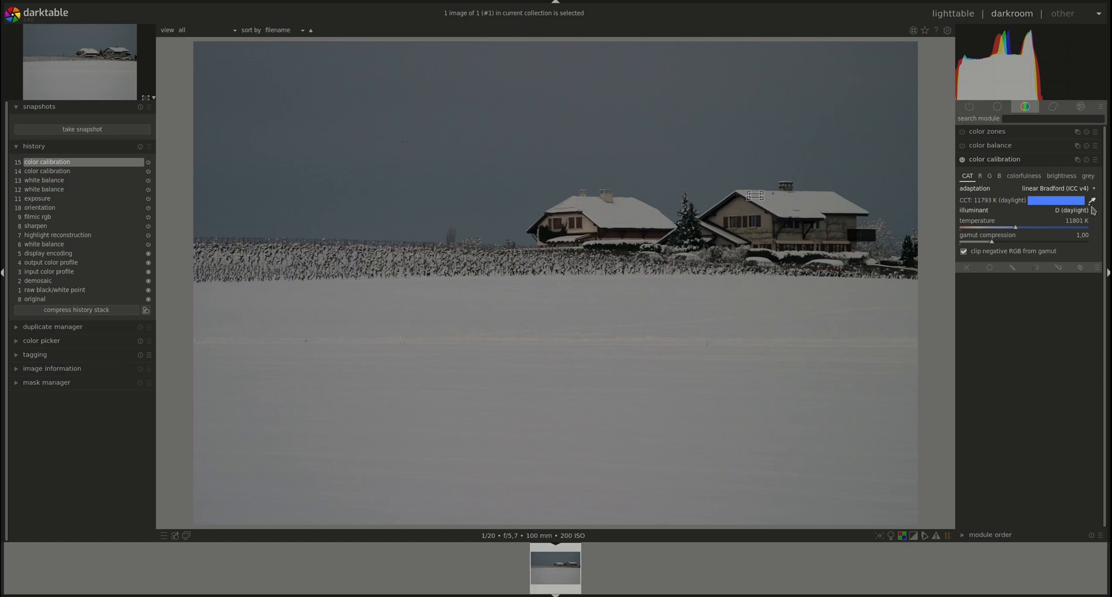
- Set the illuminant to '(AI) detect from image edges', giving daylight at 5147 K
click(1070, 209)
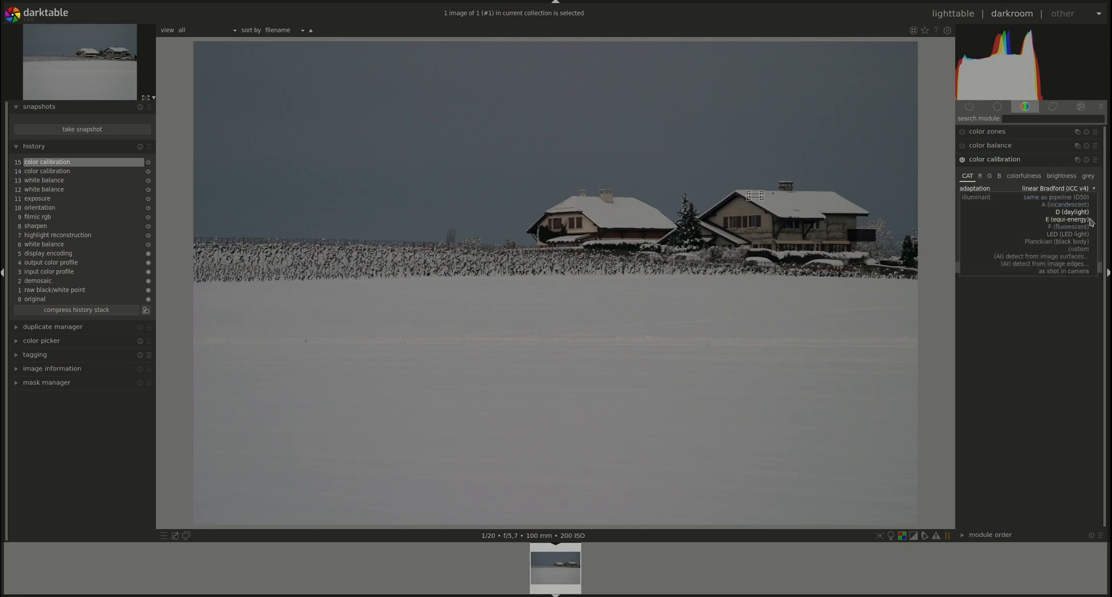
mouse_move(1043, 263)
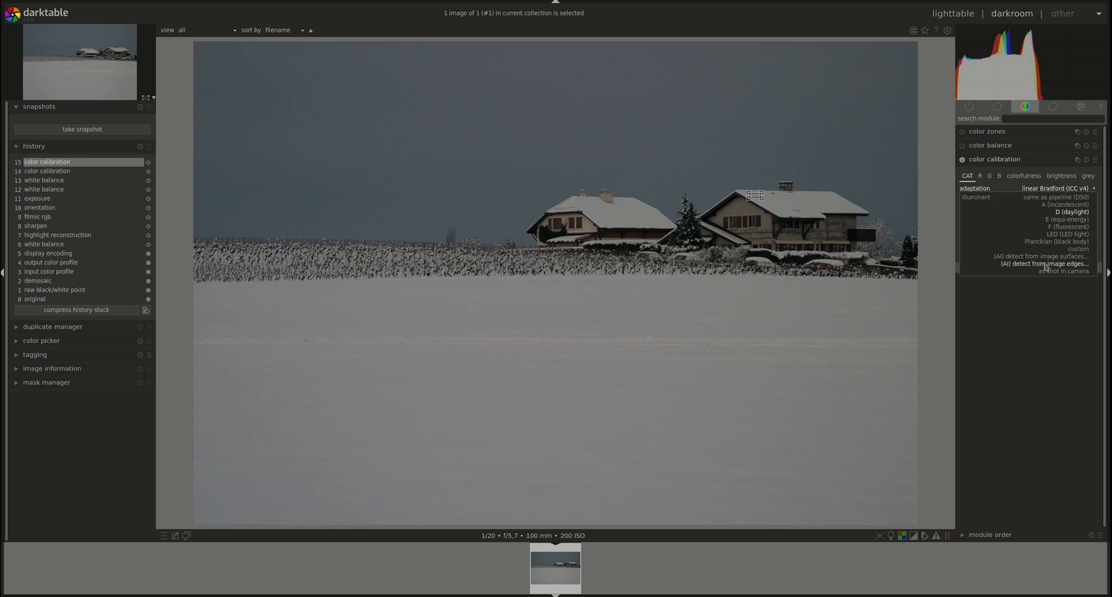
click(1042, 263)
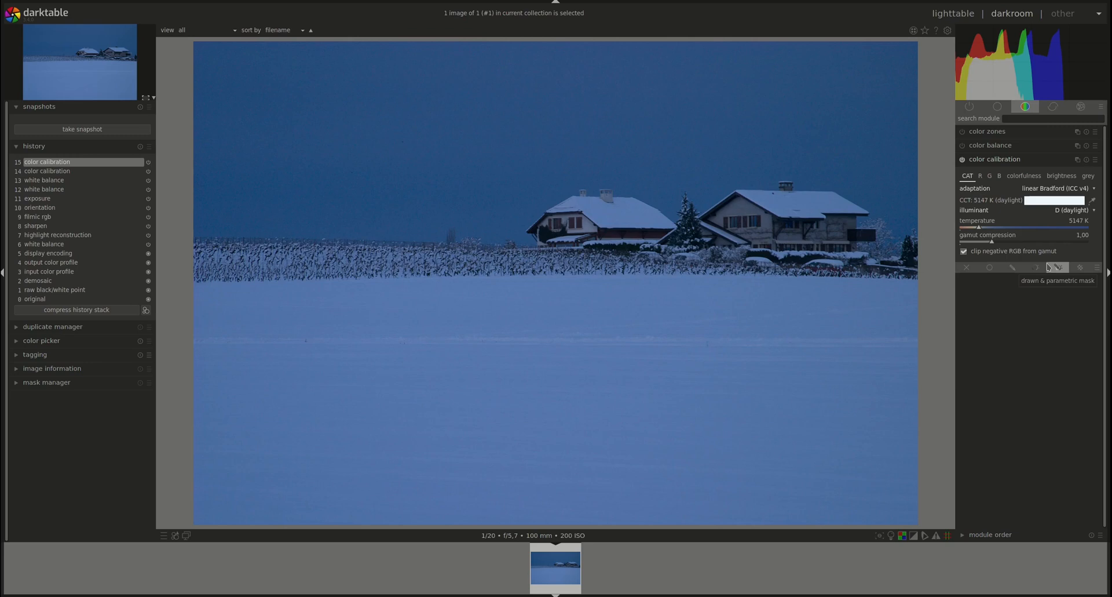
mouse_move(1052, 263)
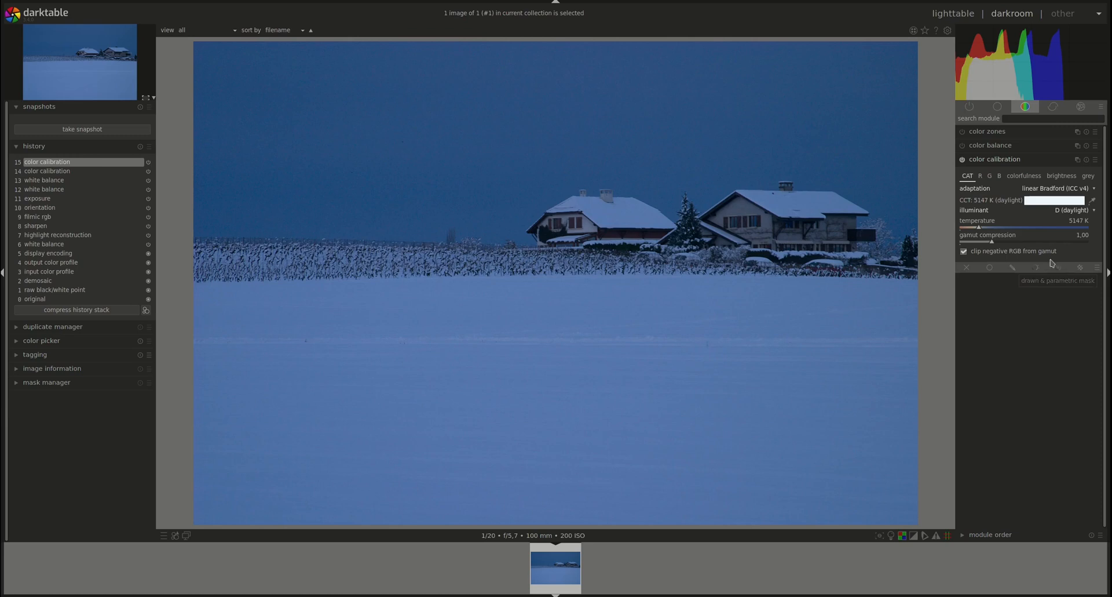
mouse_move(1042, 352)
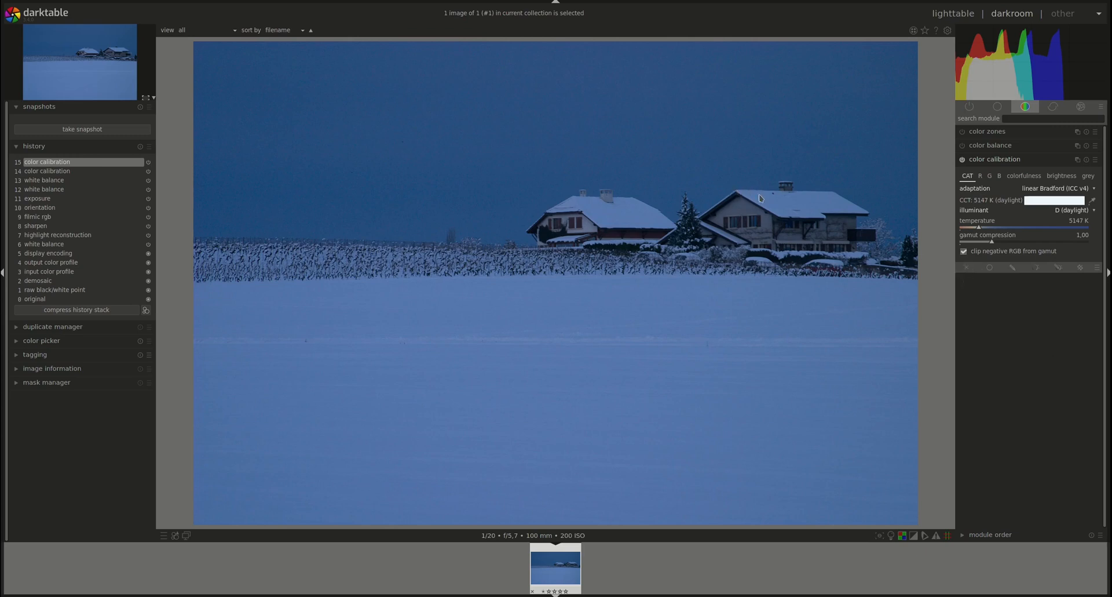
mouse_move(670, 211)
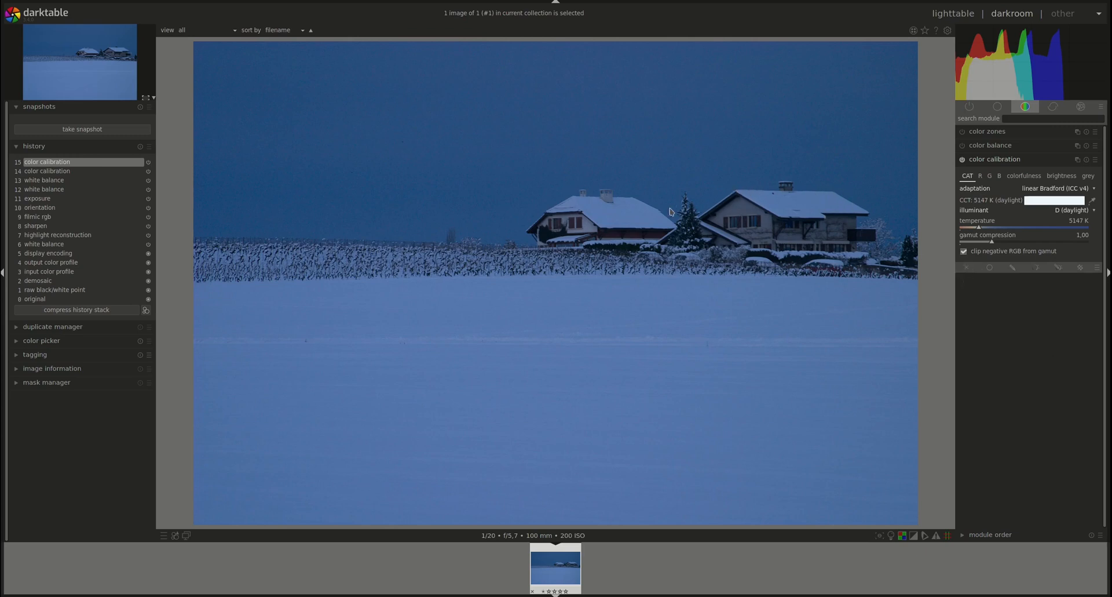
mouse_move(641, 243)
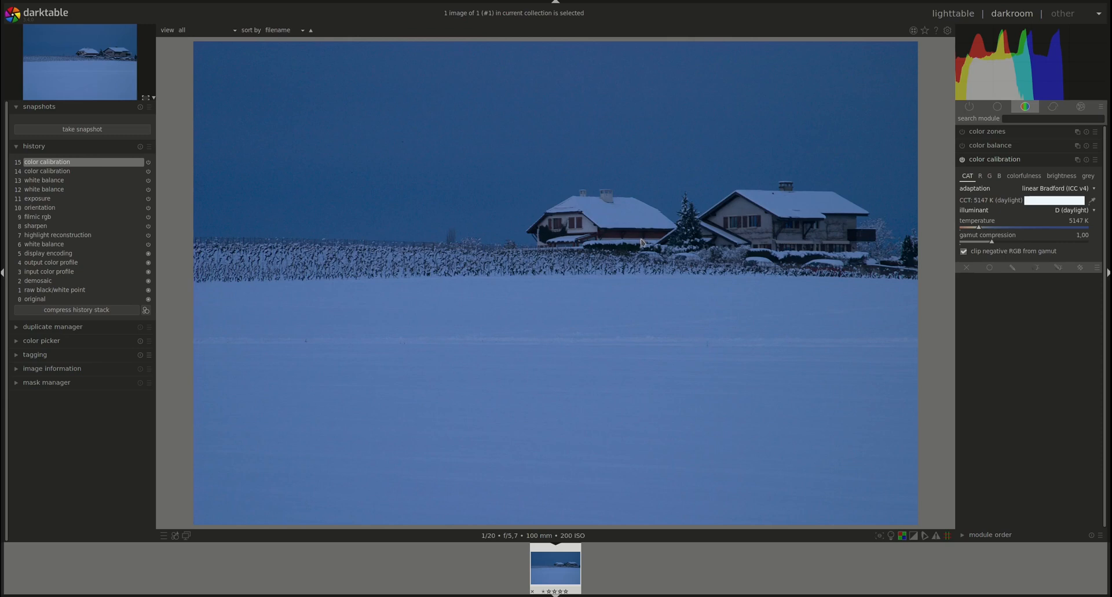
mouse_move(507, 233)
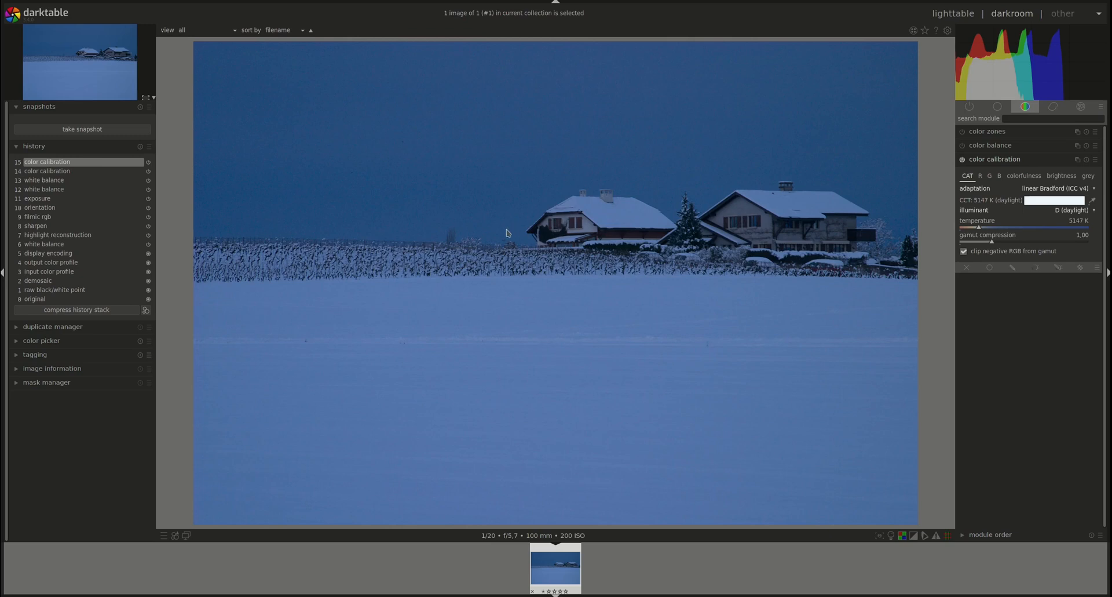
mouse_move(484, 264)
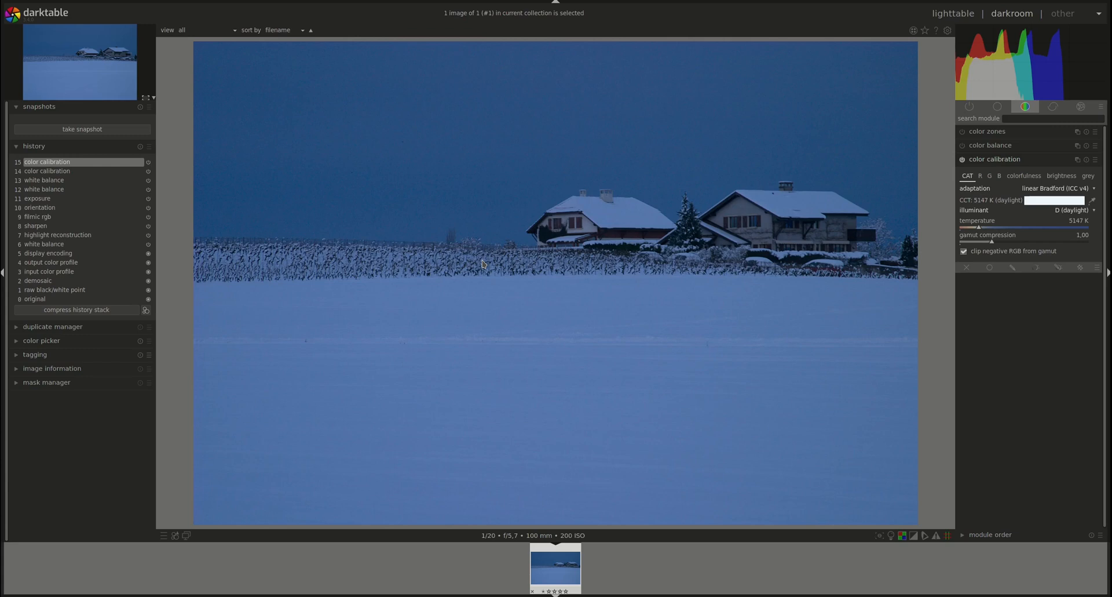
mouse_move(1096, 213)
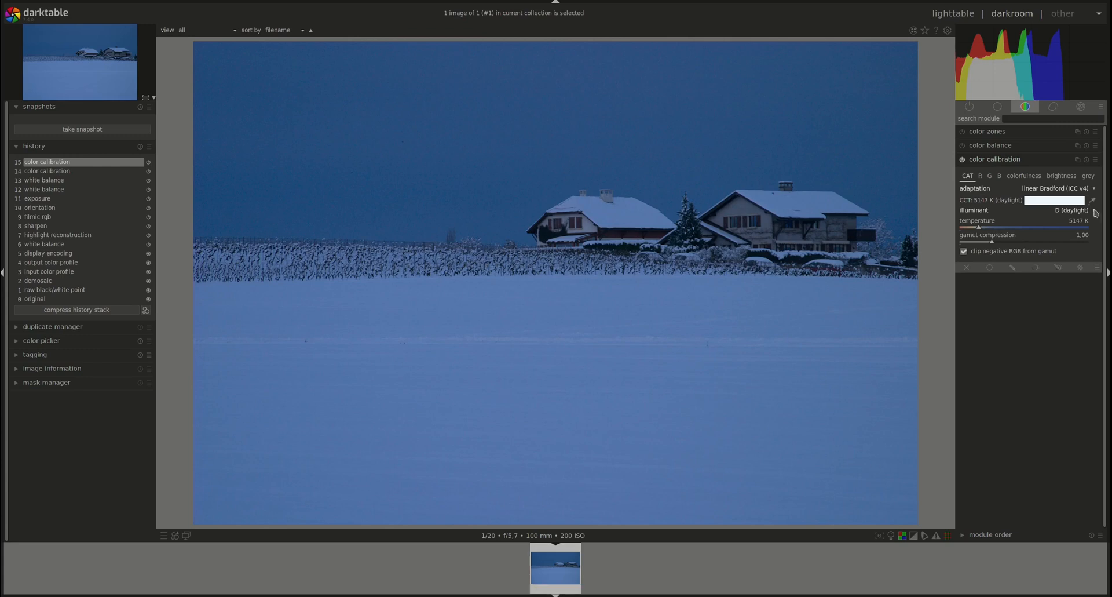
- Reopen the illuminant choices to re-run the edge-based detection
click(1067, 210)
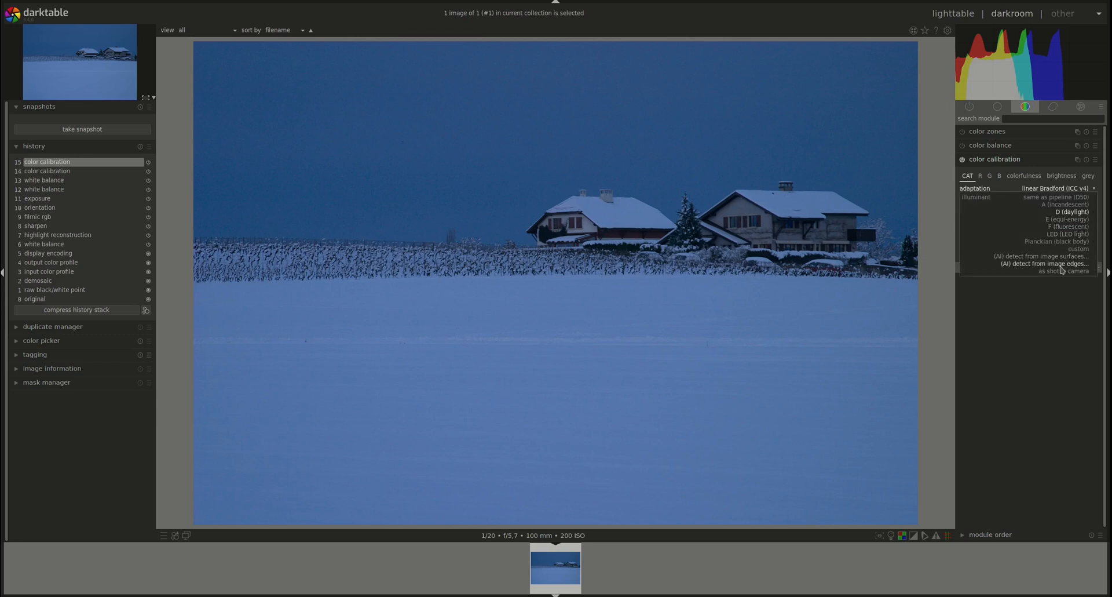
mouse_move(1039, 256)
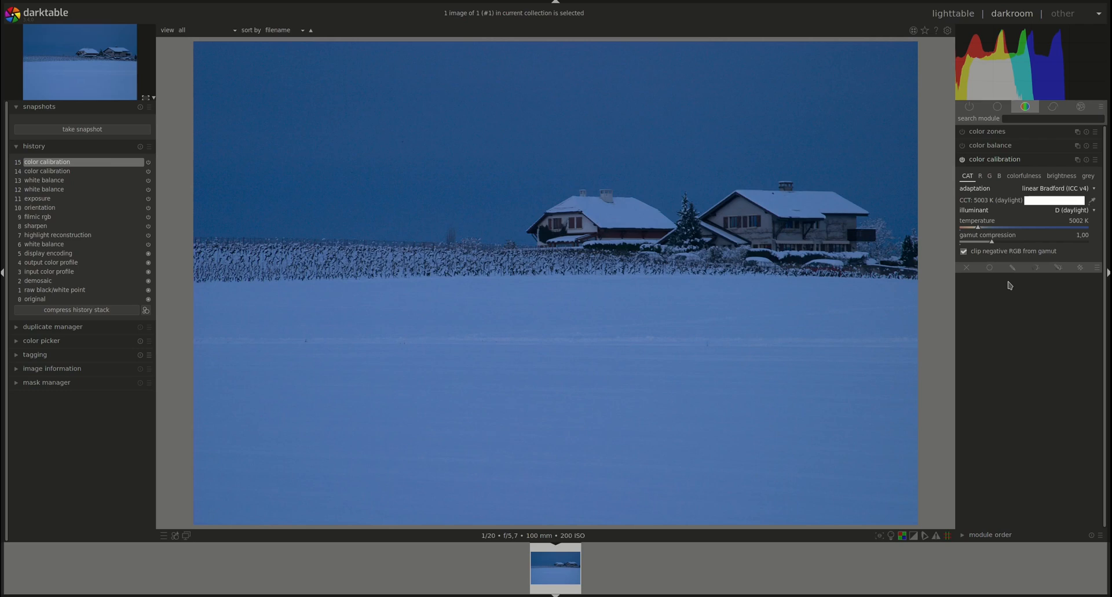
mouse_move(1015, 405)
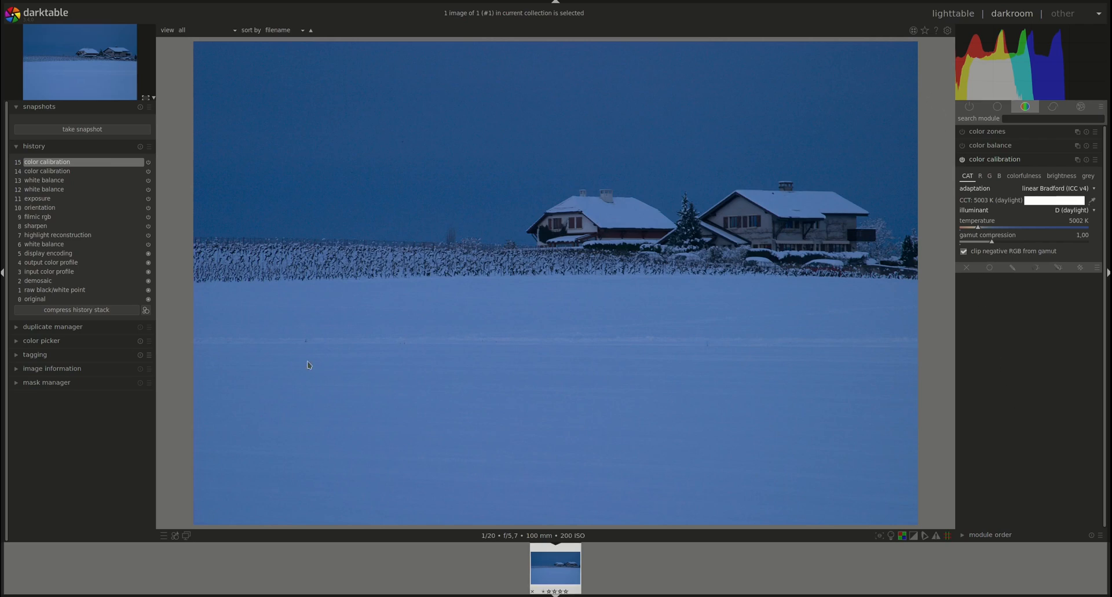
mouse_move(338, 144)
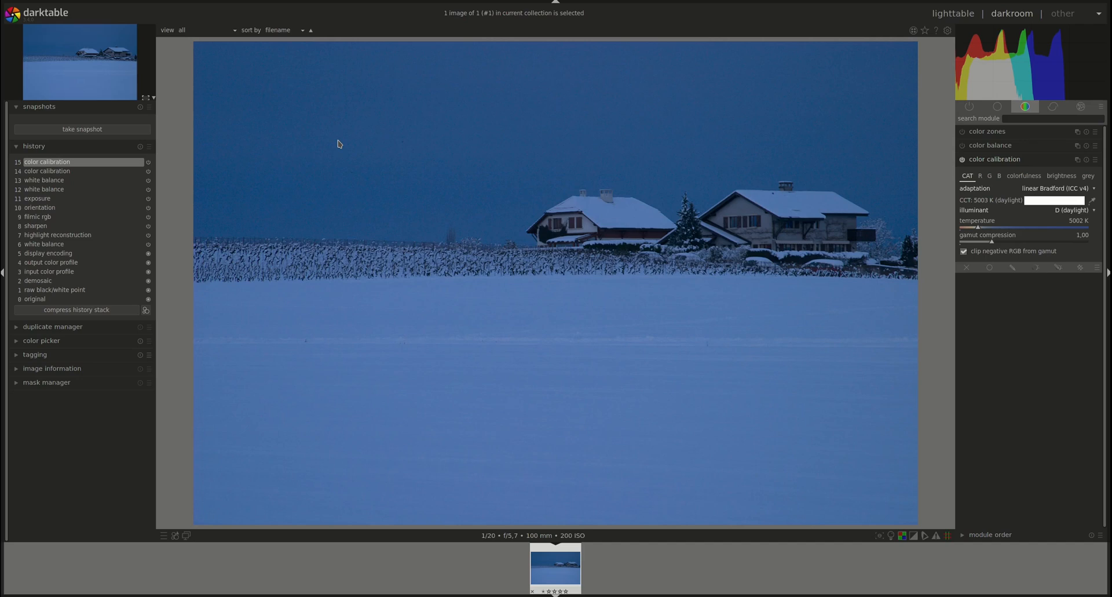
mouse_move(213, 98)
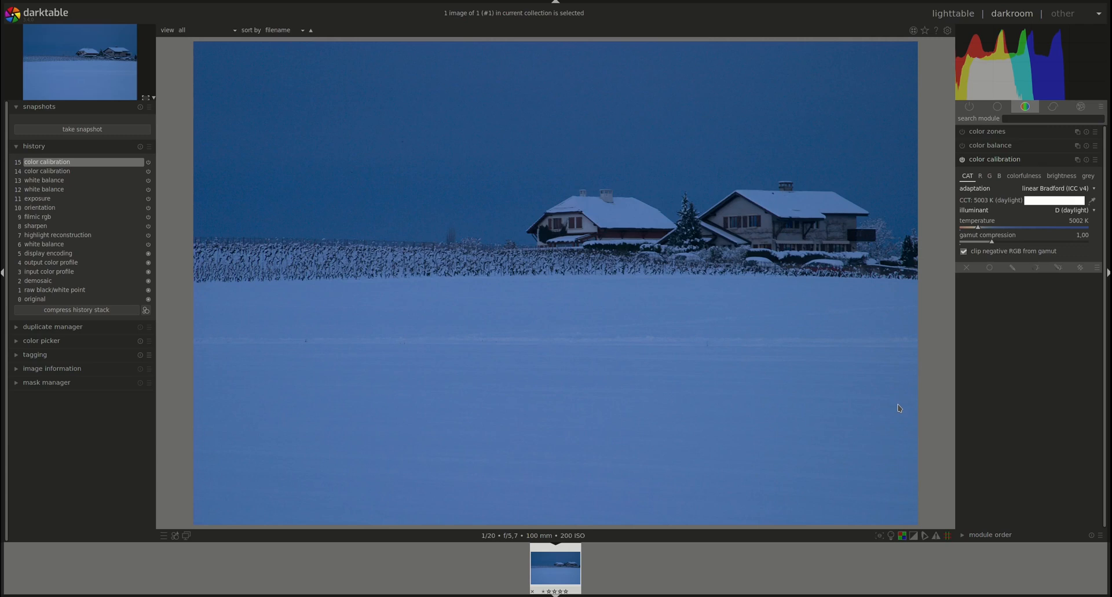
- Set the color calibration illuminant to 'as shot in camera', giving 5456 K
click(1073, 210)
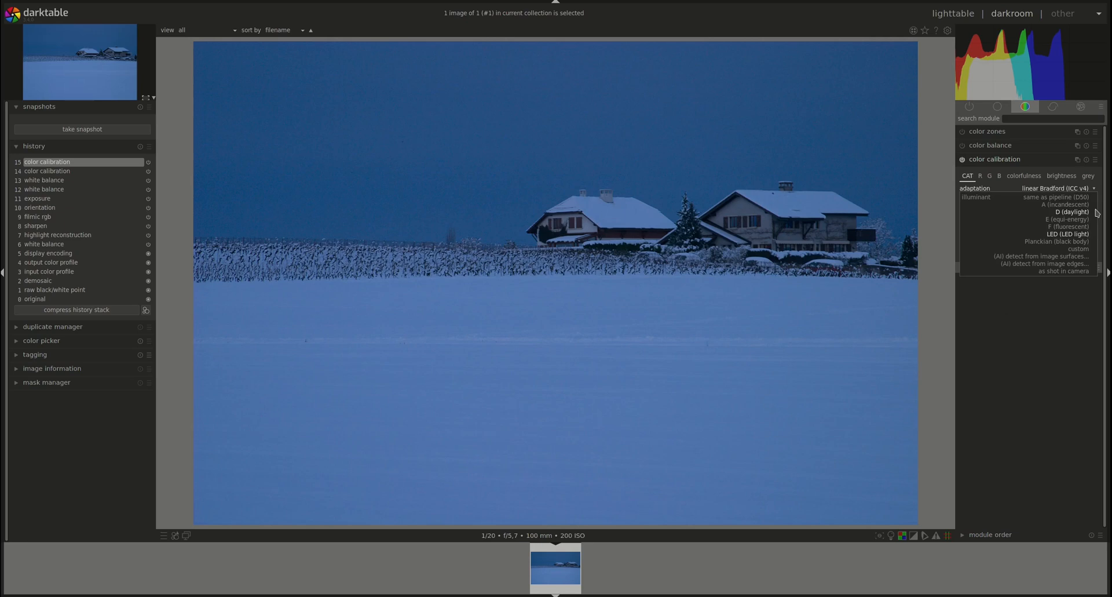
mouse_move(1096, 238)
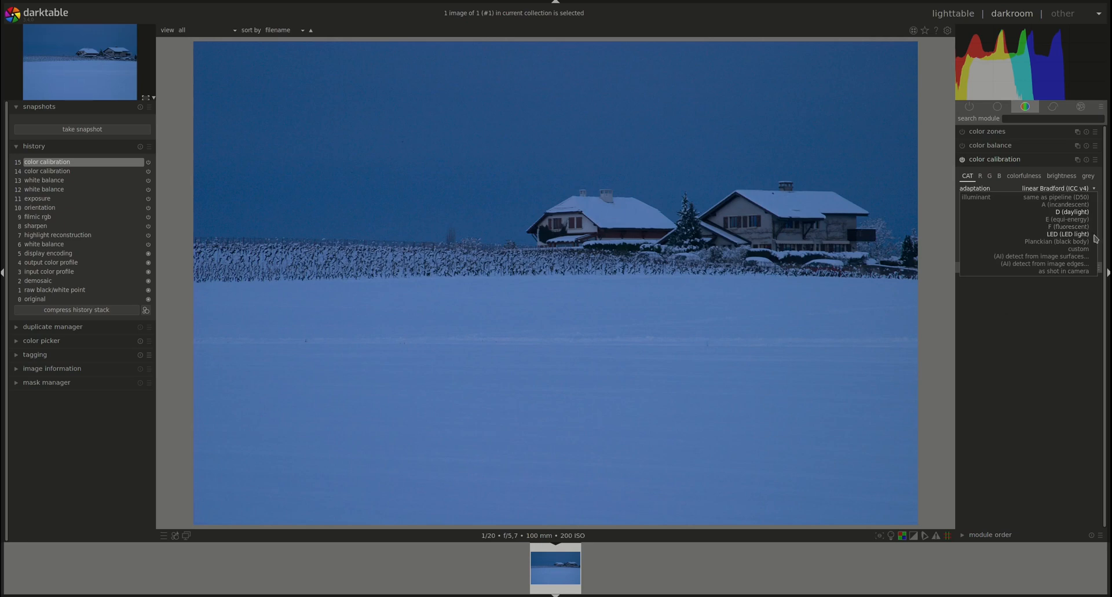
mouse_move(1063, 266)
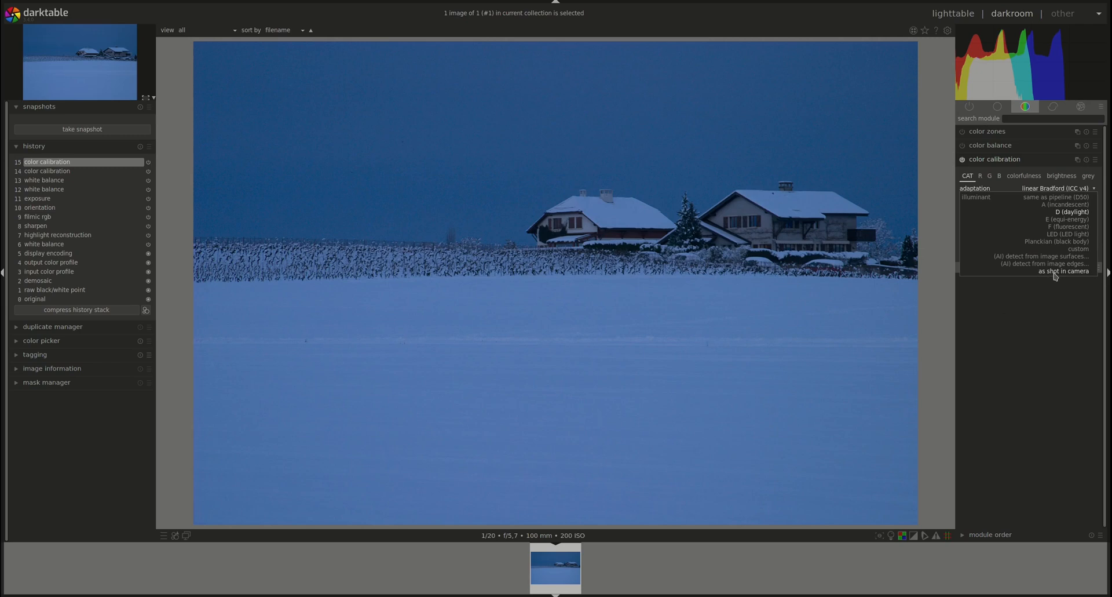
click(1063, 272)
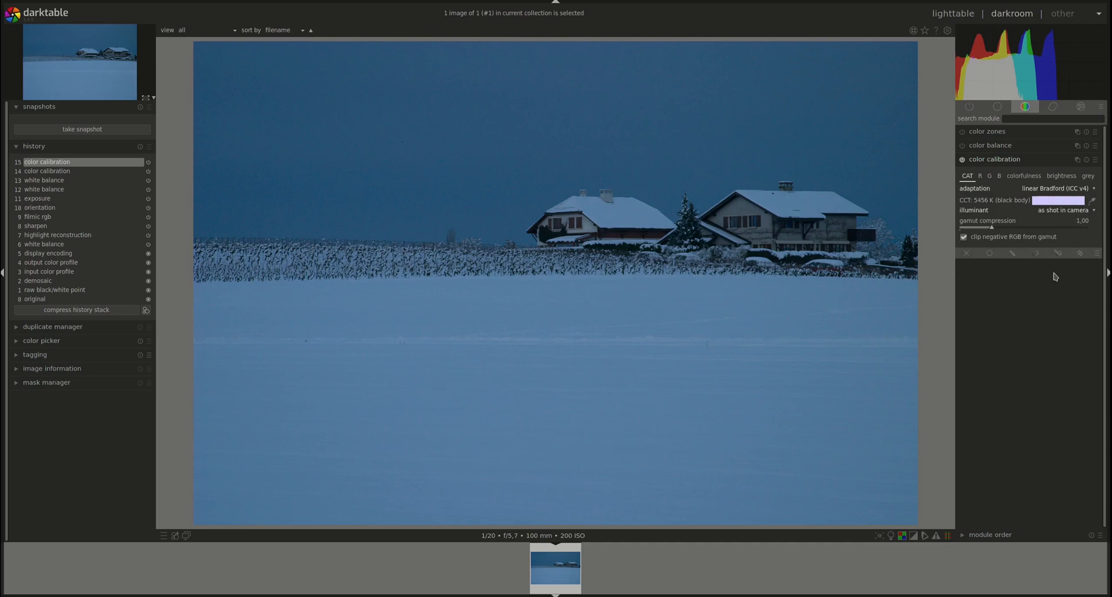
mouse_move(1007, 548)
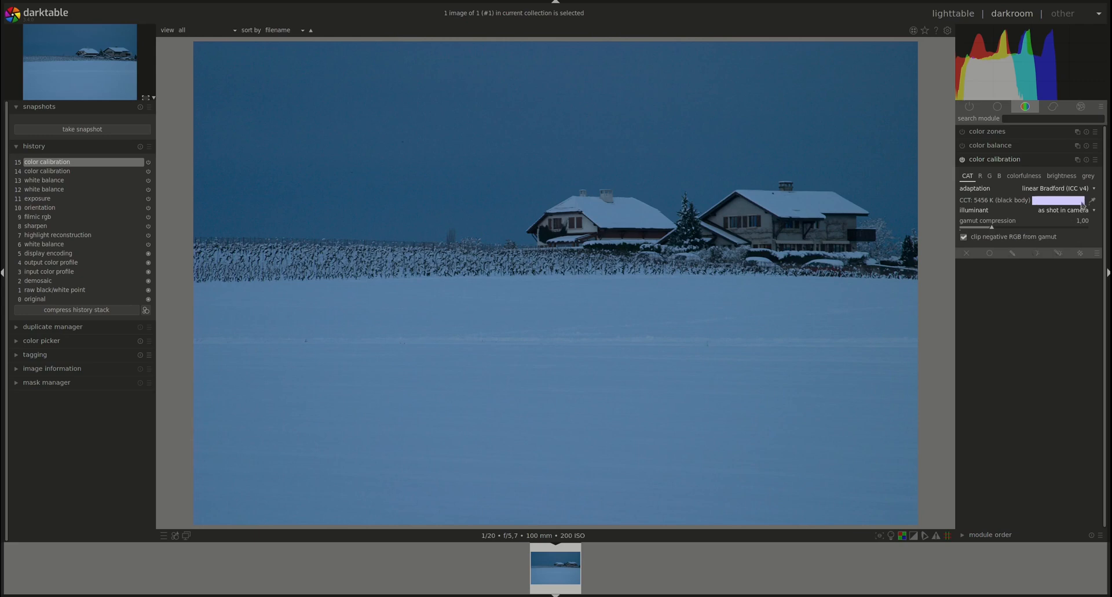
mouse_move(1039, 210)
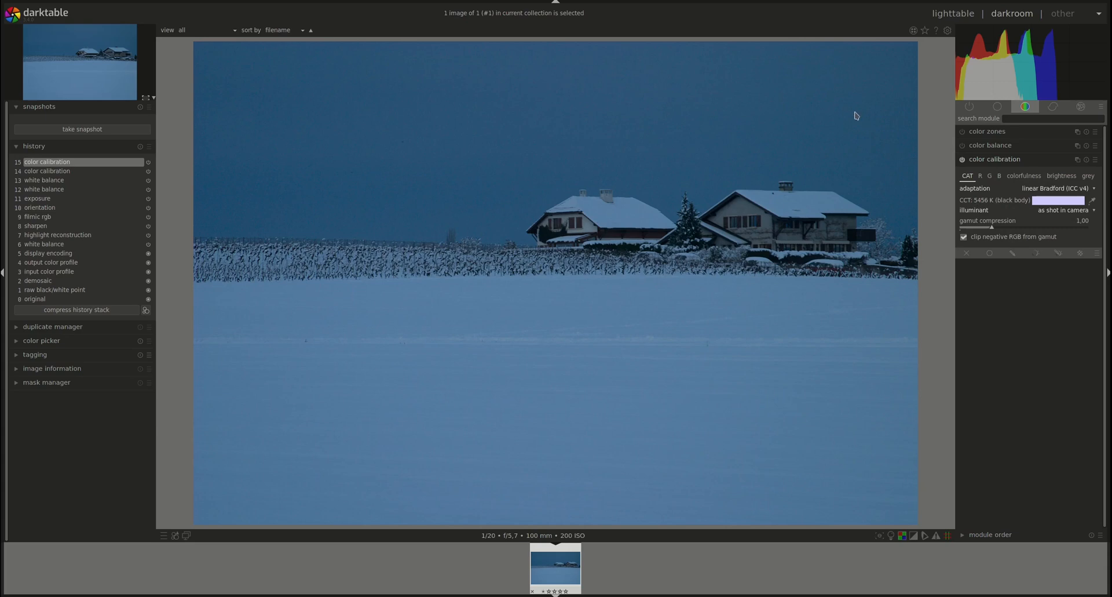
mouse_move(801, 293)
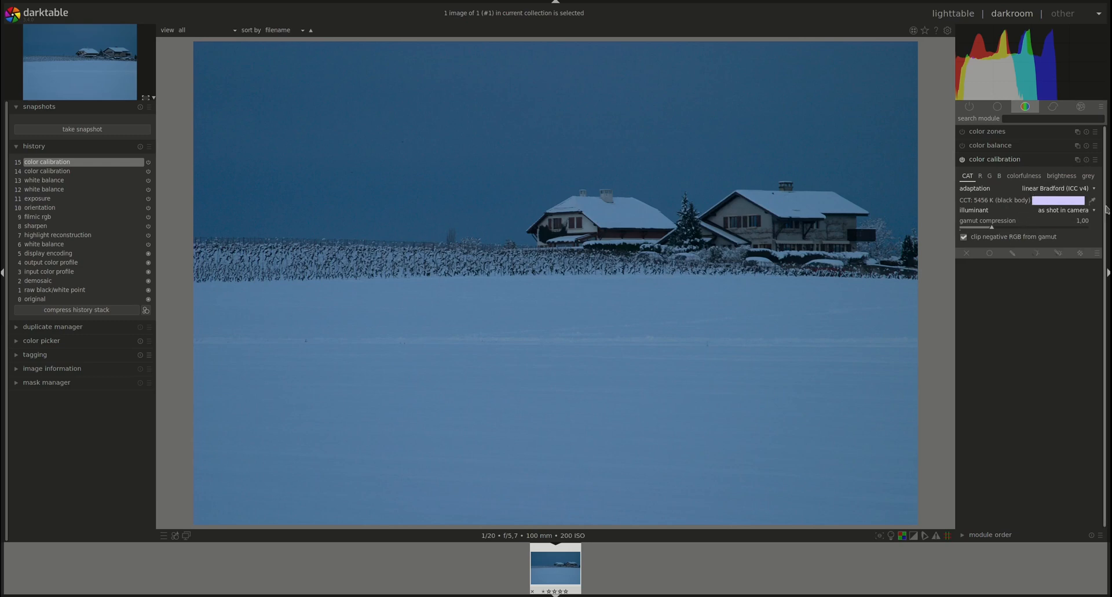
mouse_move(474, 190)
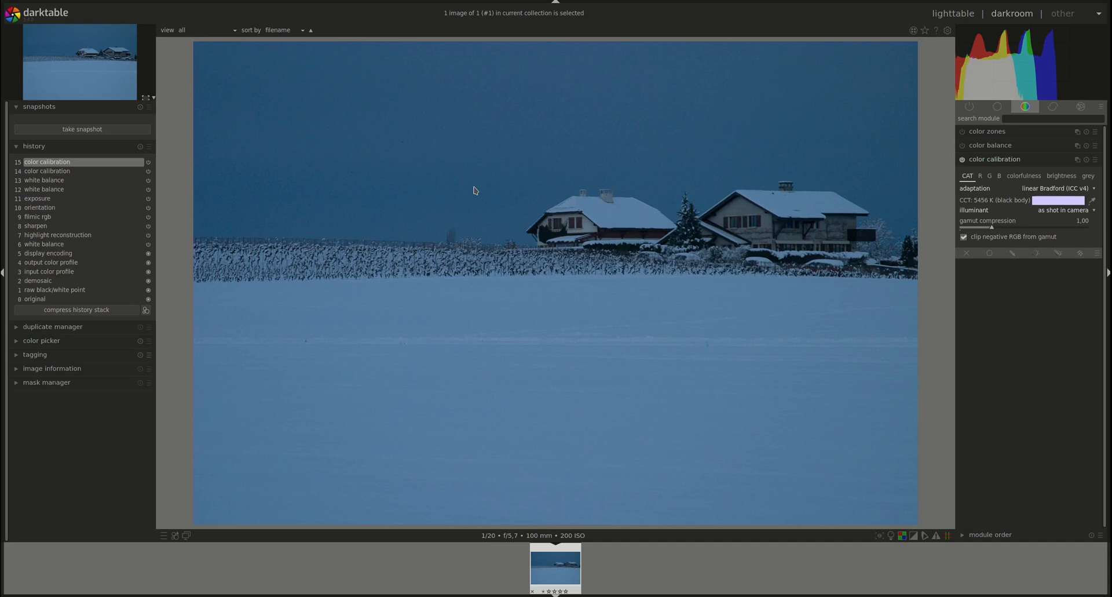
mouse_move(915, 47)
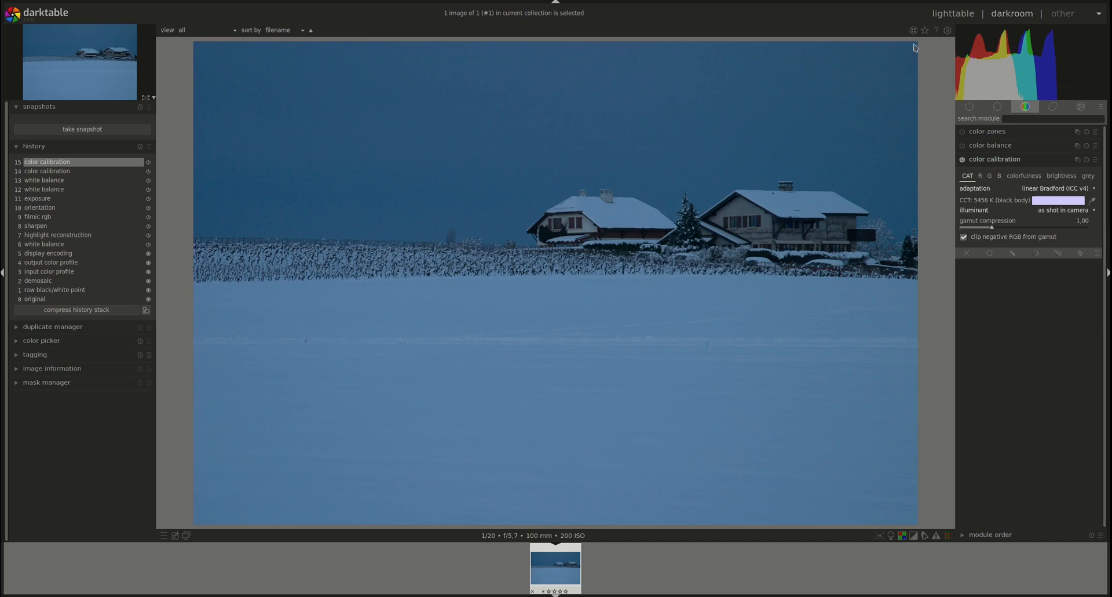
mouse_move(718, 430)
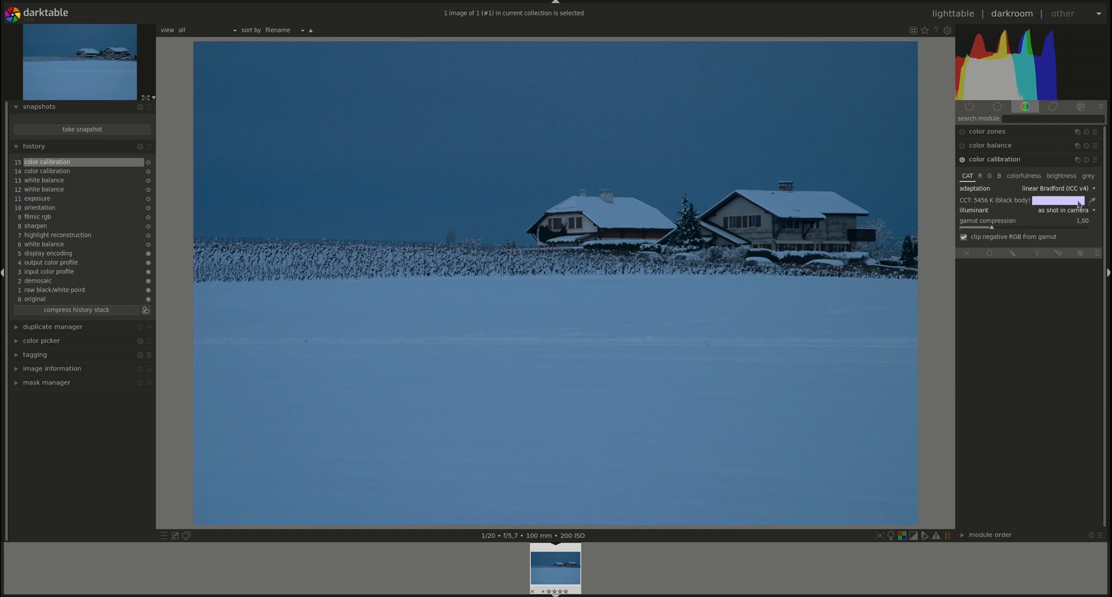
mouse_move(1056, 199)
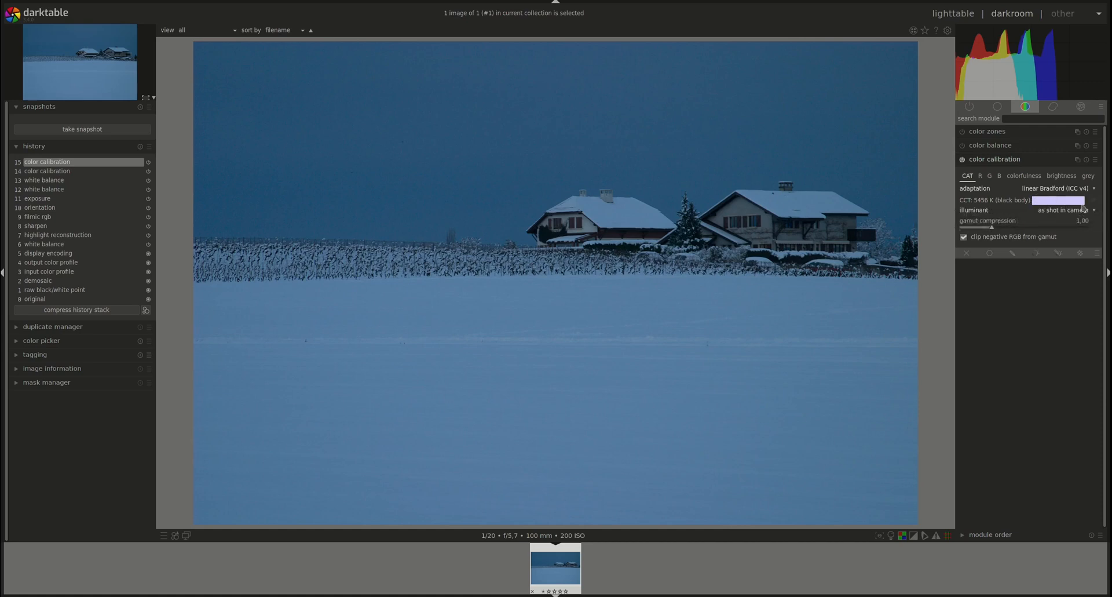
- Toggle the color calibration module off and back on with the as-shot 5456 K illuminant
click(963, 159)
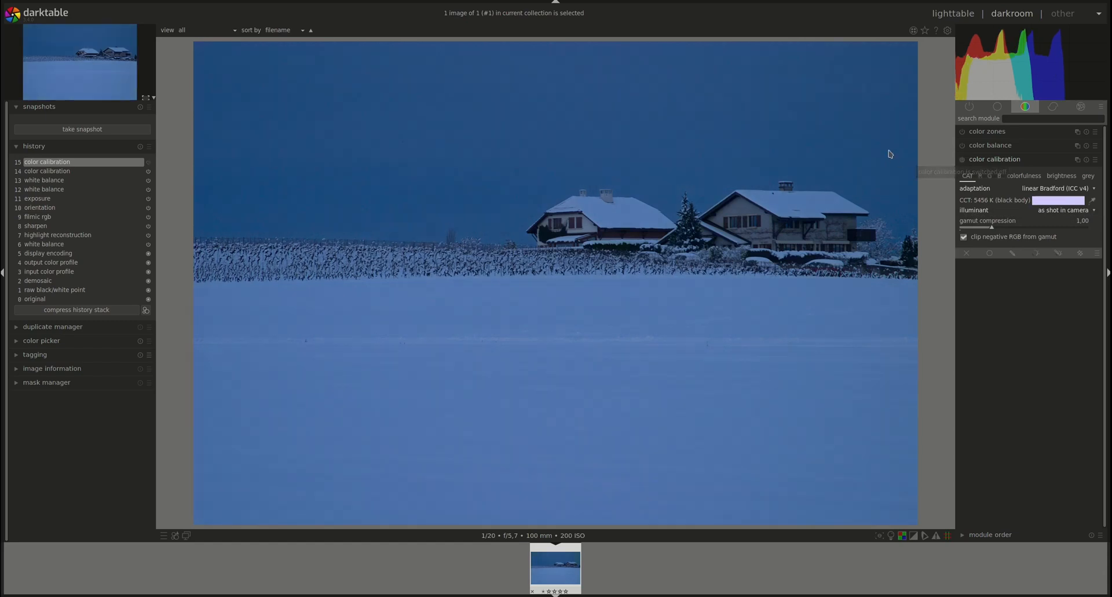
click(966, 175)
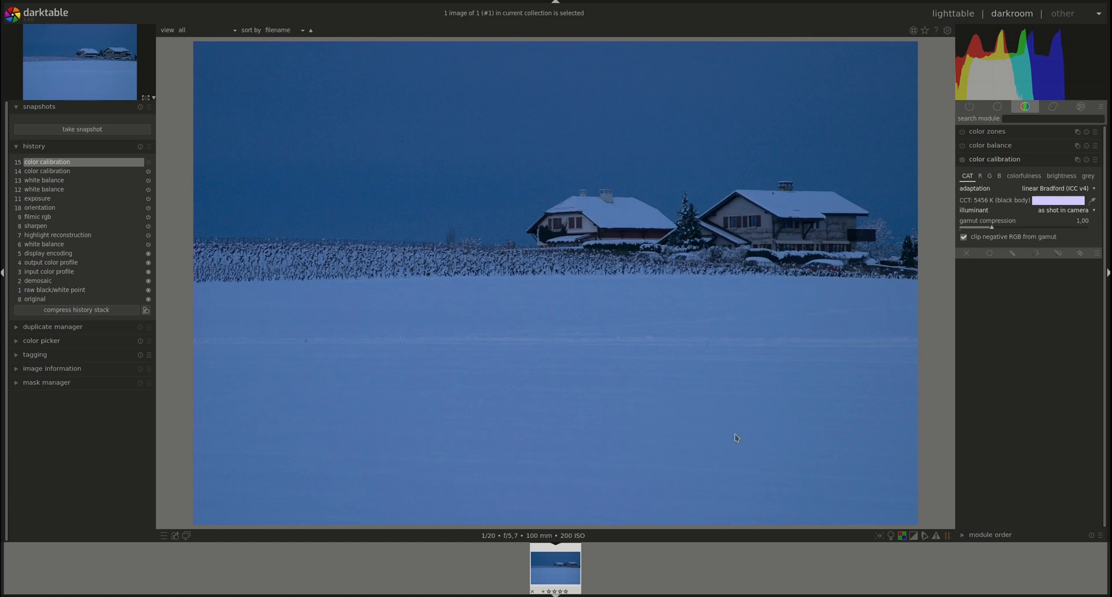
mouse_move(201, 210)
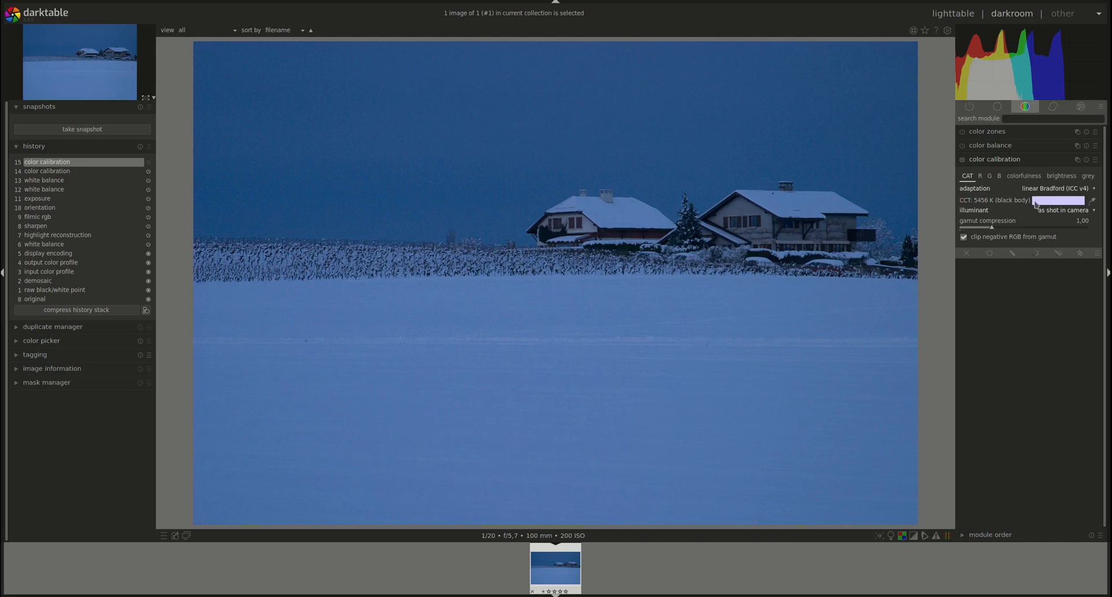
mouse_move(958, 171)
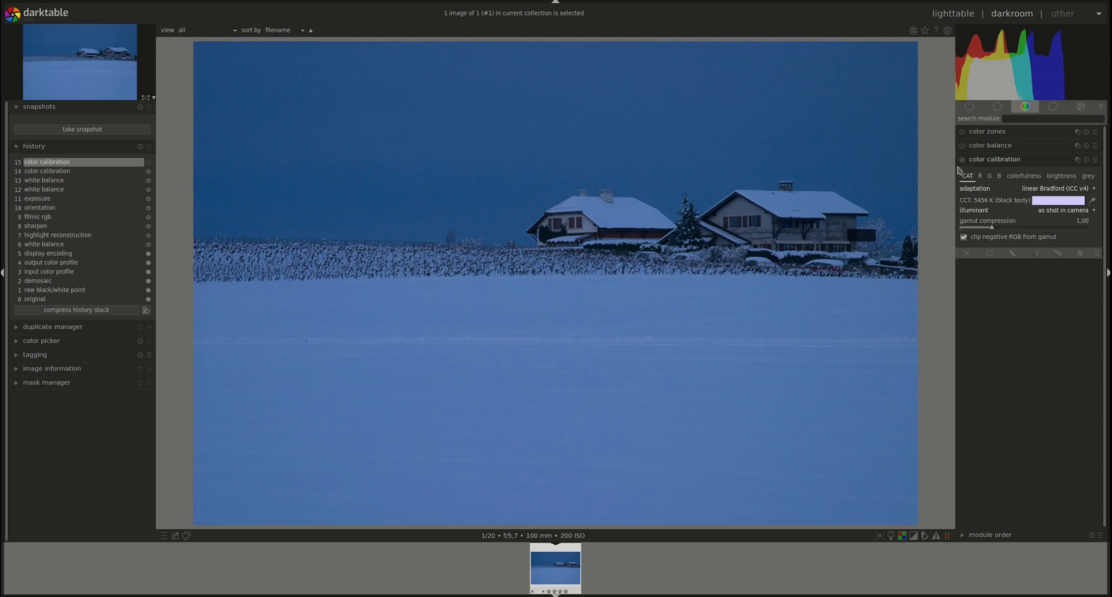
click(962, 158)
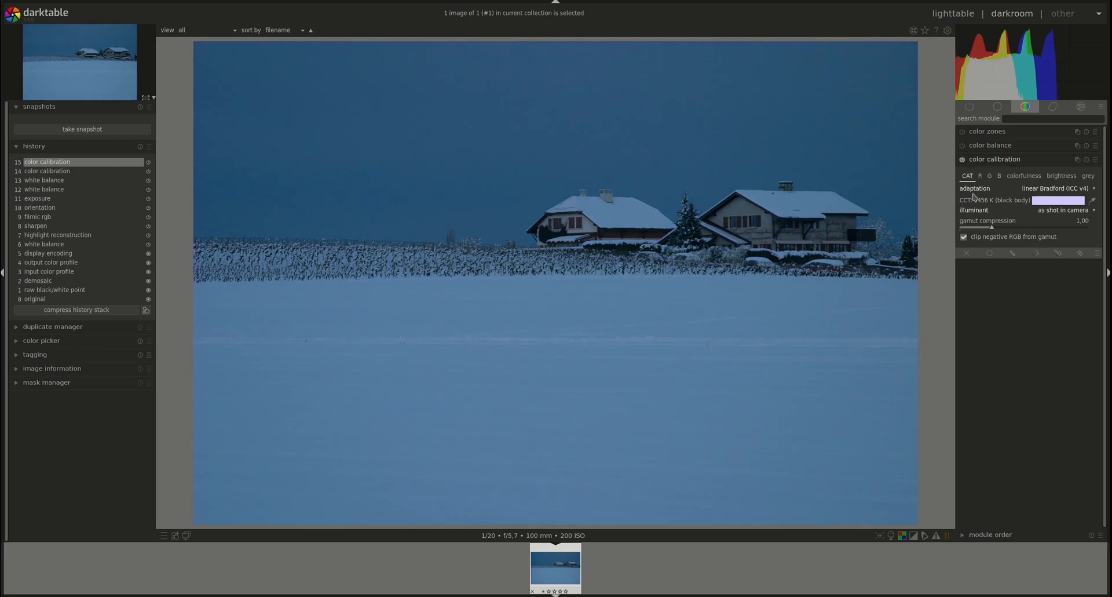
mouse_move(956, 203)
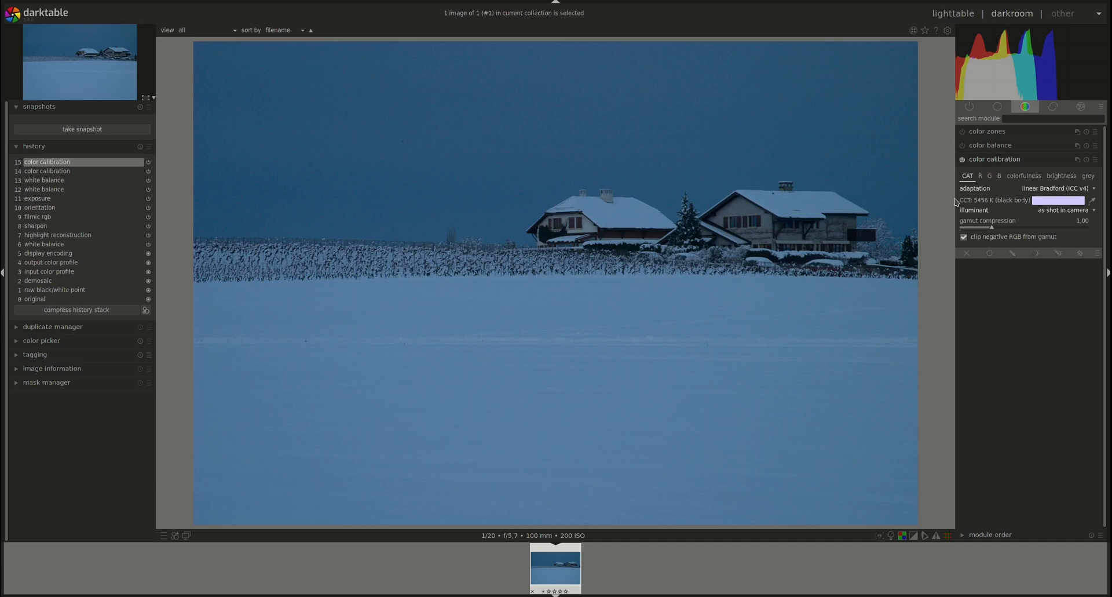
mouse_move(1023, 209)
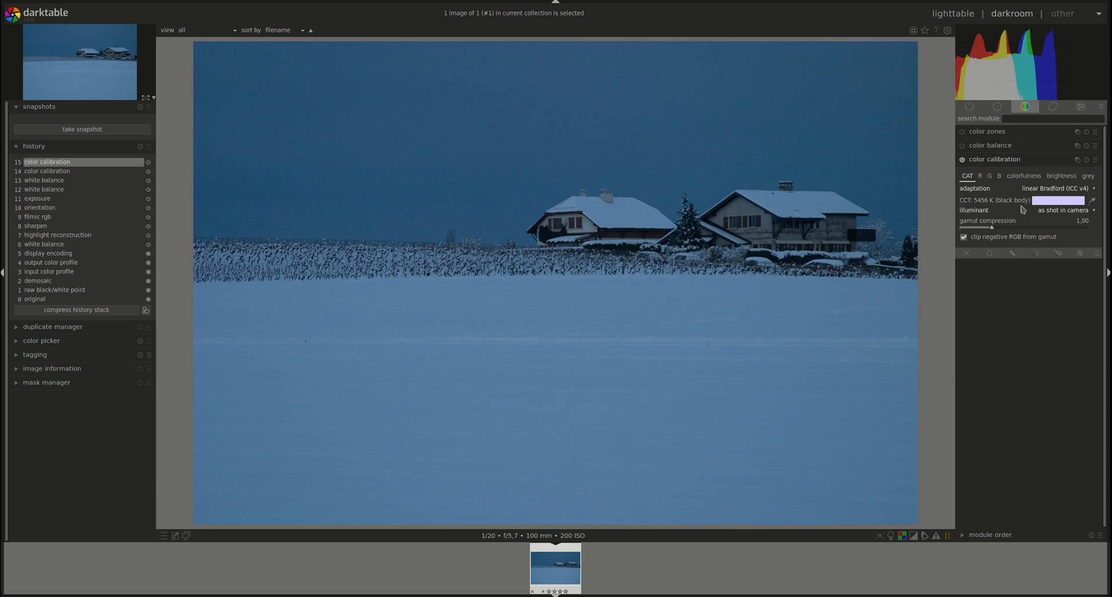
mouse_move(1018, 206)
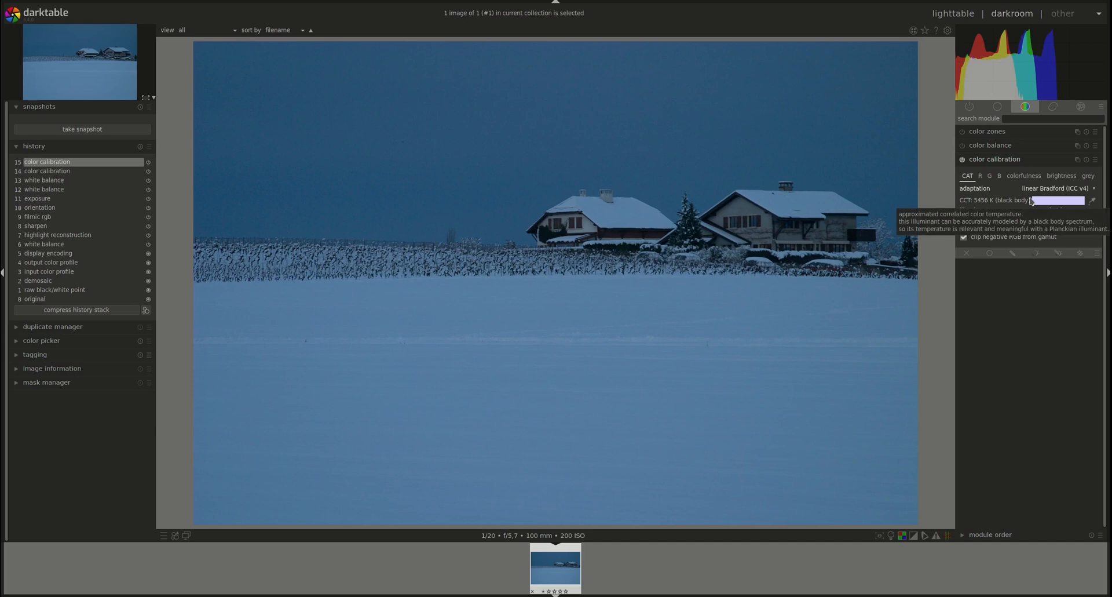
mouse_move(975, 188)
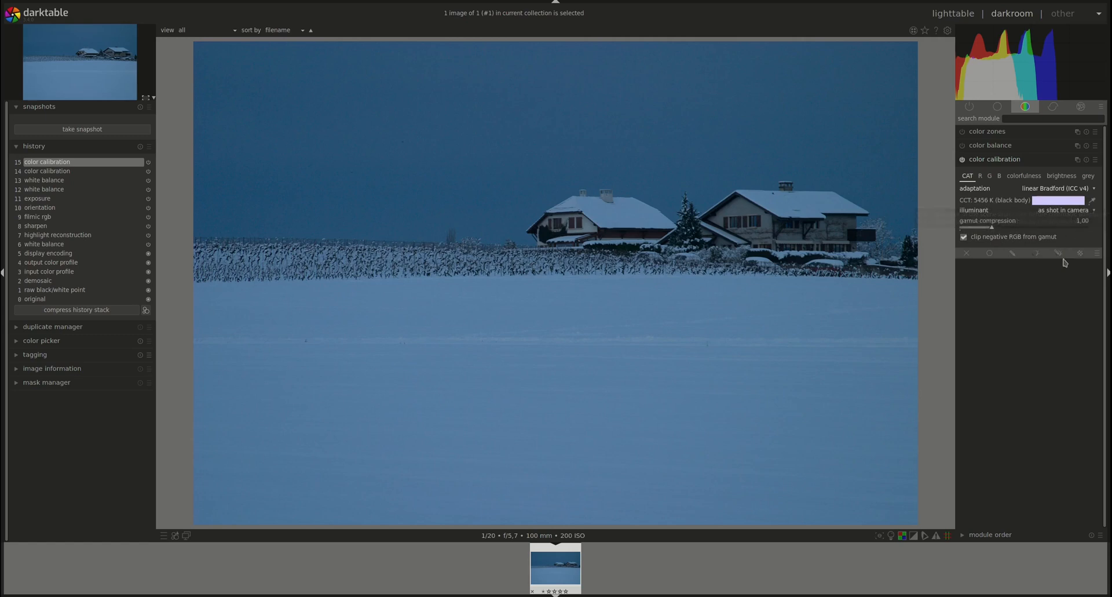
mouse_move(995, 467)
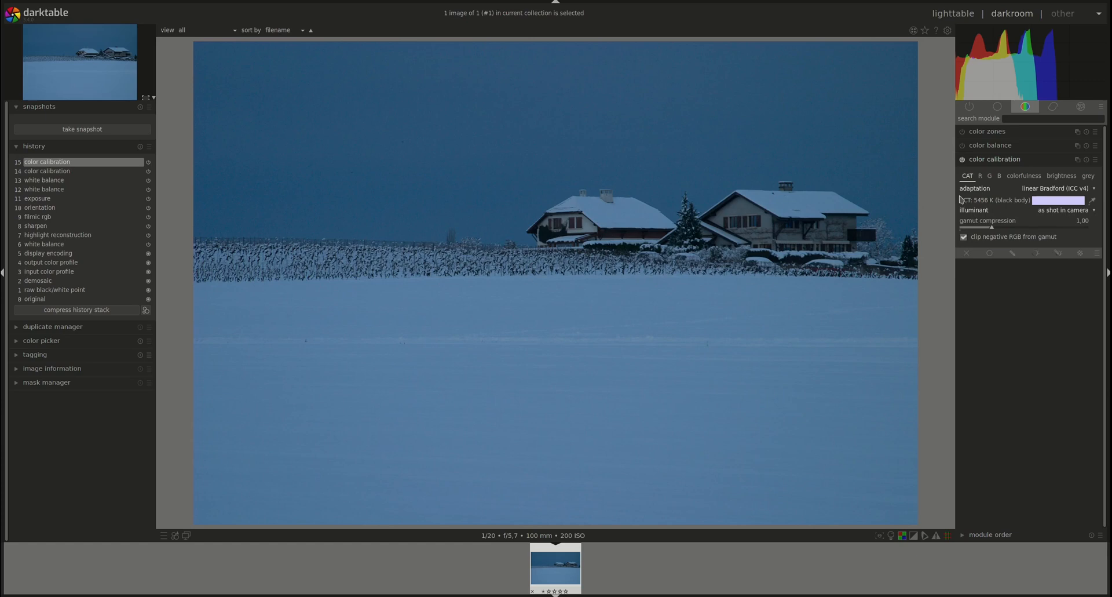
mouse_move(976, 199)
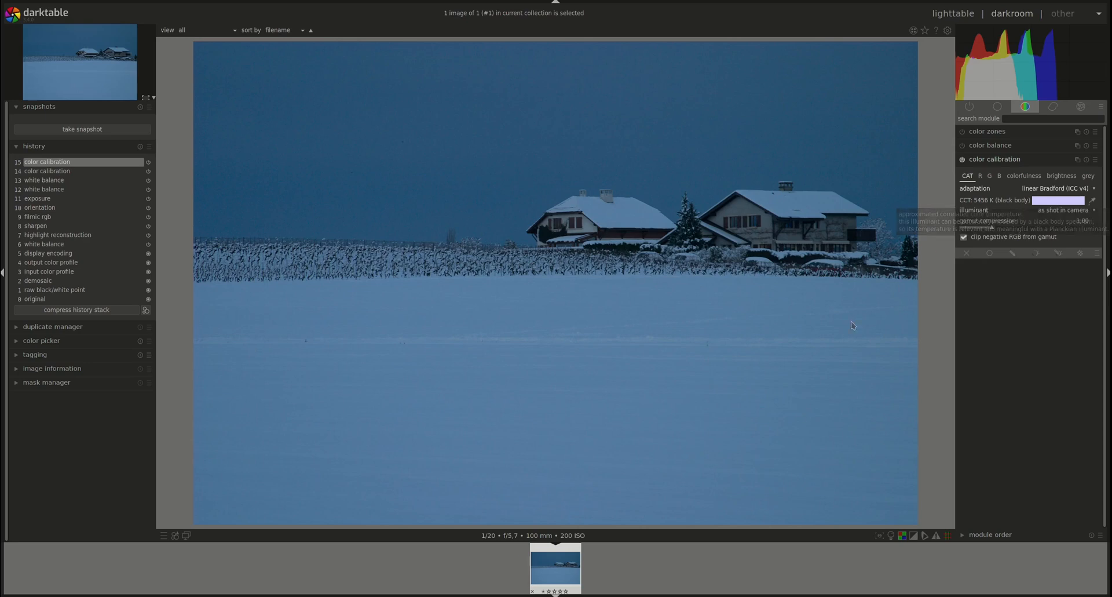
mouse_move(917, 348)
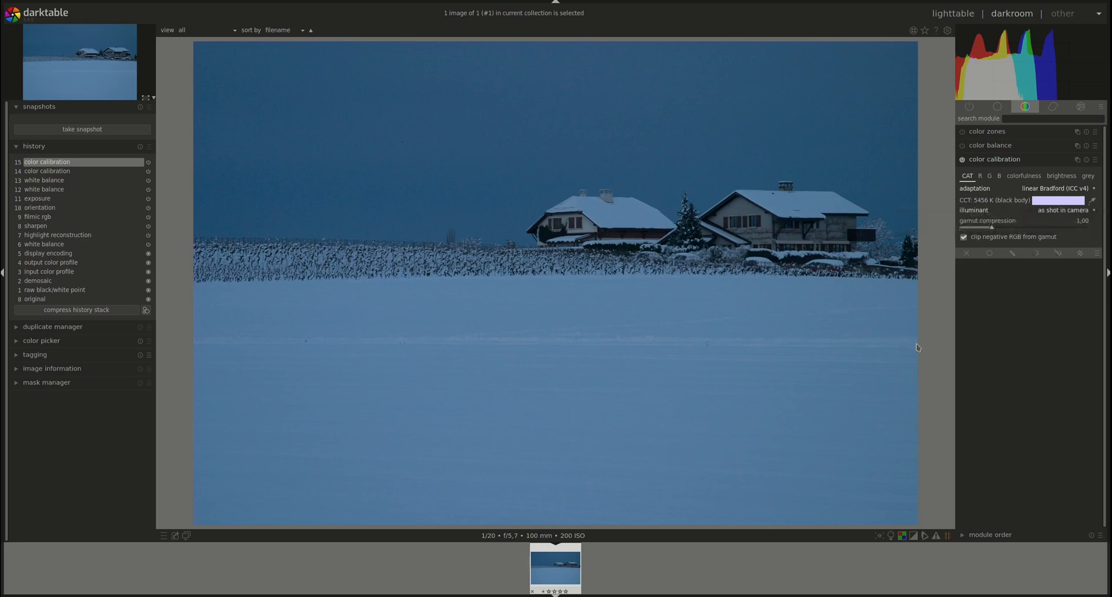
mouse_move(1022, 206)
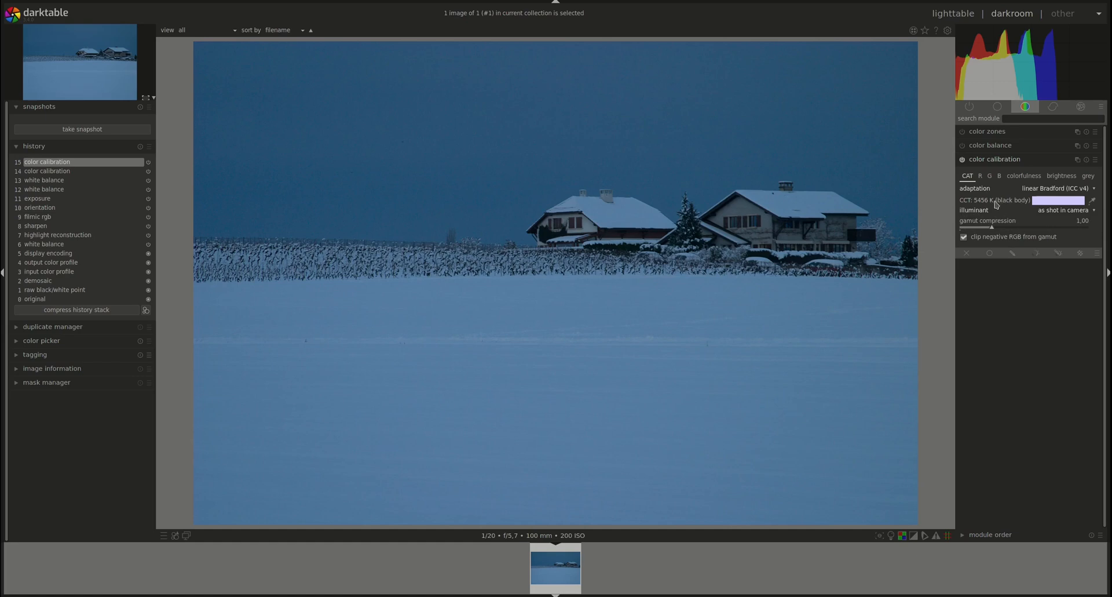
mouse_move(1016, 192)
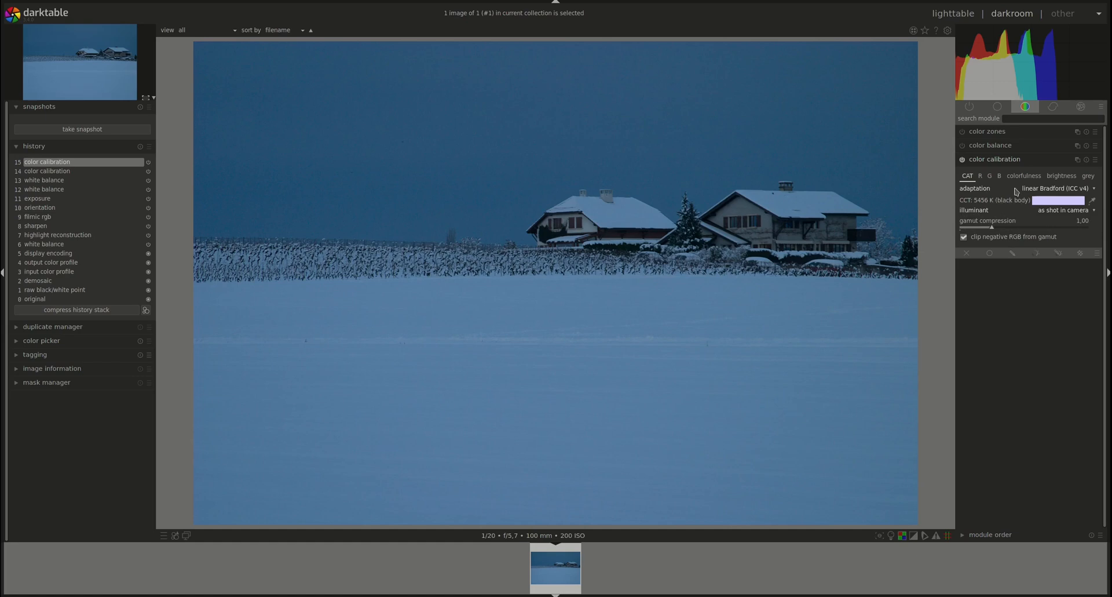
mouse_move(1002, 206)
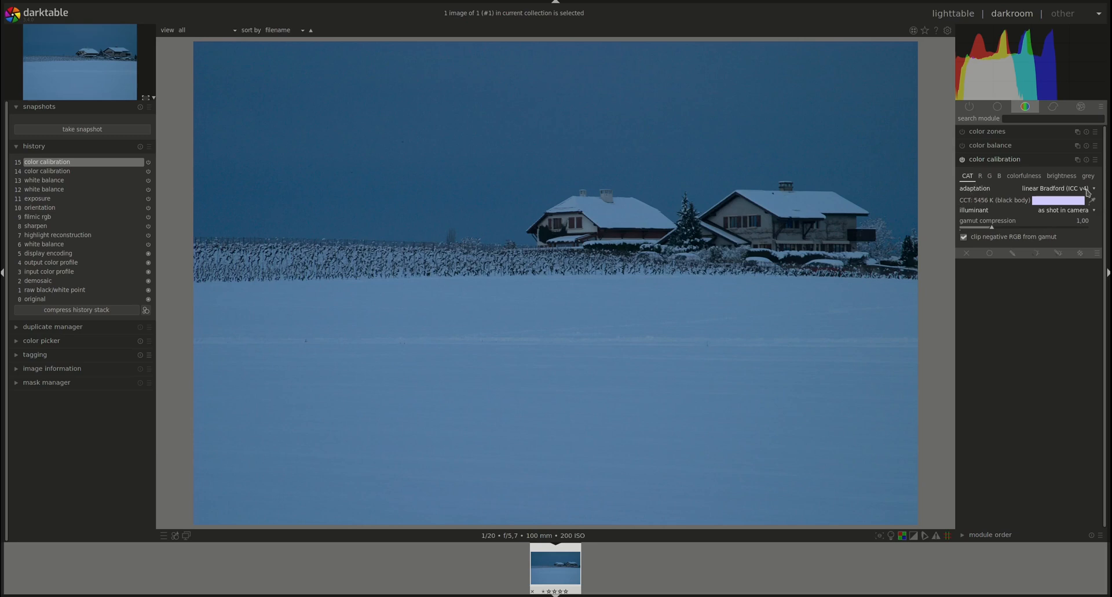
mouse_move(1003, 207)
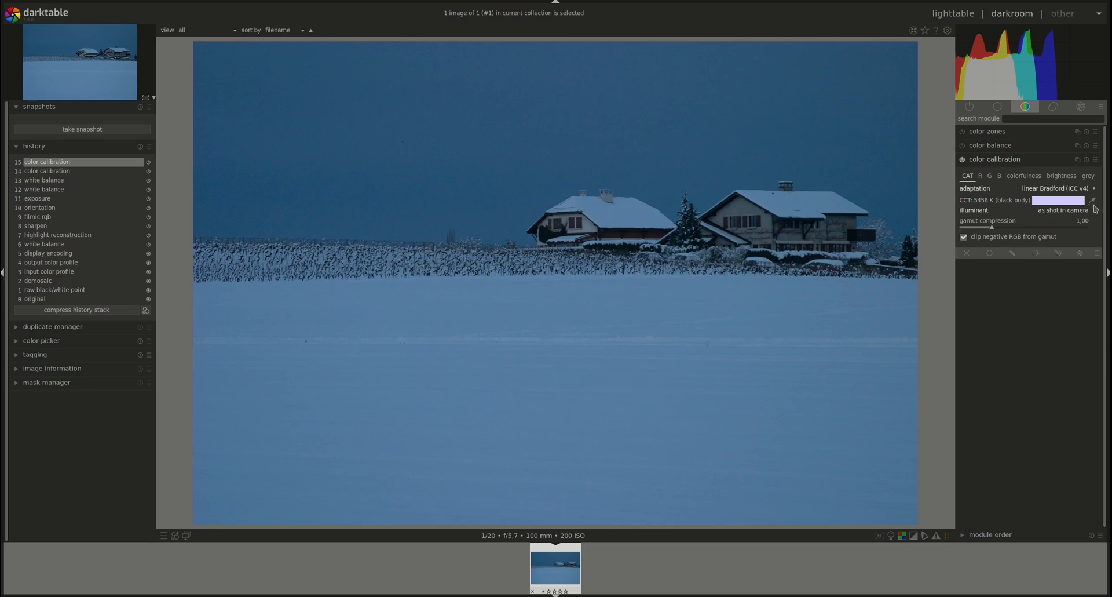
mouse_move(968, 236)
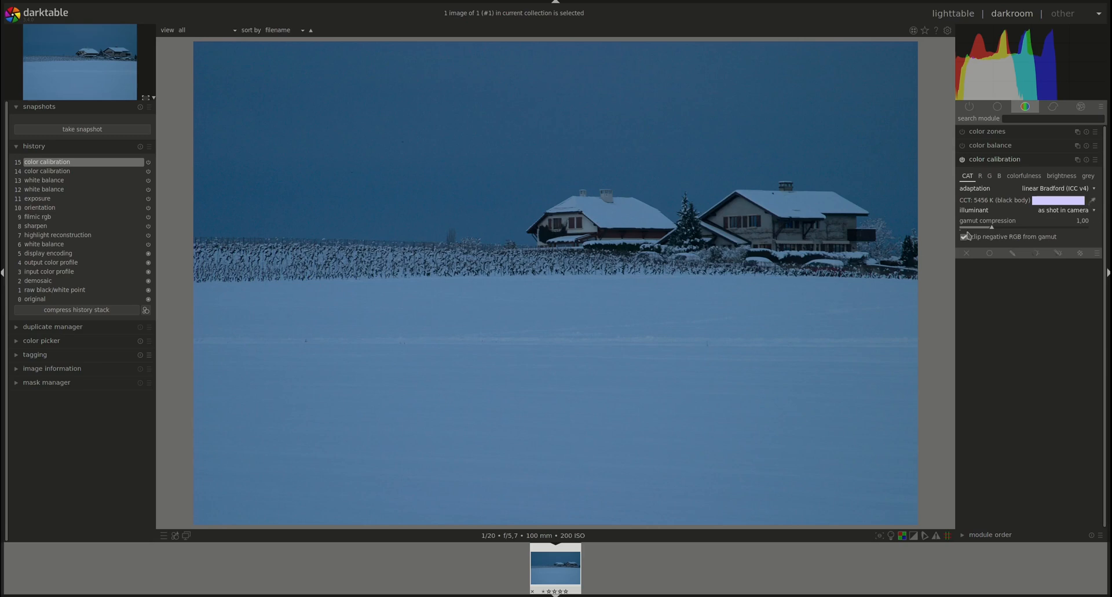
mouse_move(1009, 211)
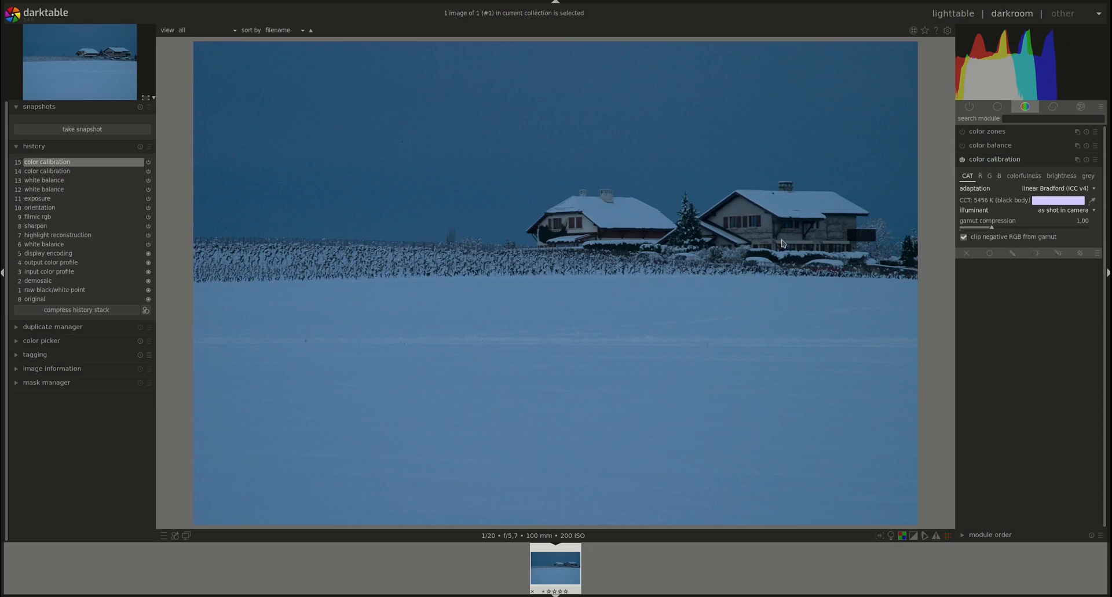
mouse_move(405, 273)
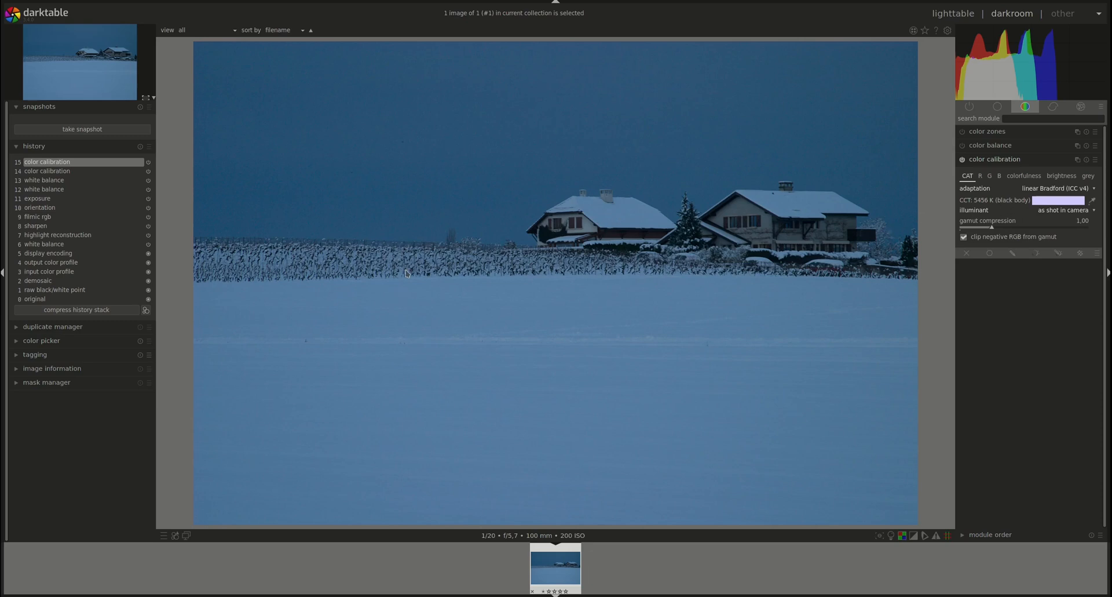
mouse_move(873, 218)
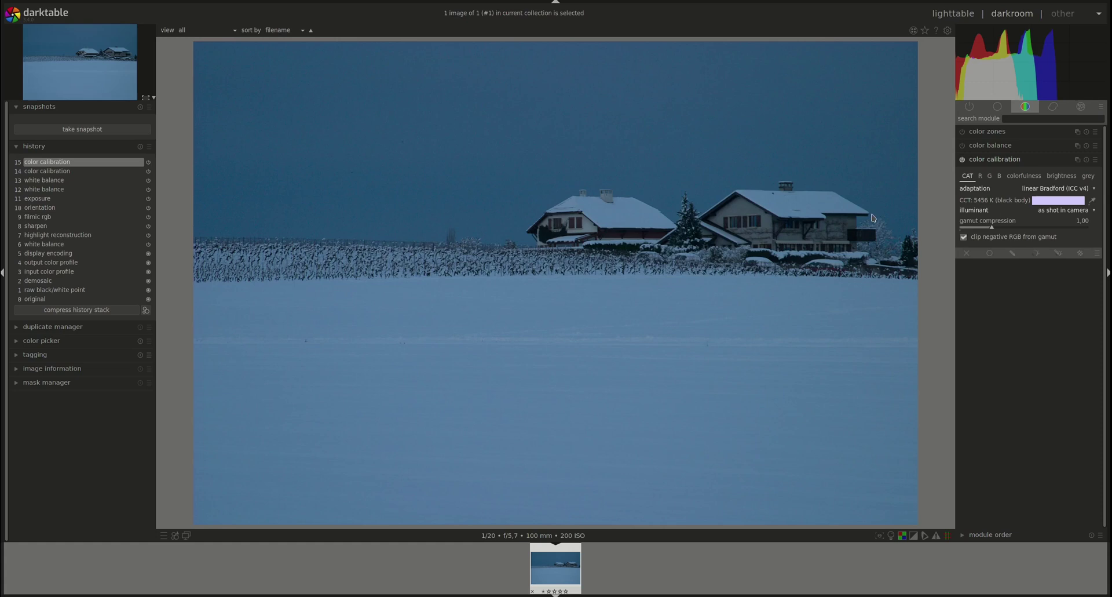
mouse_move(1025, 225)
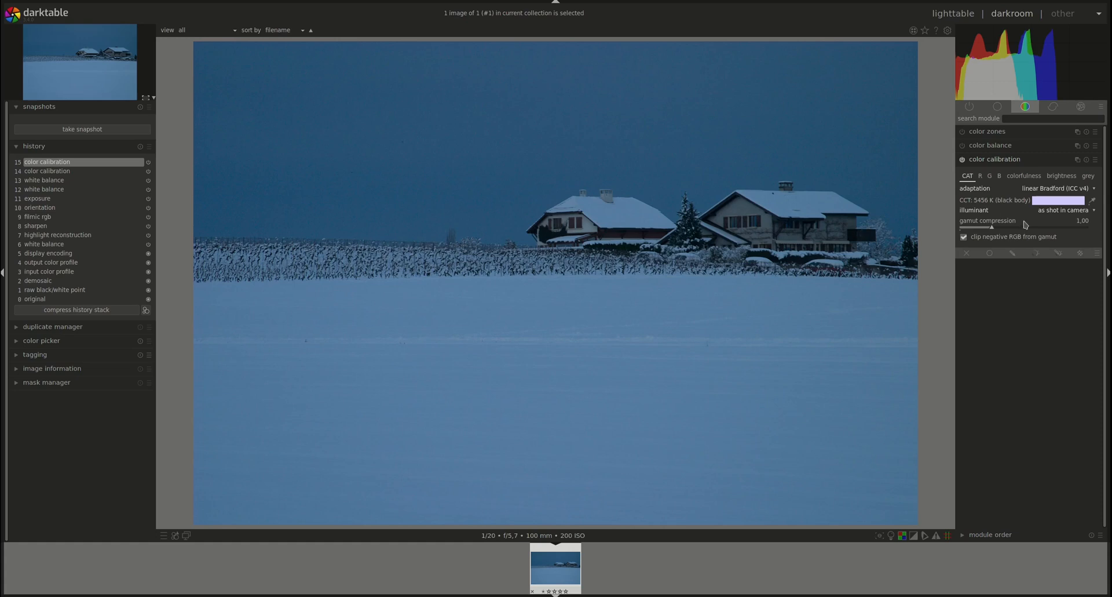
mouse_move(952, 243)
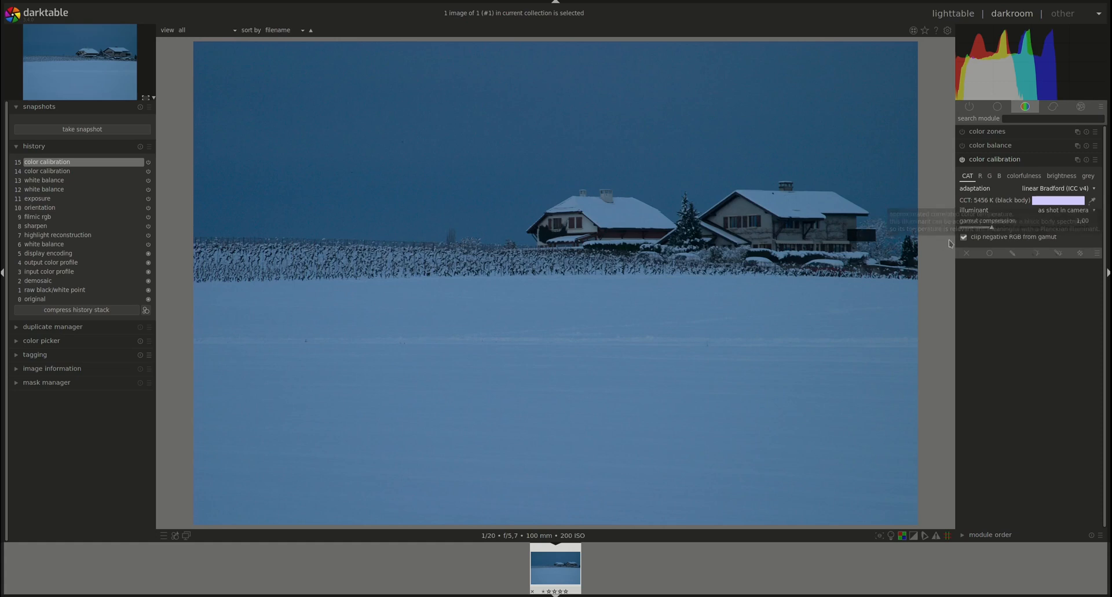
mouse_move(732, 177)
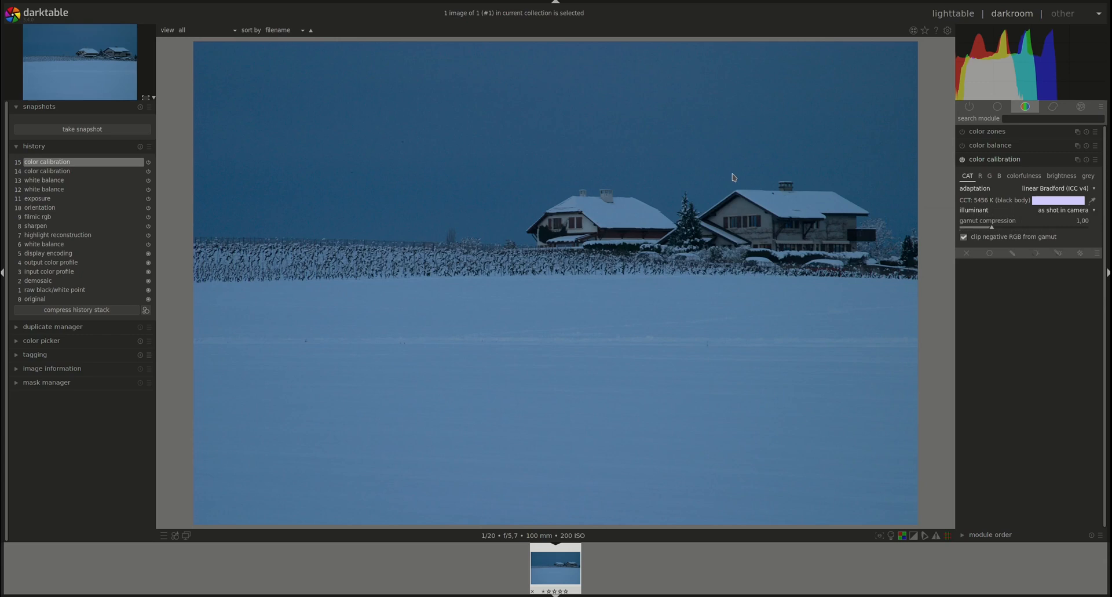
mouse_move(814, 227)
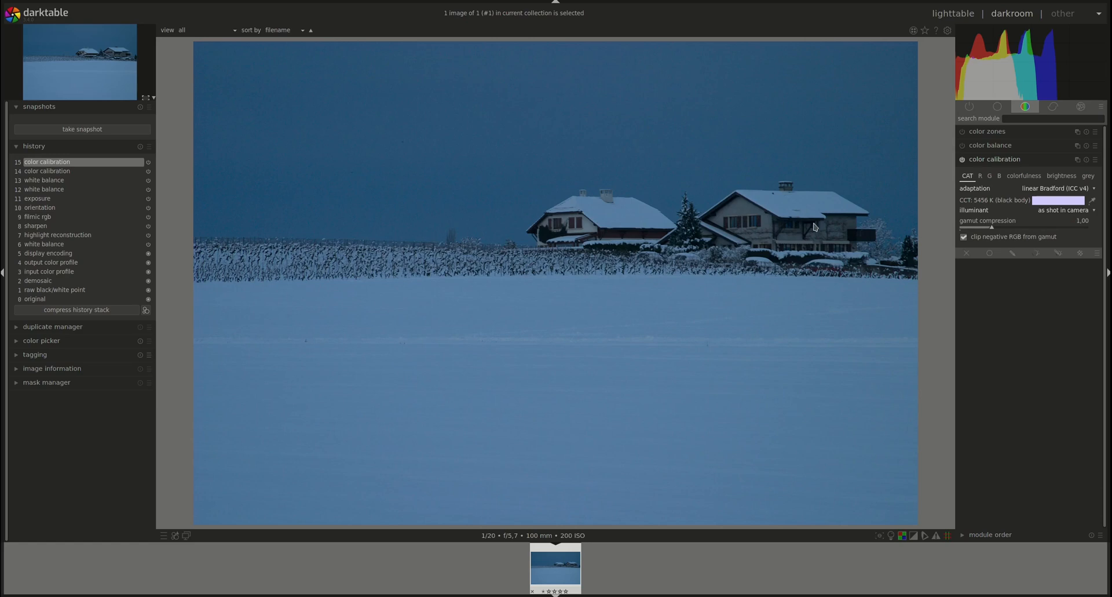
mouse_move(795, 255)
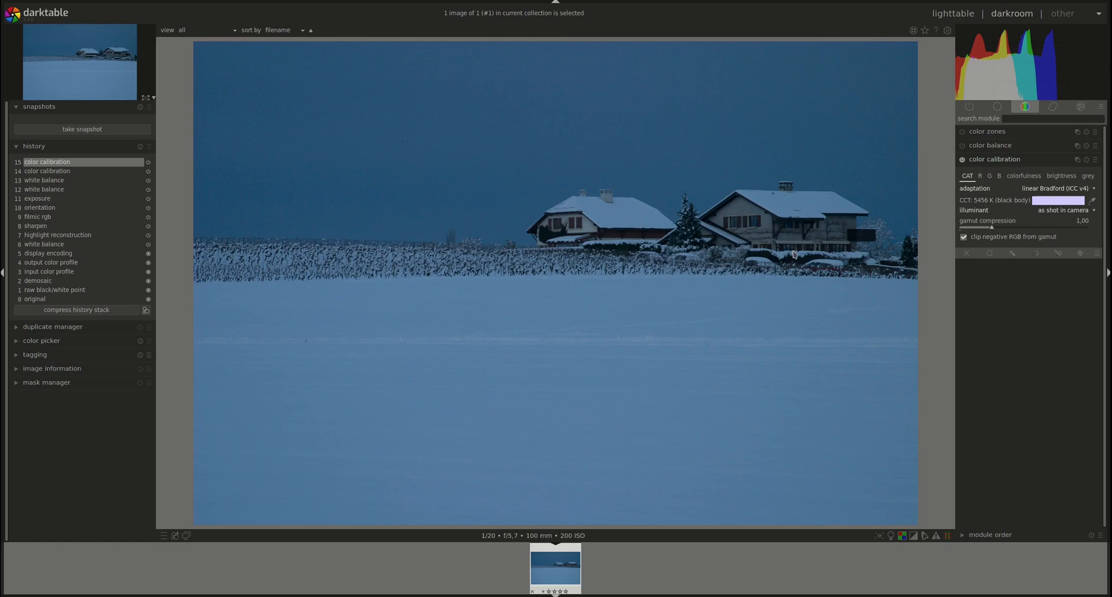
mouse_move(969, 217)
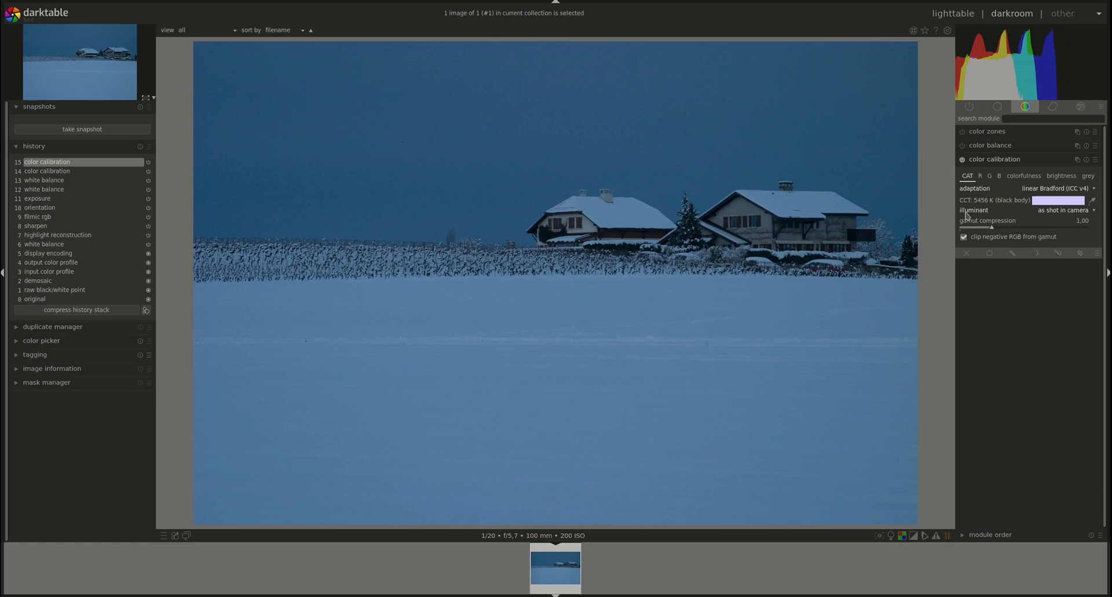
mouse_move(1031, 211)
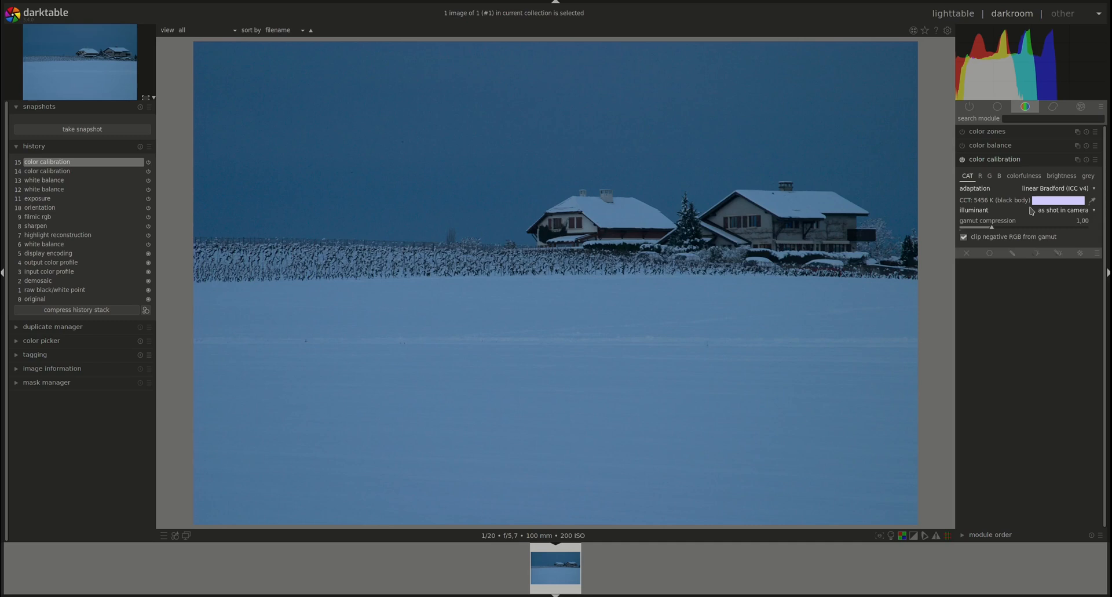
mouse_move(1089, 221)
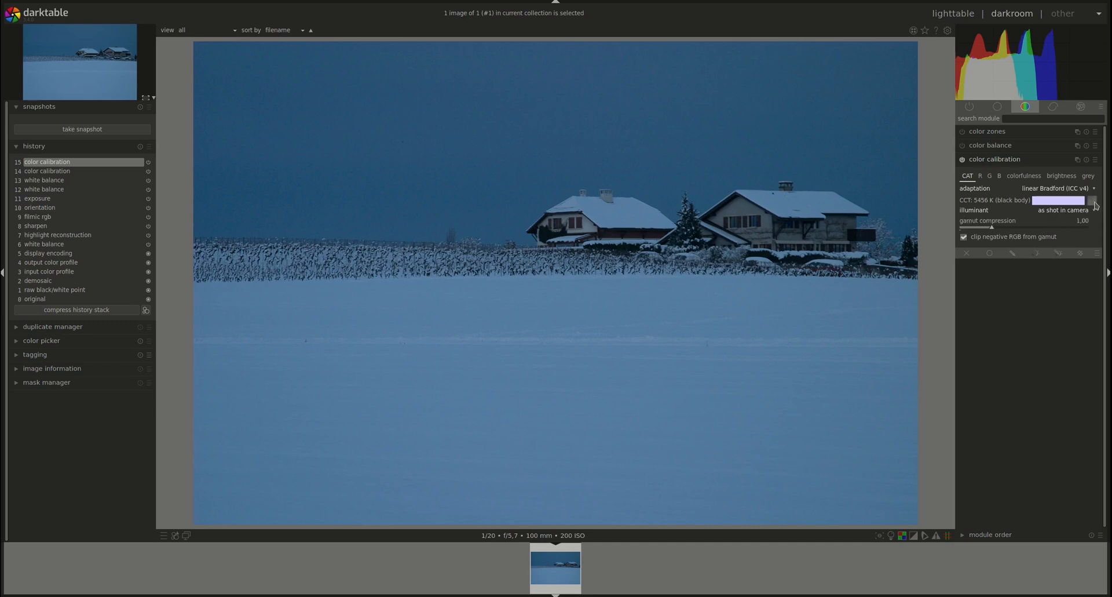
- Try D (daylight), A (incandescent, 2850 K) and E (equi-energy, 5476 K) illuminants in turn
click(1062, 210)
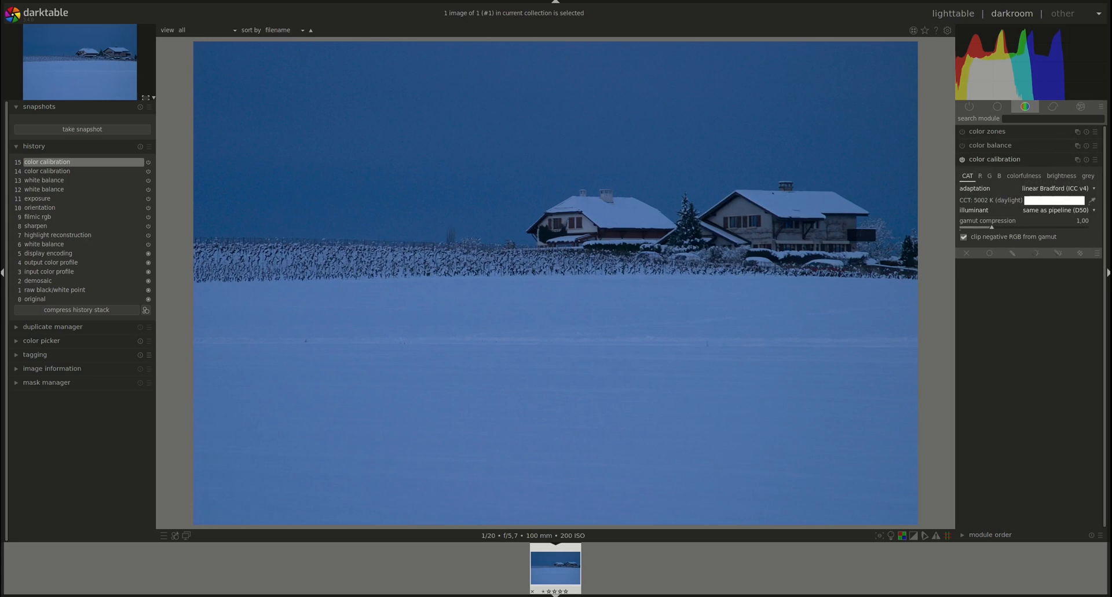
mouse_move(560, 360)
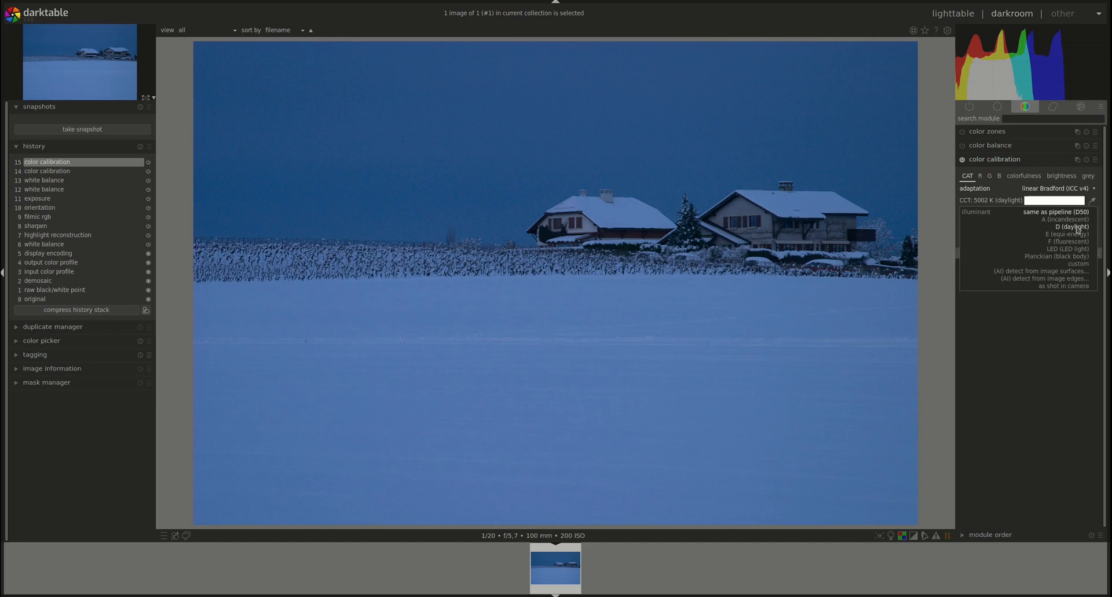
mouse_move(1058, 256)
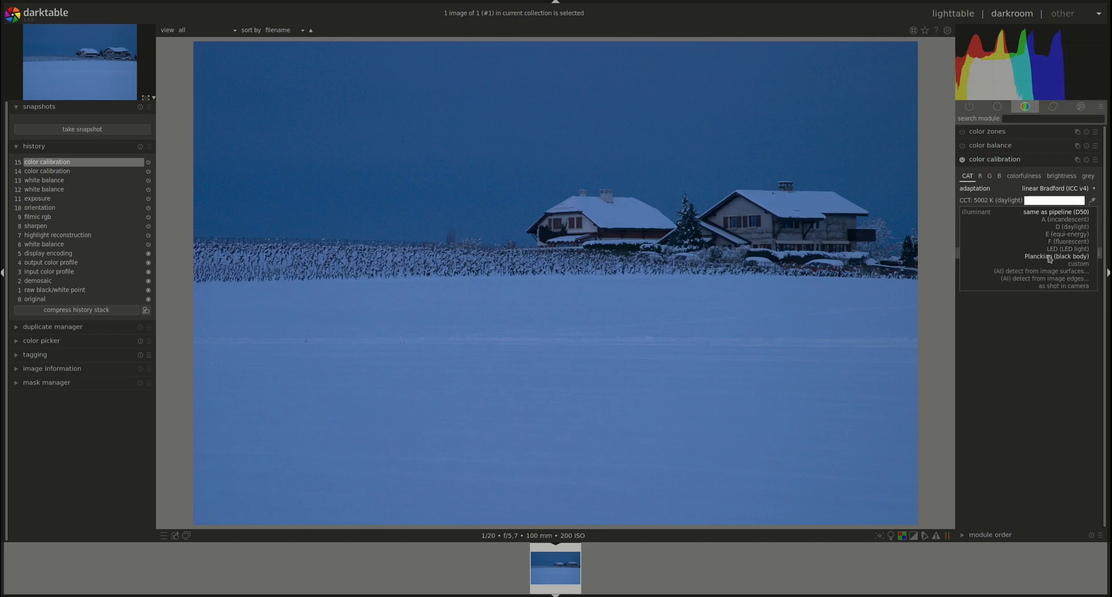
mouse_move(1066, 226)
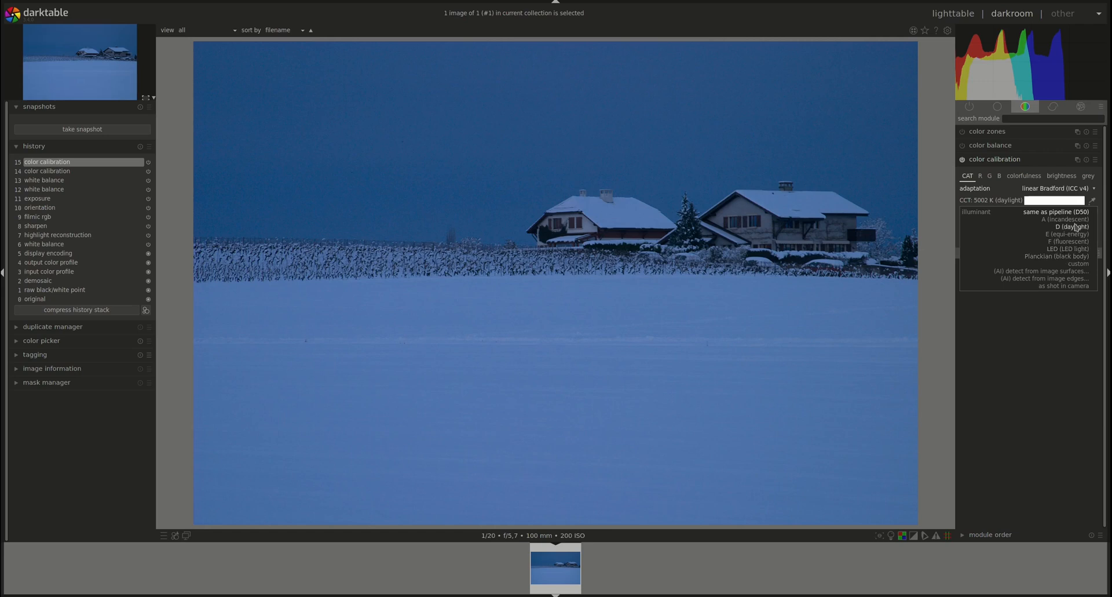
click(1067, 226)
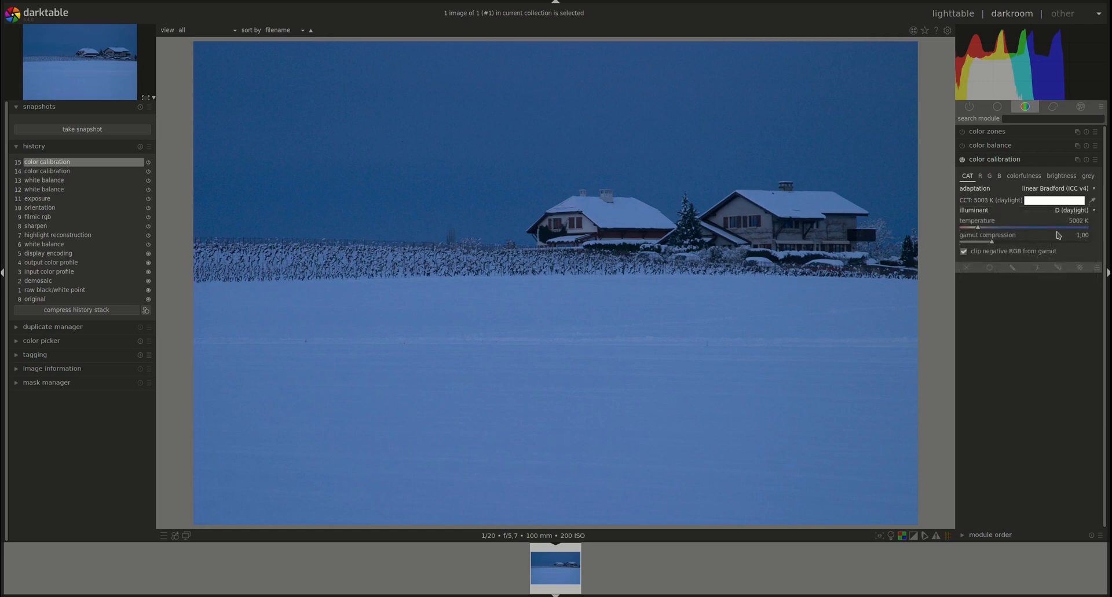
click(1064, 209)
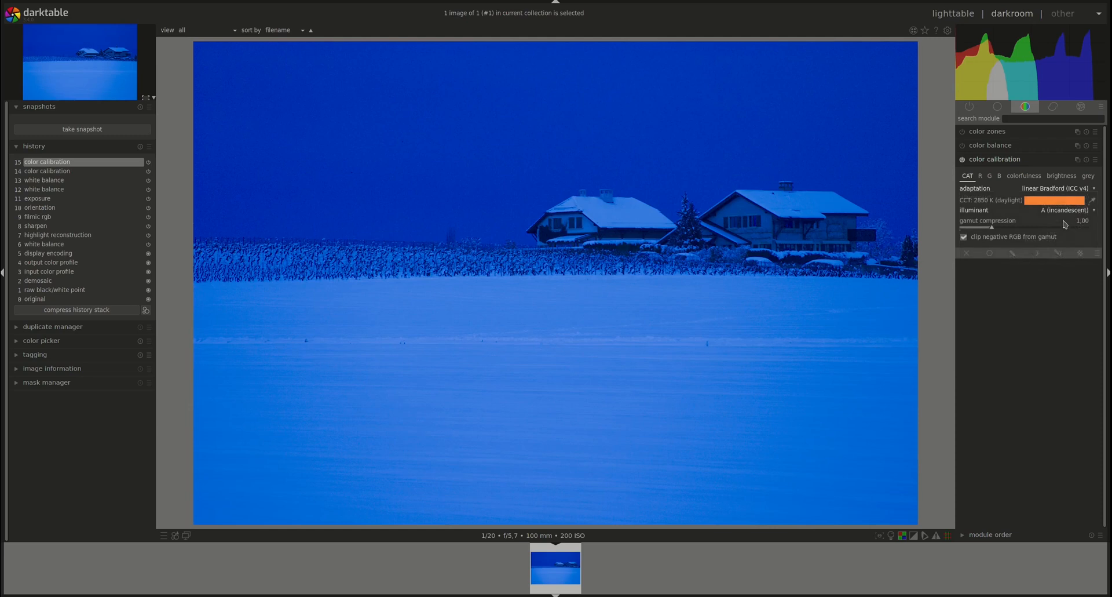
click(1064, 209)
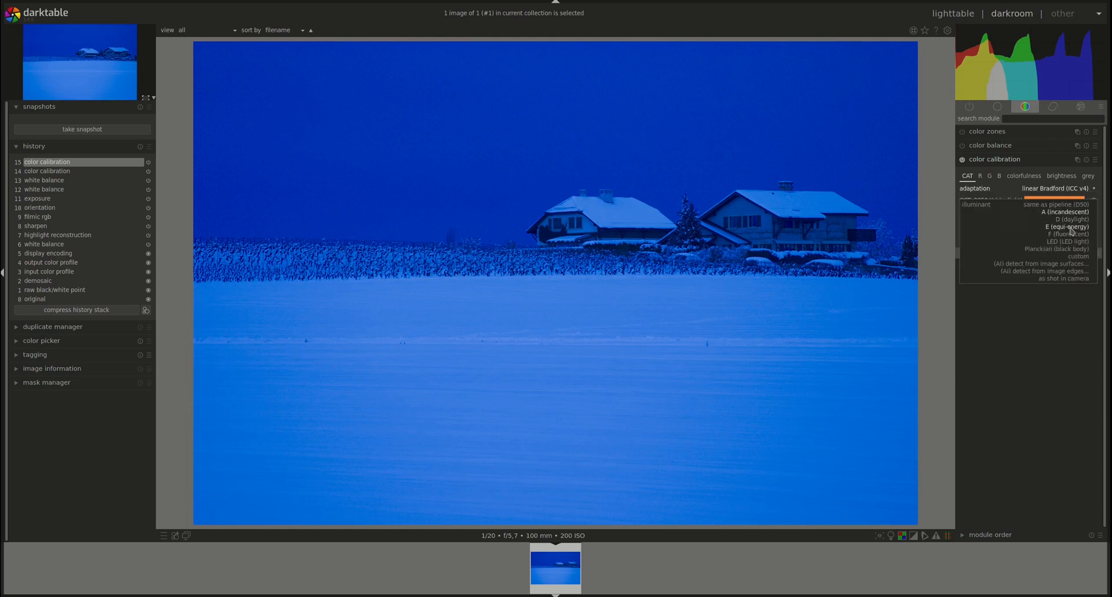
click(1067, 227)
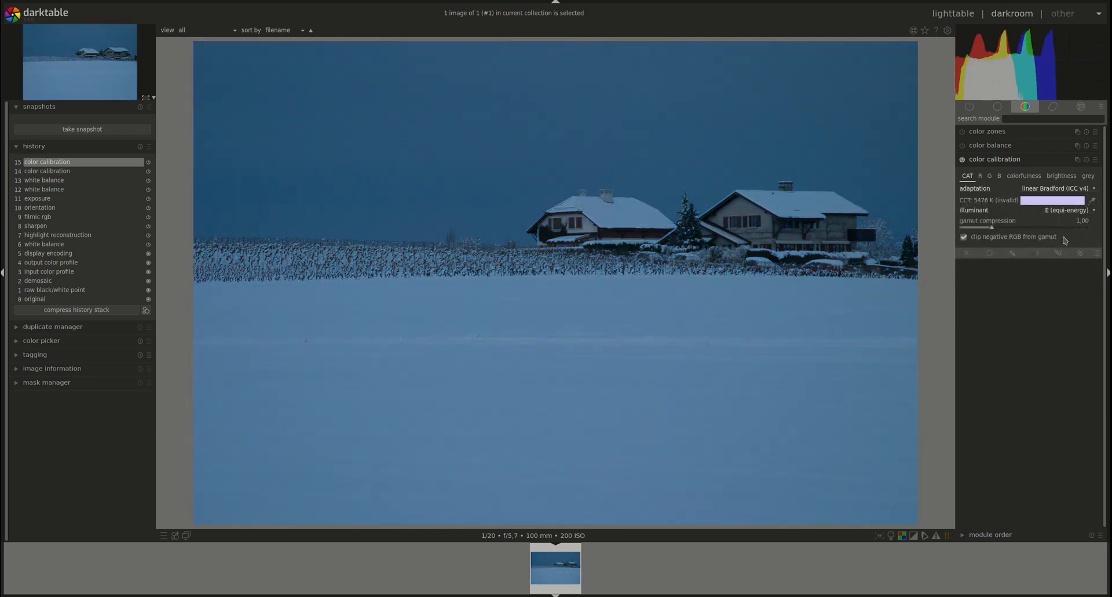
click(1063, 210)
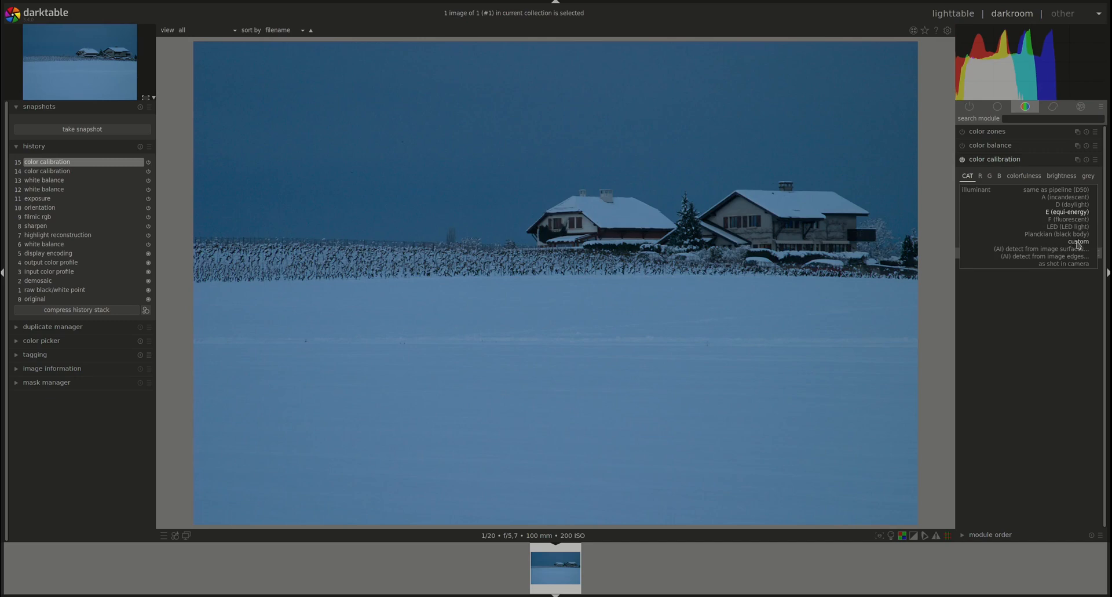
- Use a custom illuminant at hue 220.7° and chroma 33.9%, about 6875 K
click(1078, 241)
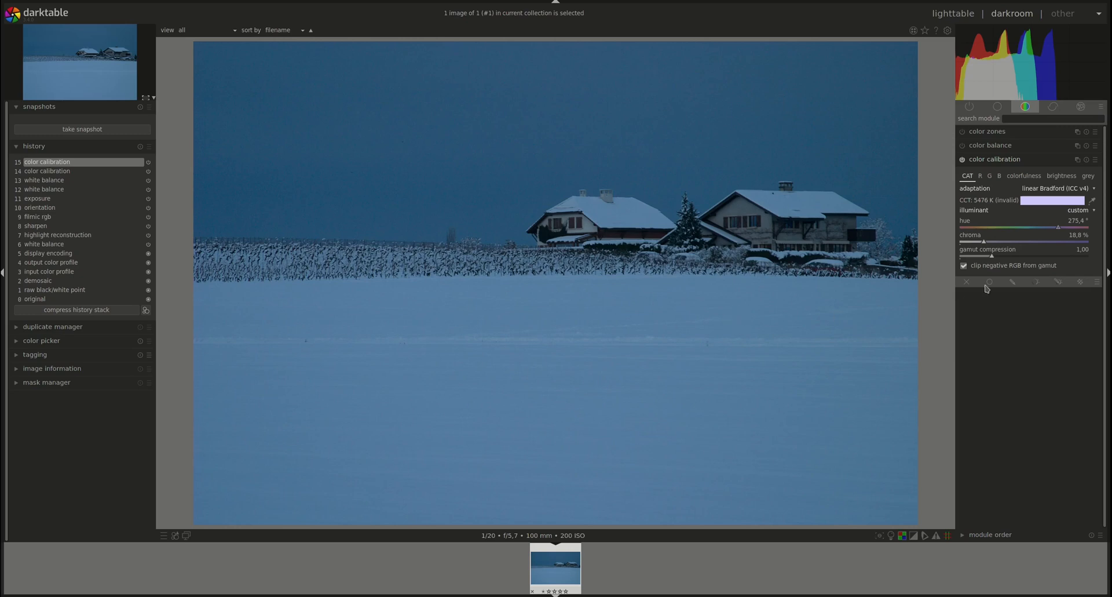
mouse_move(1060, 231)
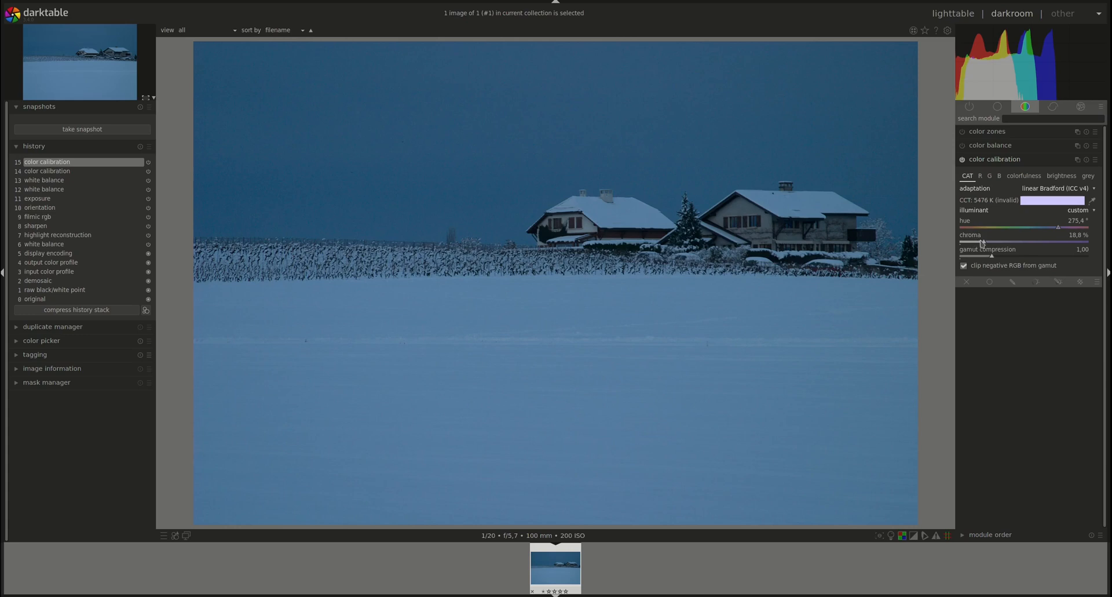
mouse_move(1058, 232)
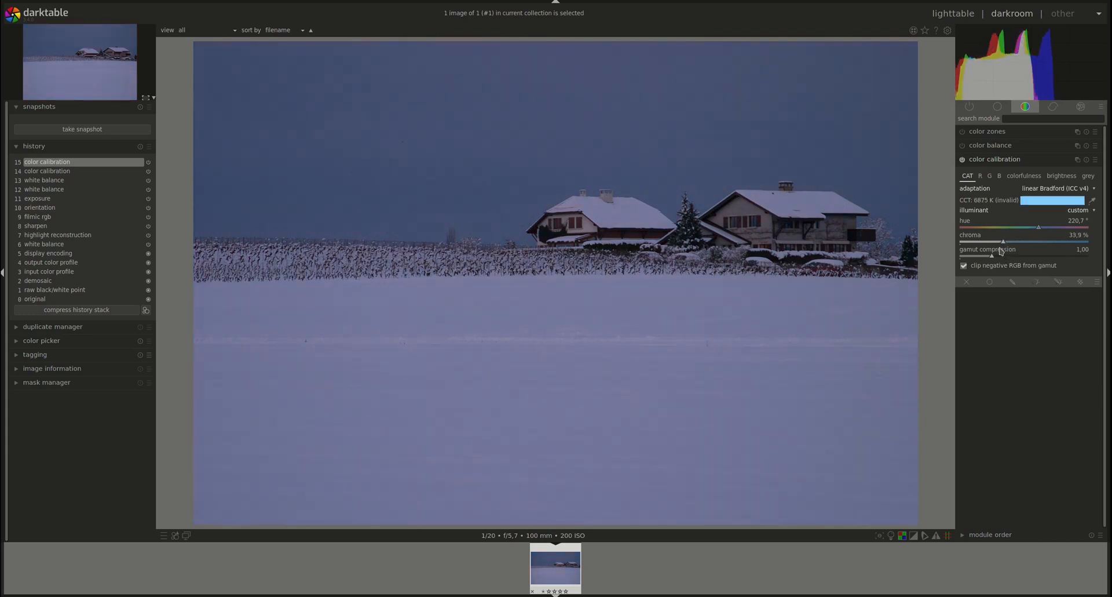
click(1078, 210)
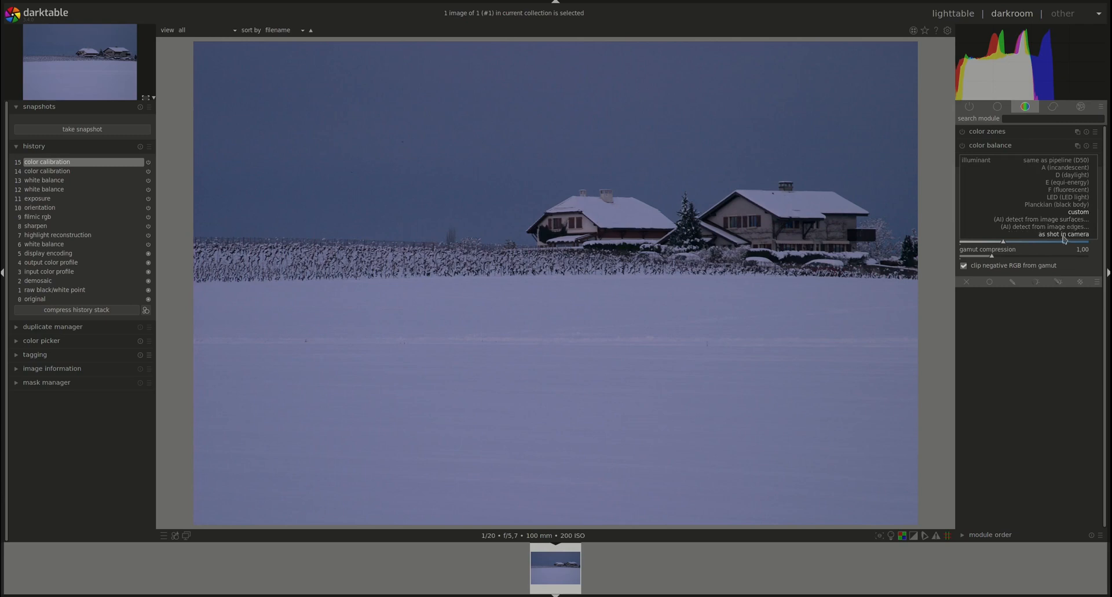
mouse_move(1057, 219)
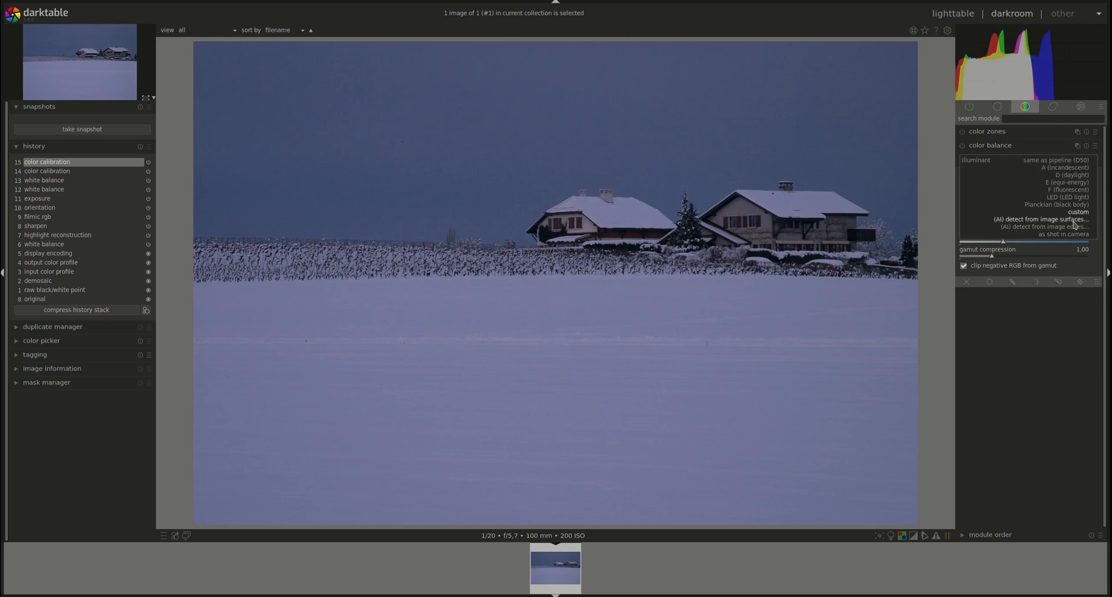
- Detect the illuminant from image surfaces, yielding daylight around 5147 K
click(1041, 218)
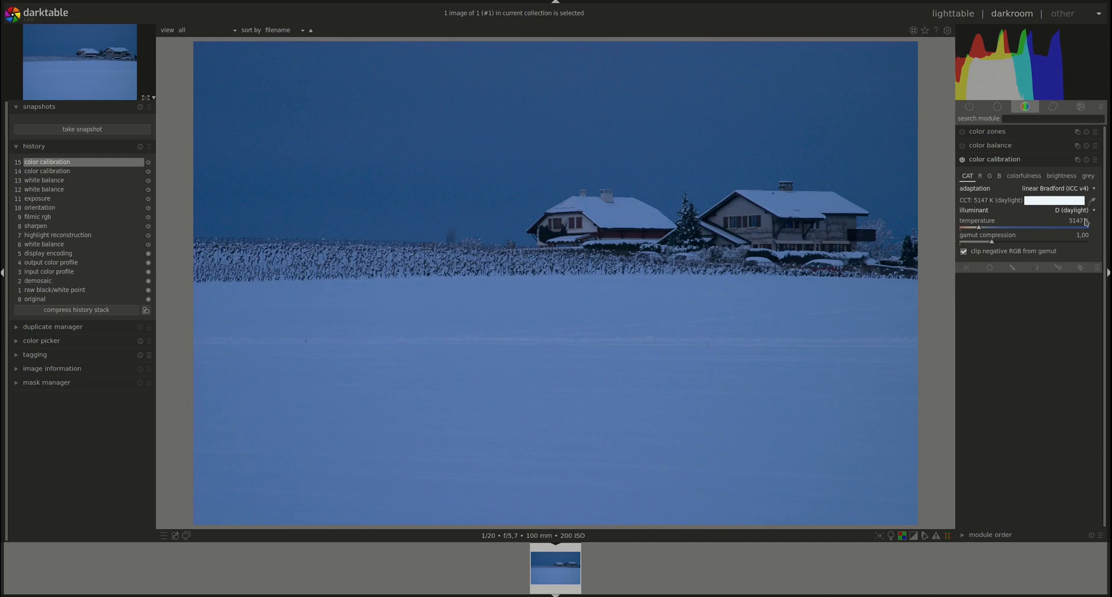
mouse_move(1028, 231)
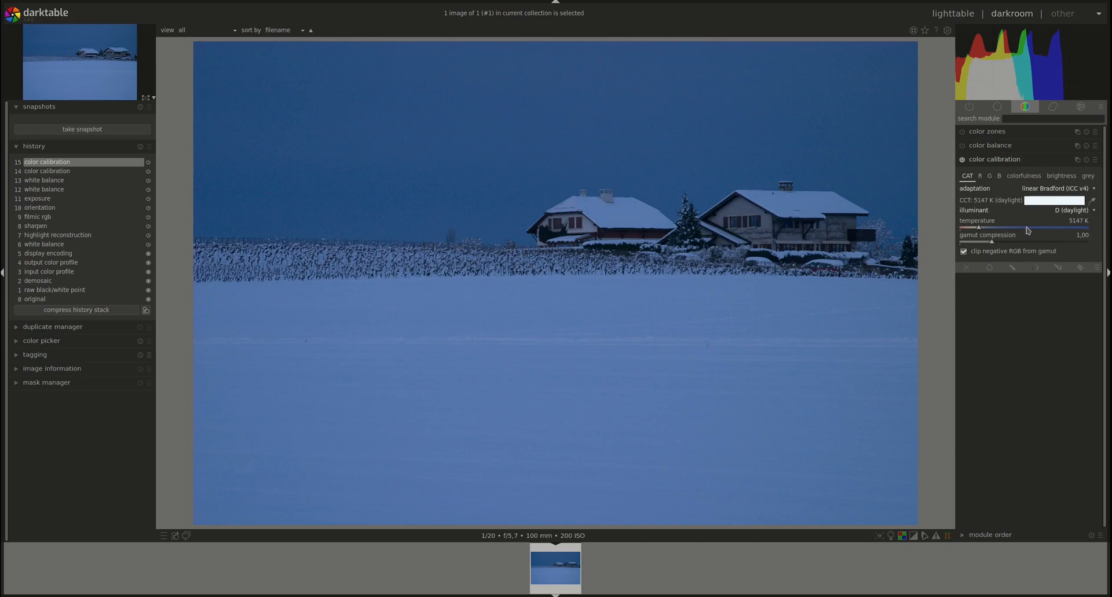
mouse_move(972, 225)
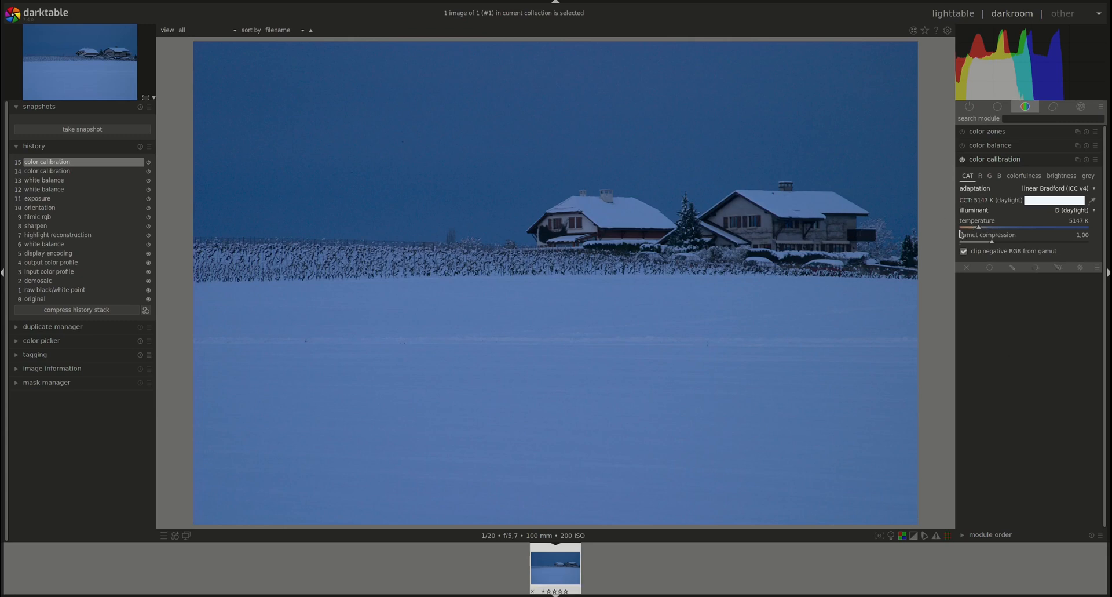
mouse_move(972, 197)
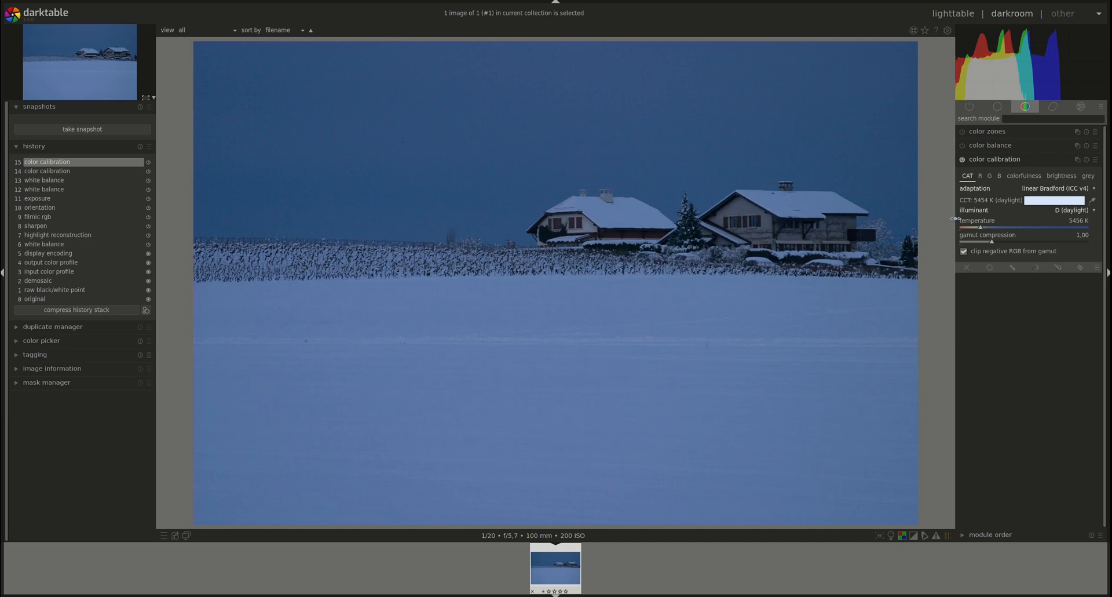
mouse_move(946, 231)
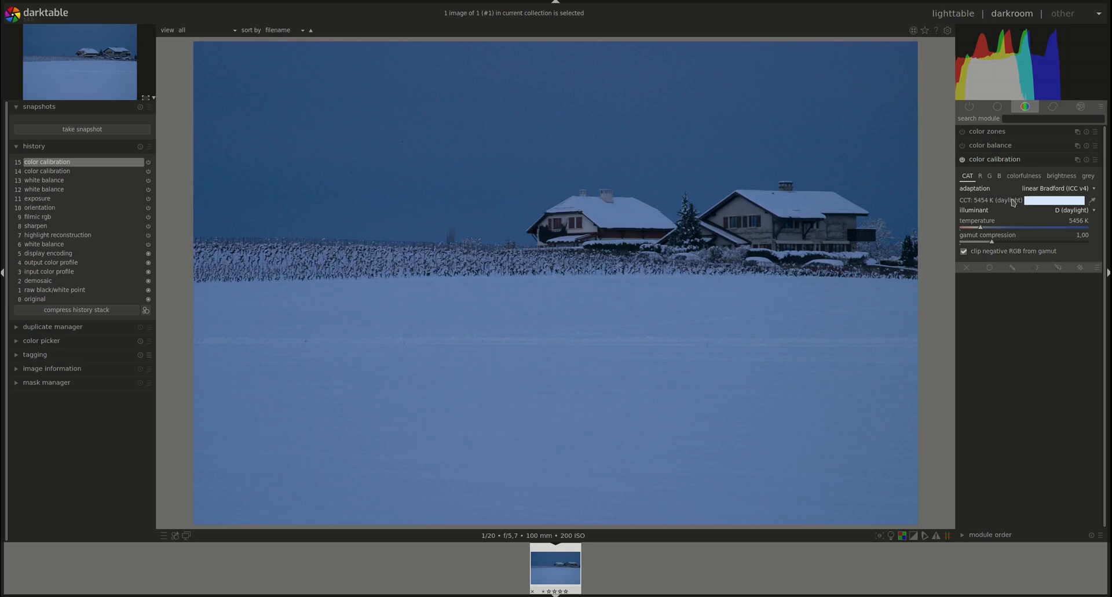
mouse_move(954, 238)
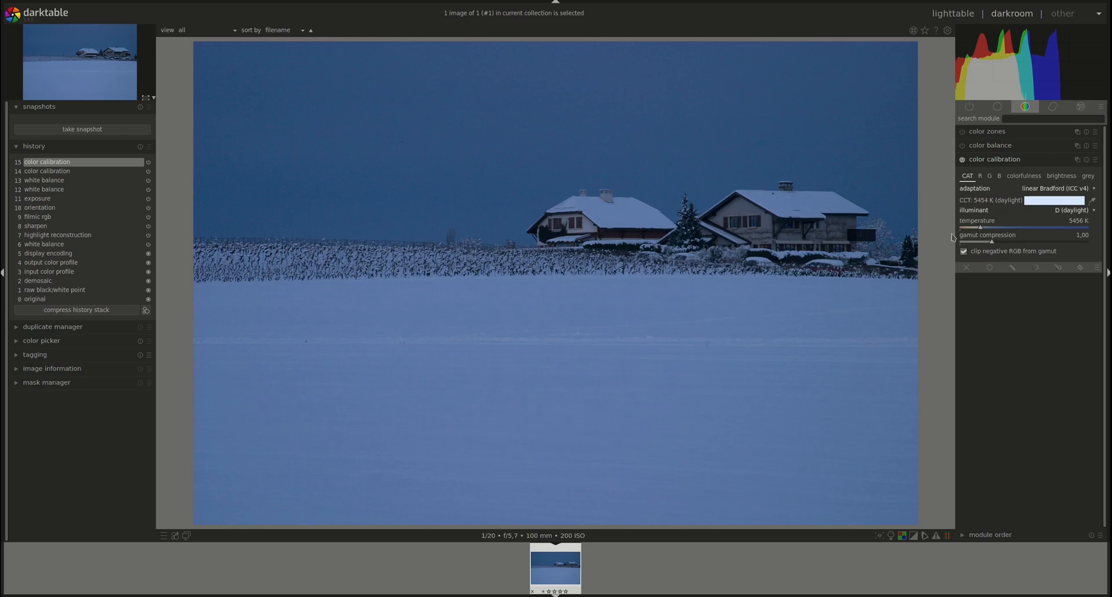
mouse_move(959, 237)
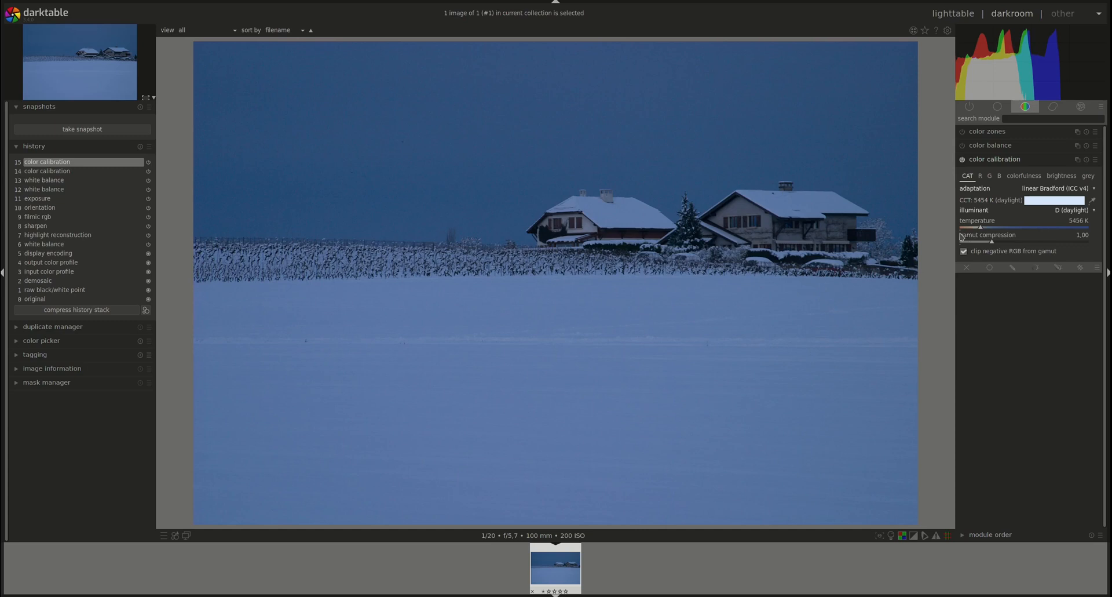
mouse_move(962, 235)
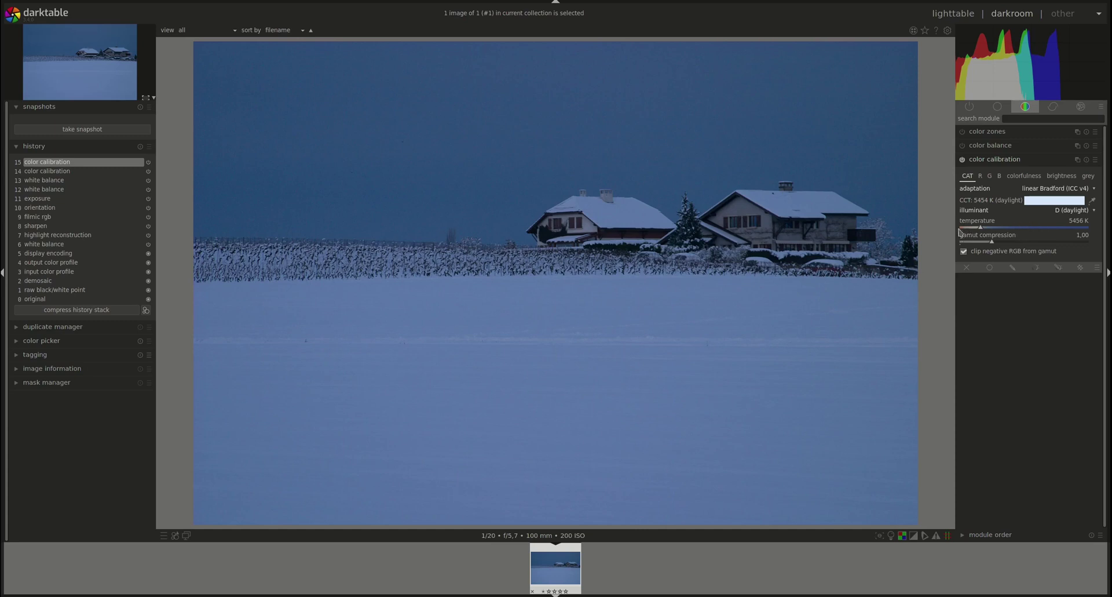
mouse_move(943, 459)
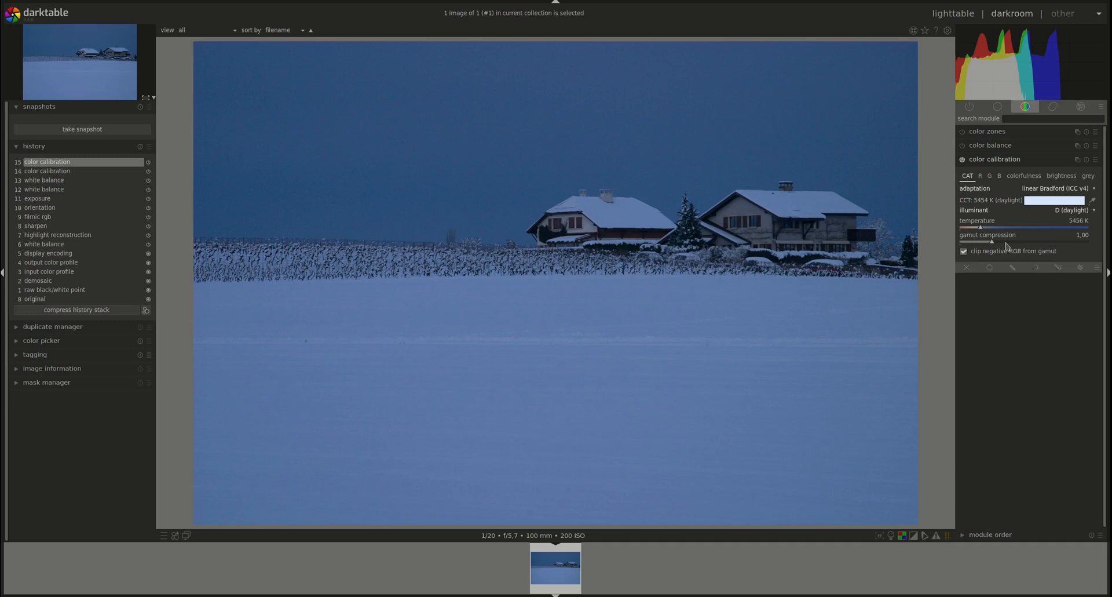
mouse_move(996, 249)
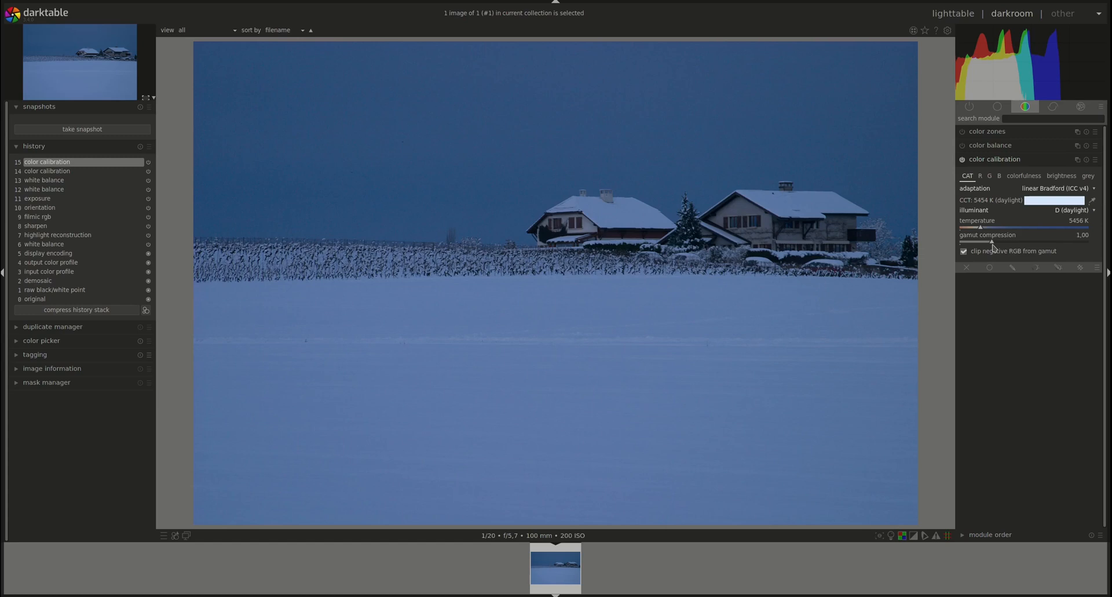
mouse_move(976, 193)
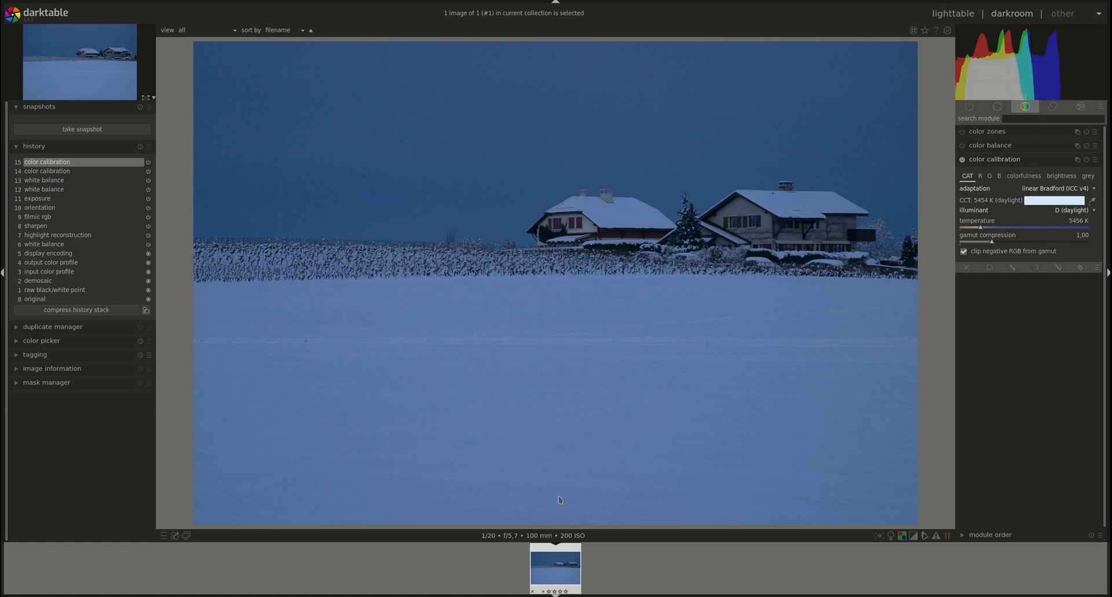
mouse_move(767, 426)
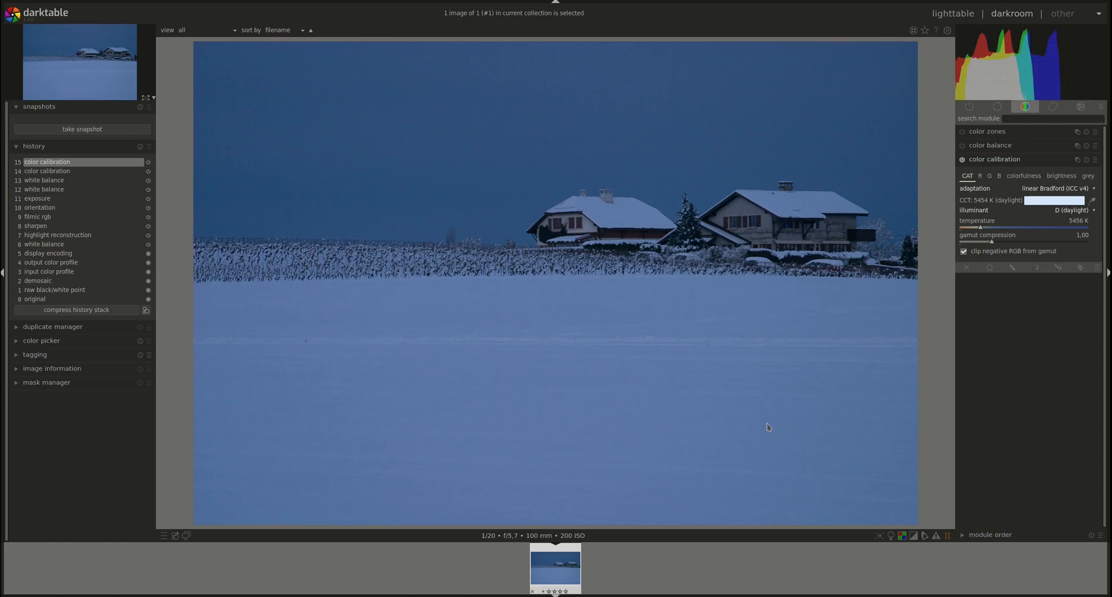
mouse_move(893, 453)
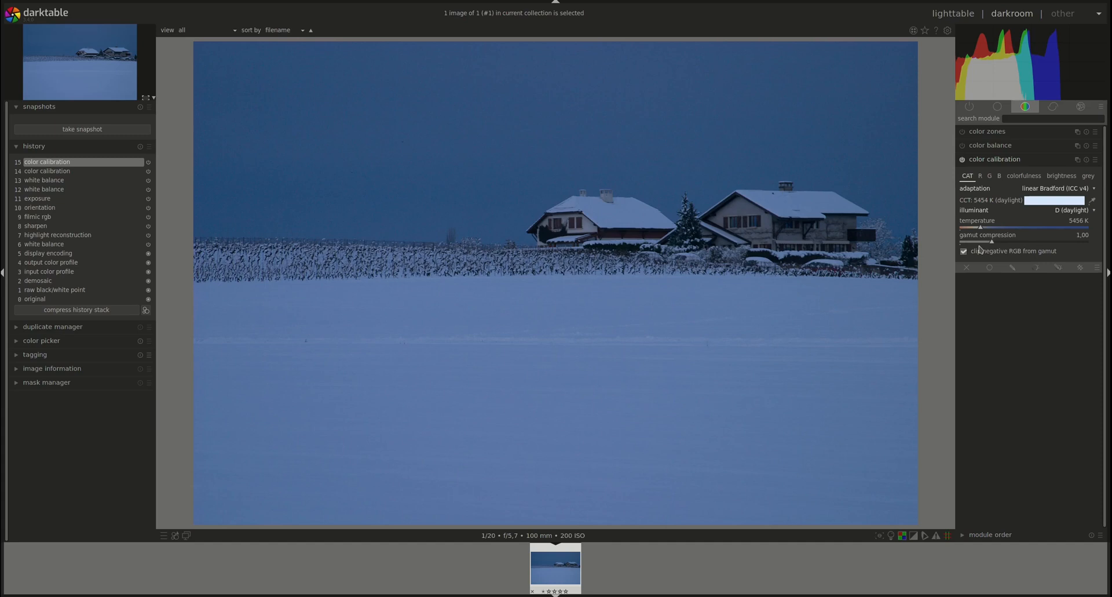
mouse_move(1000, 261)
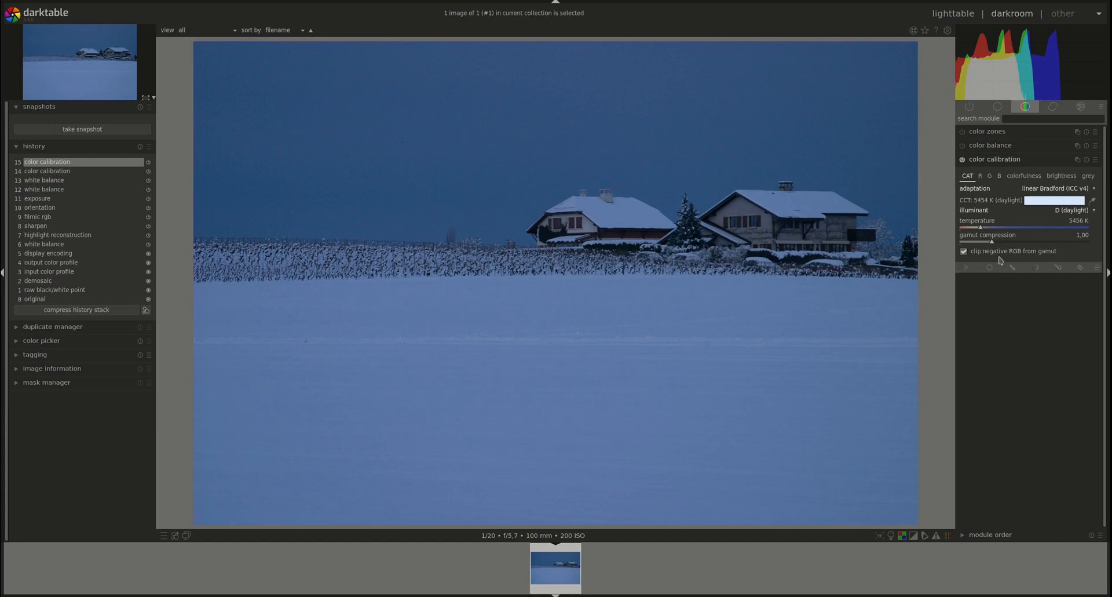
mouse_move(1050, 262)
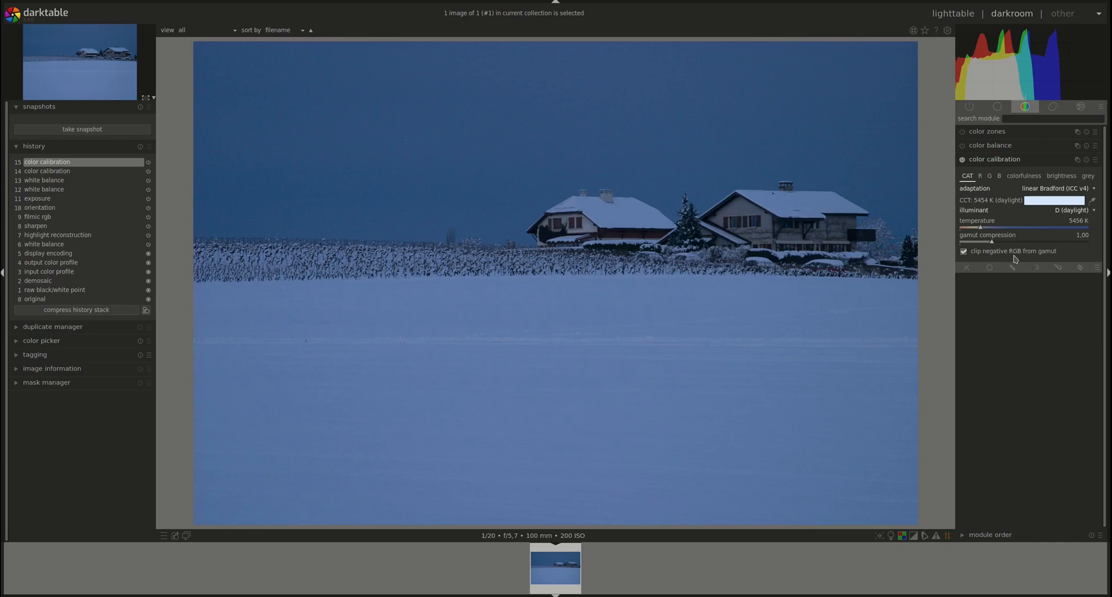
click(963, 252)
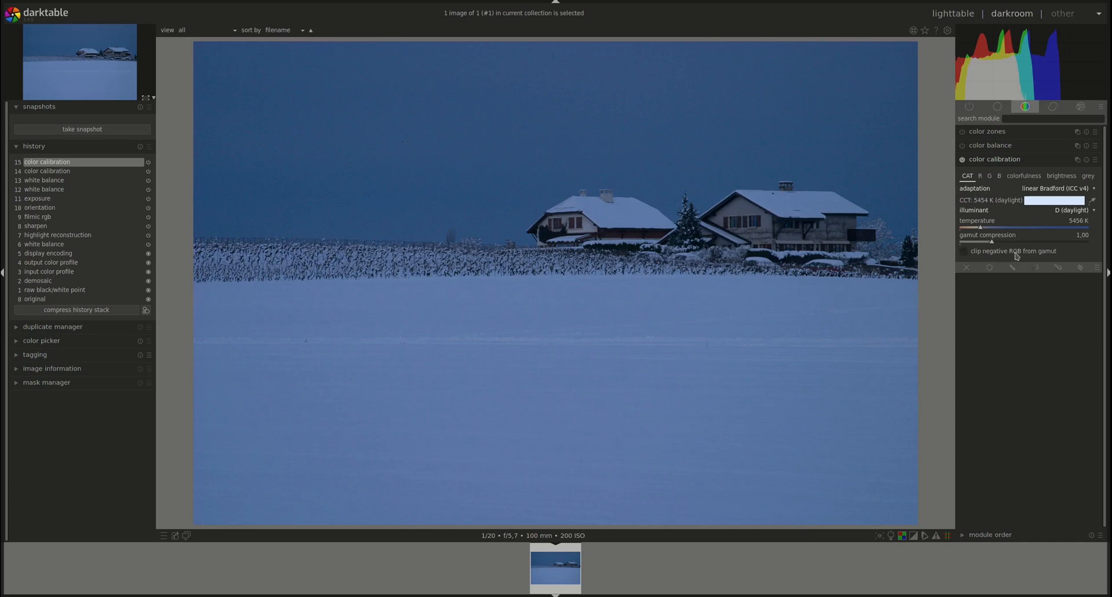
click(964, 250)
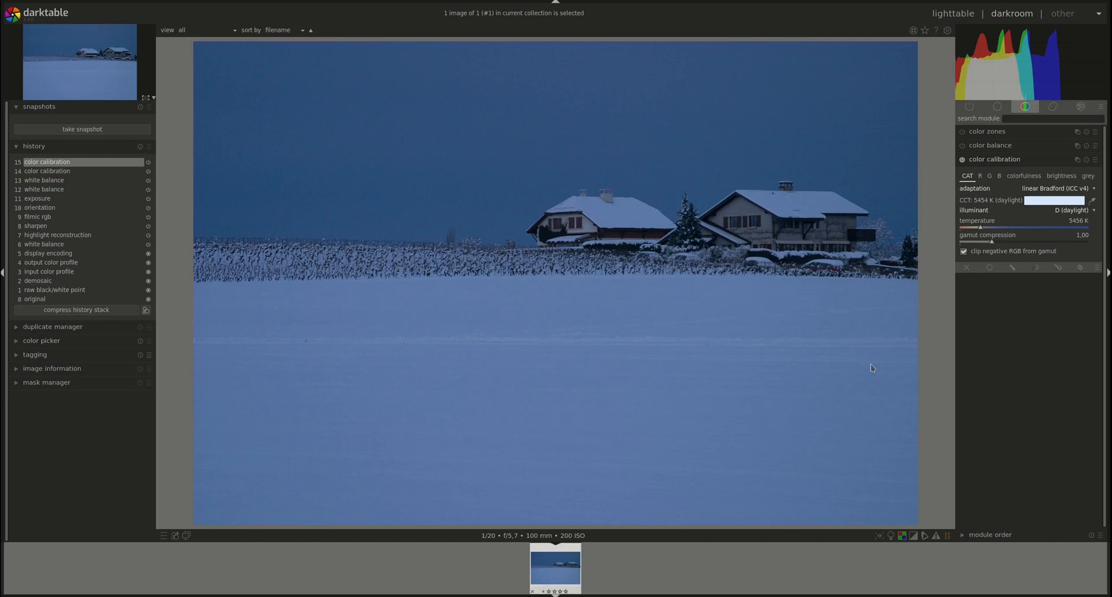
mouse_move(966, 189)
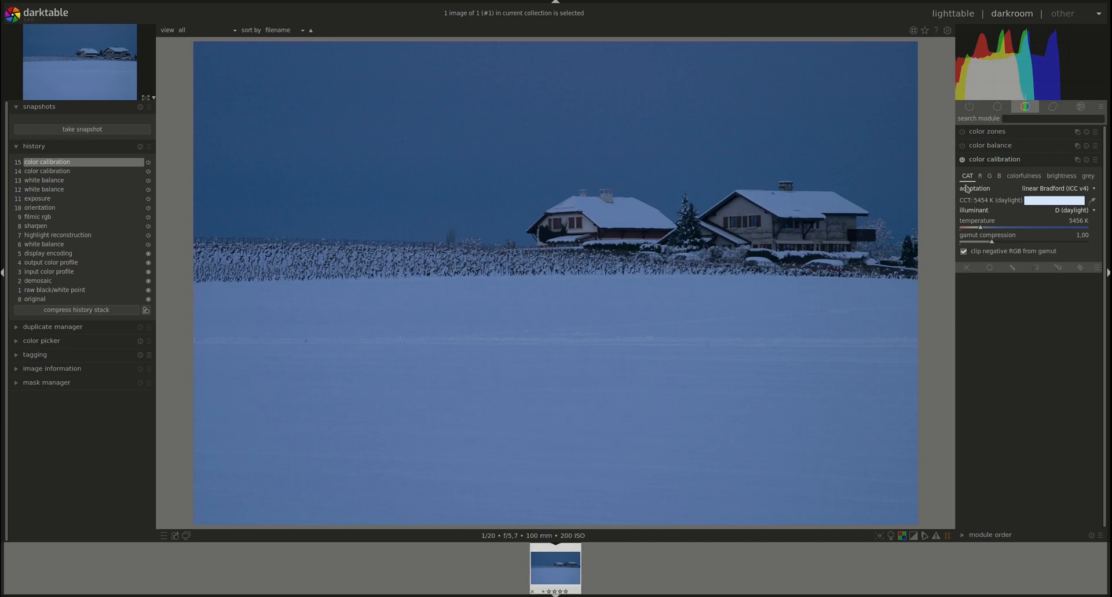
mouse_move(984, 280)
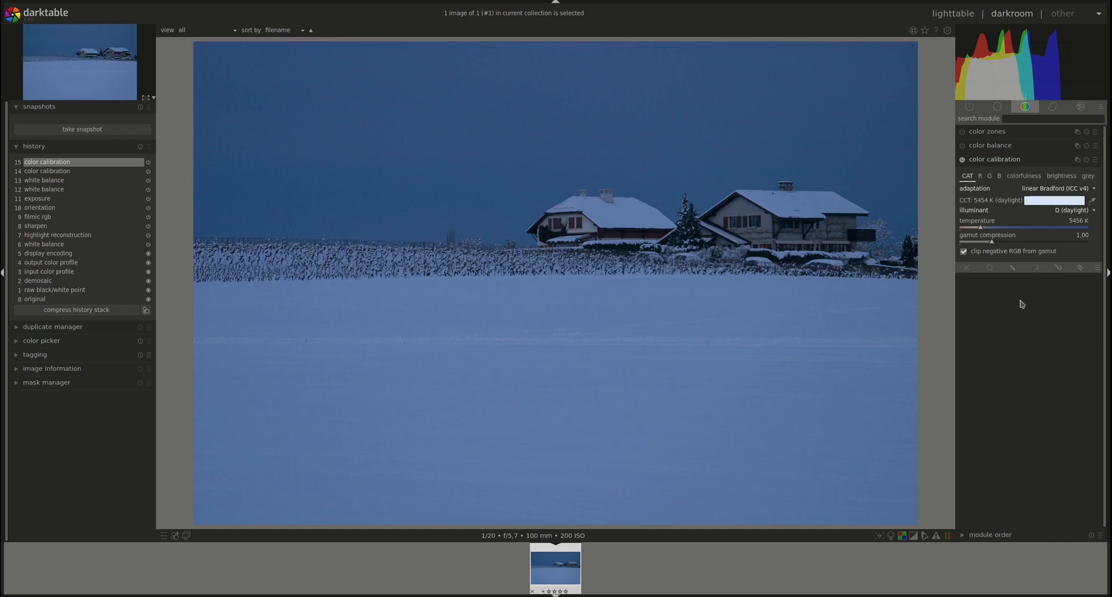
mouse_move(997, 300)
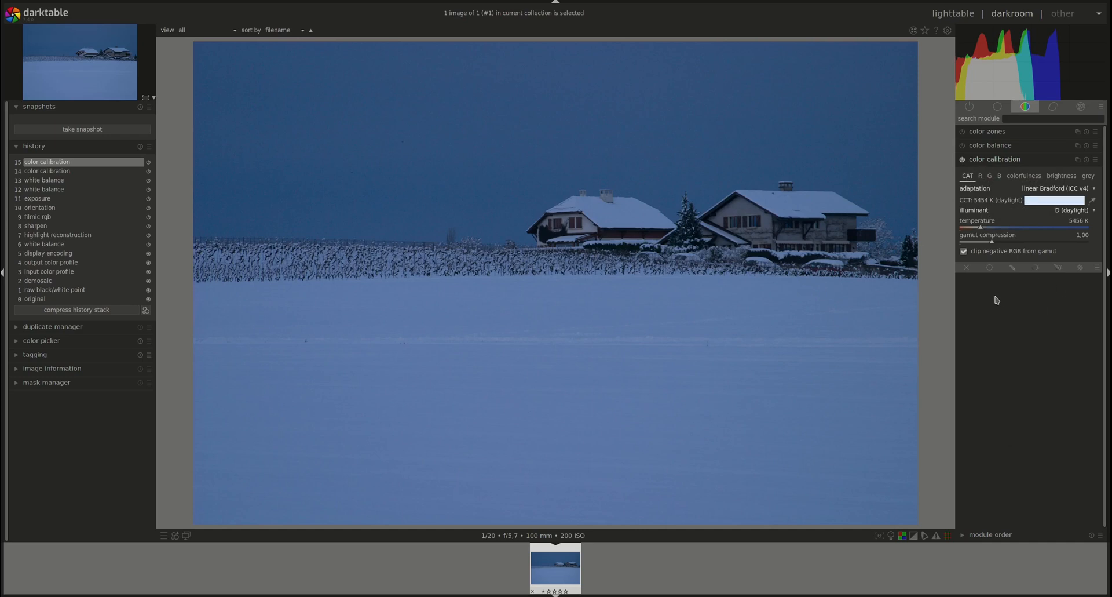
- Set white balance to 'as shot' (7716 K), triggering the applied-twice warning in color calibration
click(997, 107)
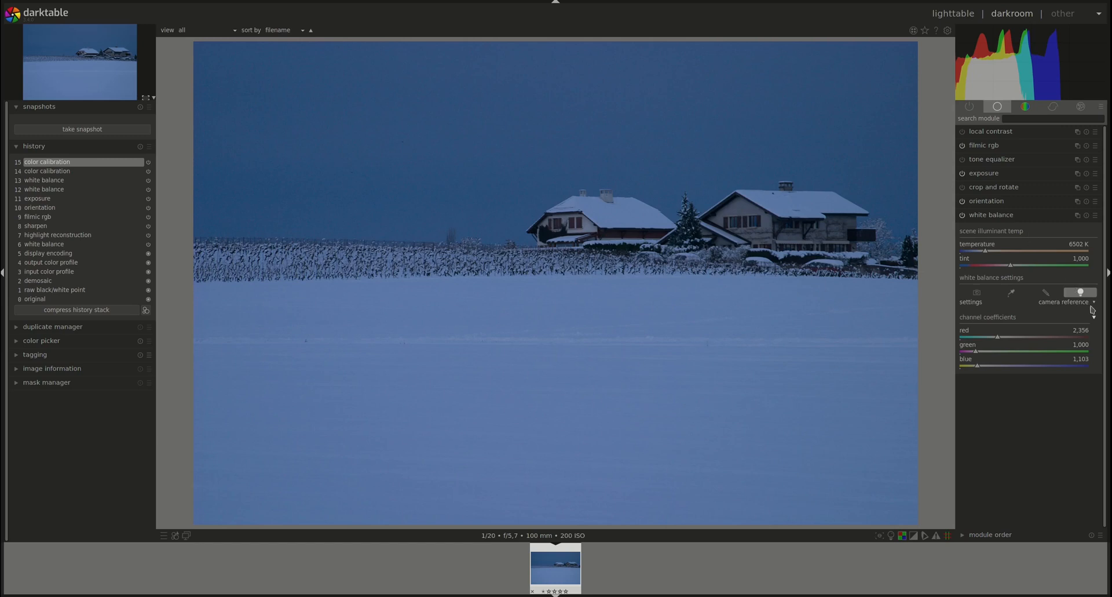
mouse_move(1061, 310)
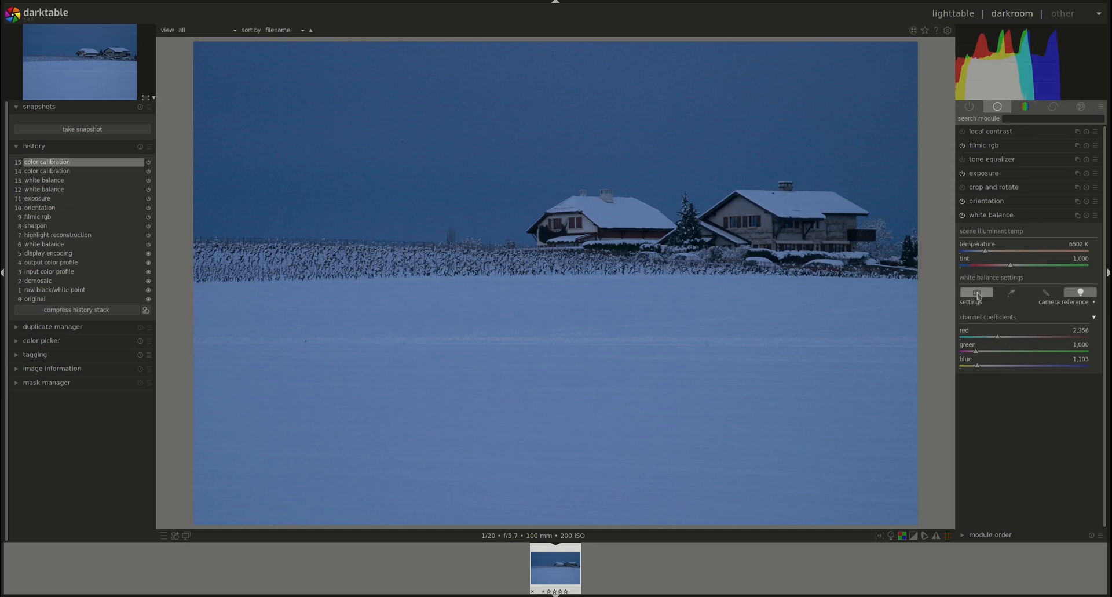
click(976, 302)
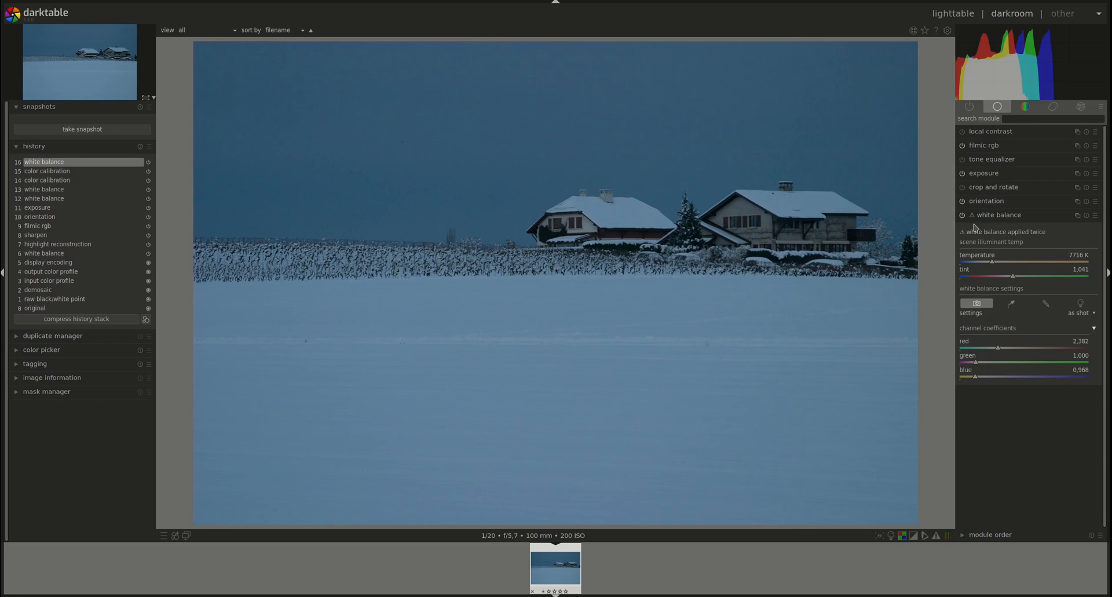
click(1025, 107)
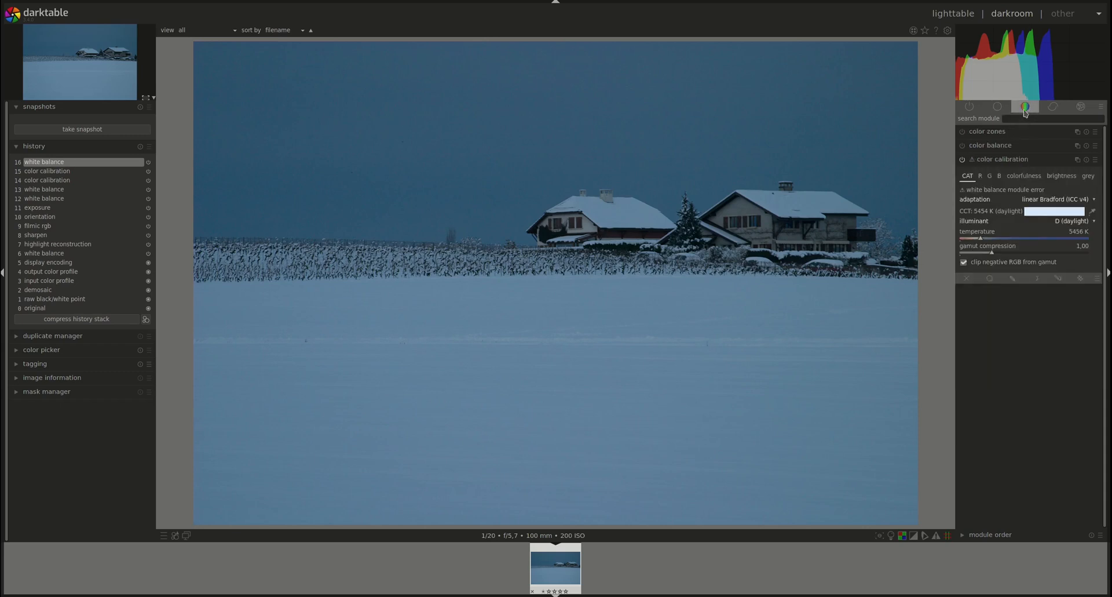
mouse_move(1079, 243)
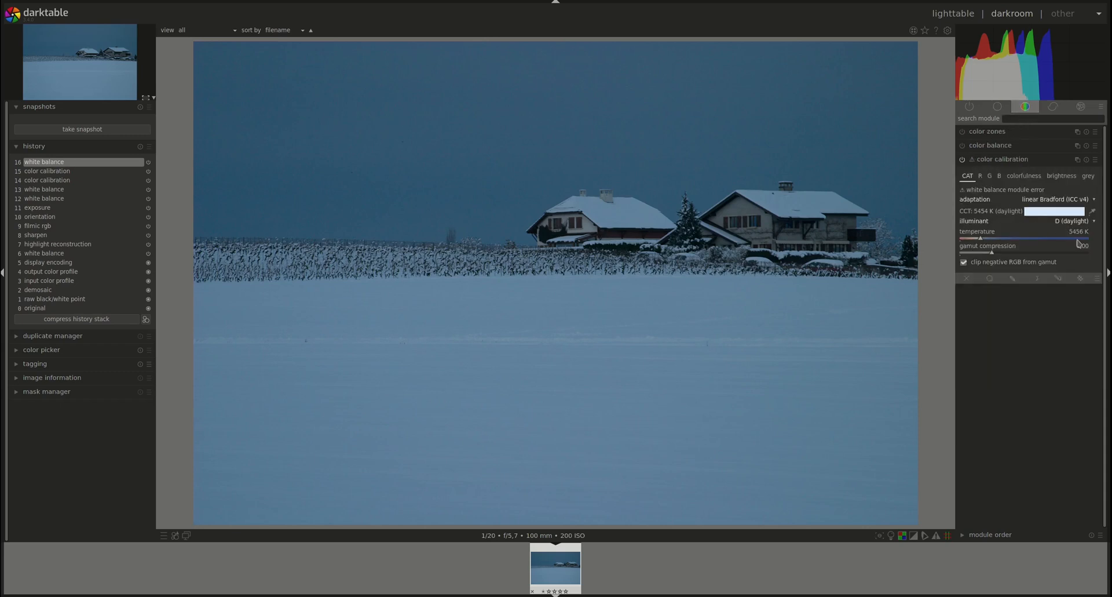
mouse_move(1093, 211)
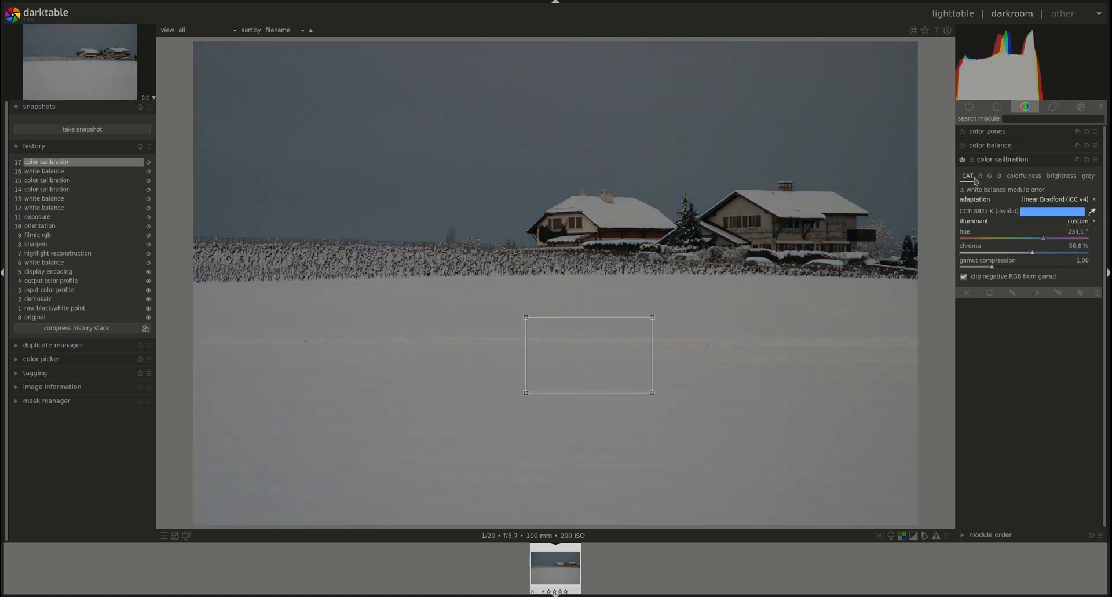
mouse_move(1002, 158)
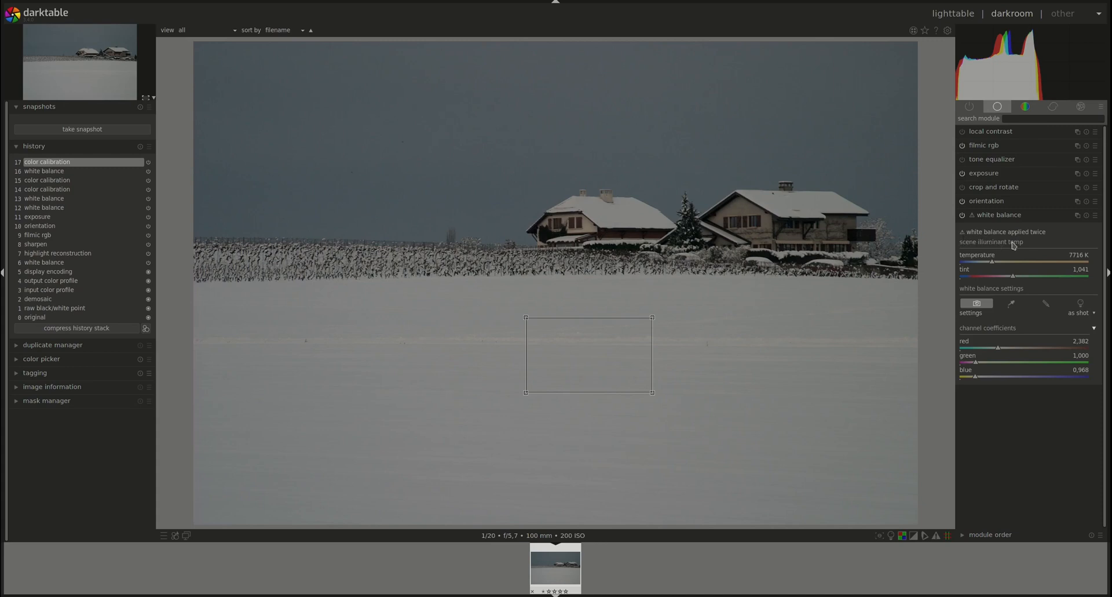
mouse_move(1049, 301)
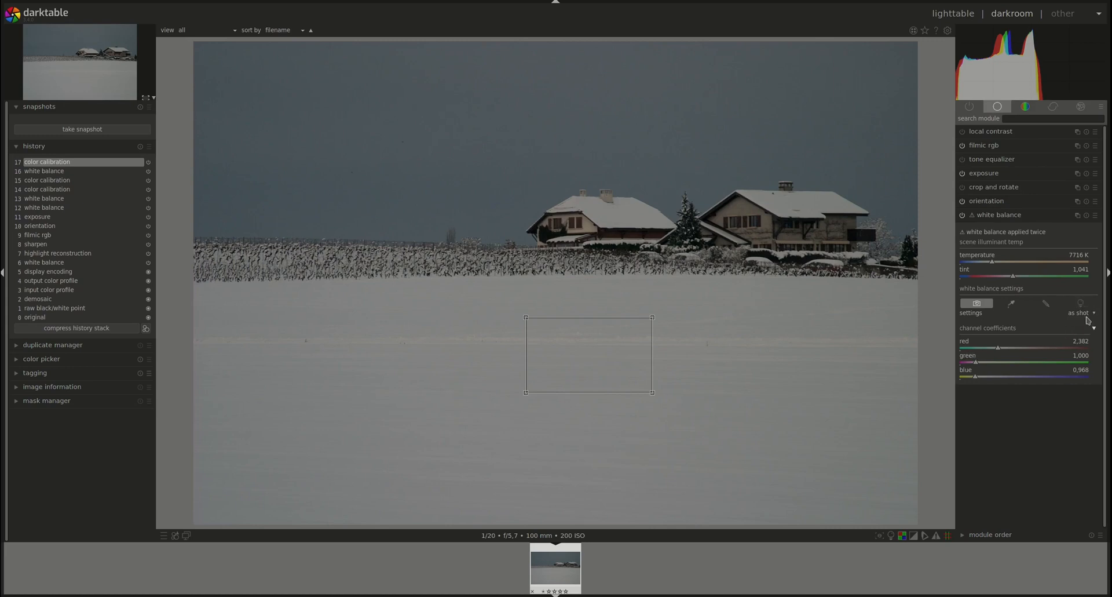
- Restore white balance to camera reference (6502 K) and confirm the color calibration warning clears
click(1080, 294)
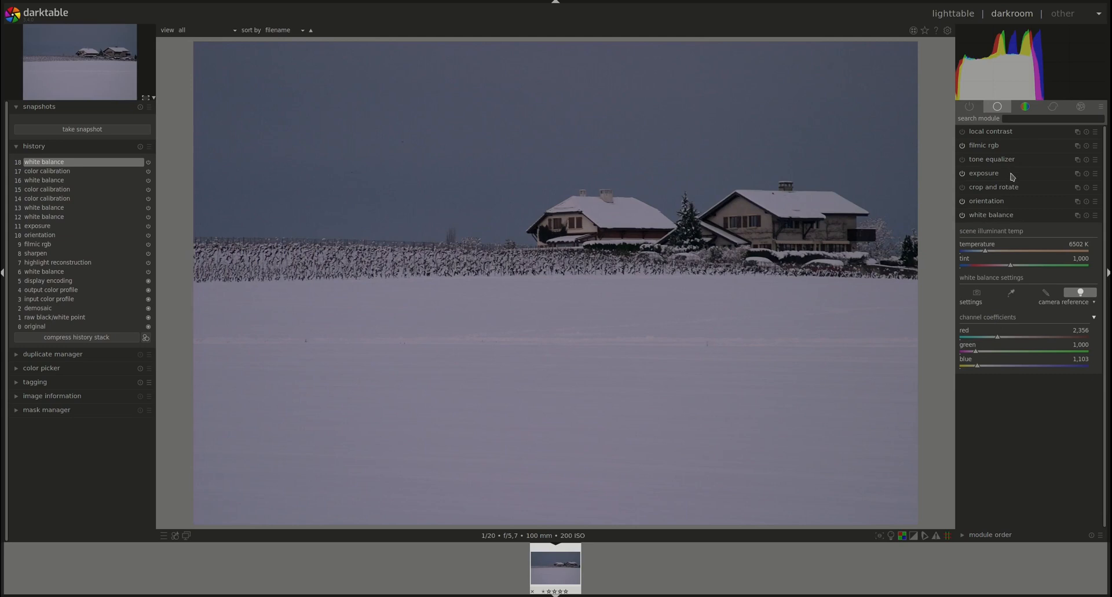
click(1025, 107)
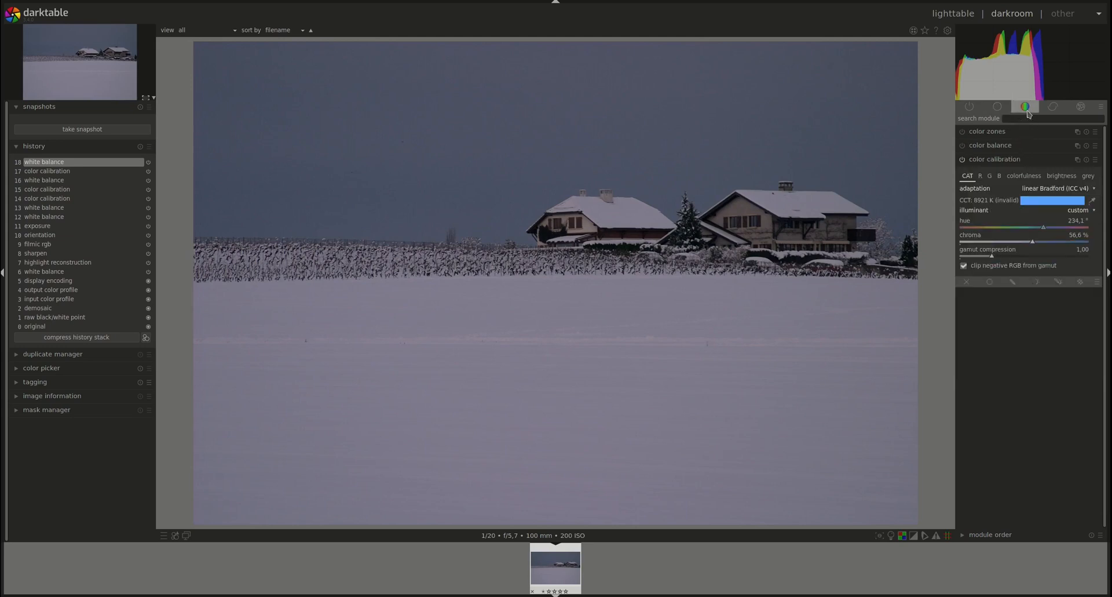
mouse_move(970, 396)
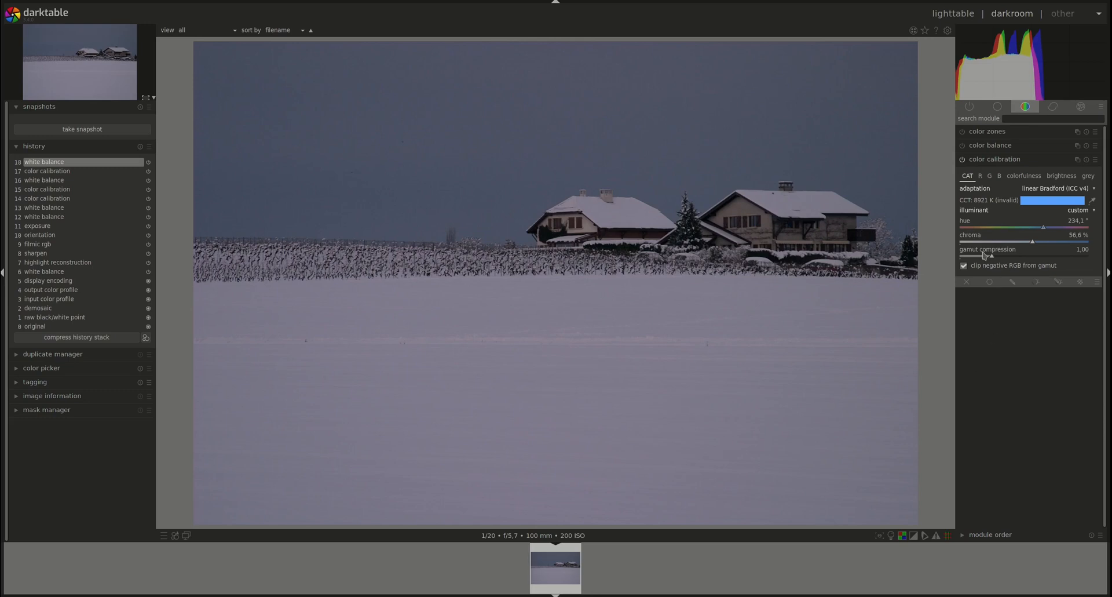
mouse_move(996, 158)
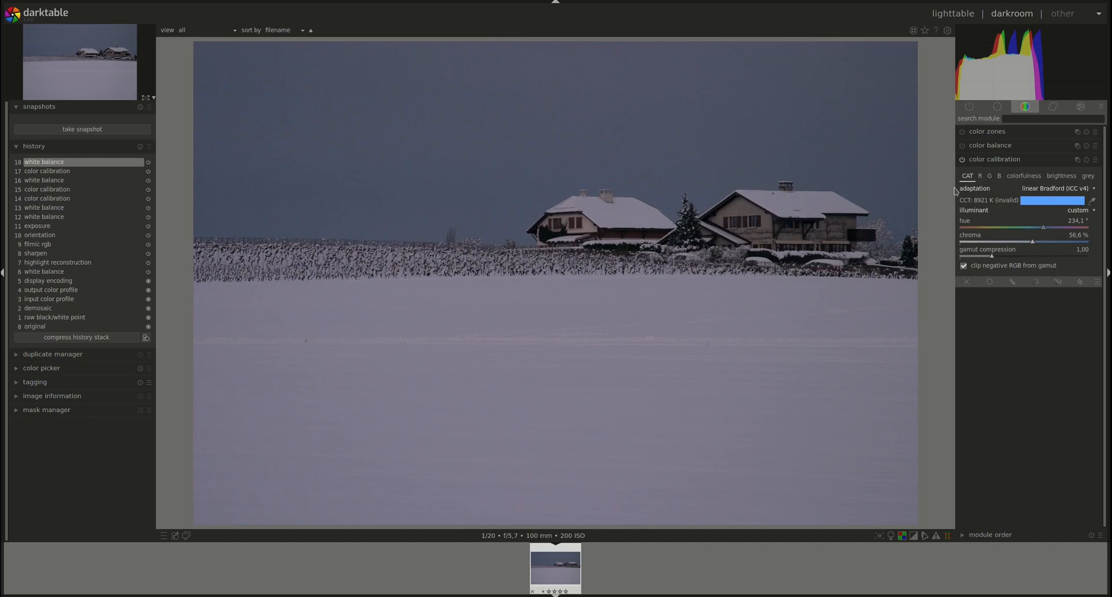
mouse_move(955, 393)
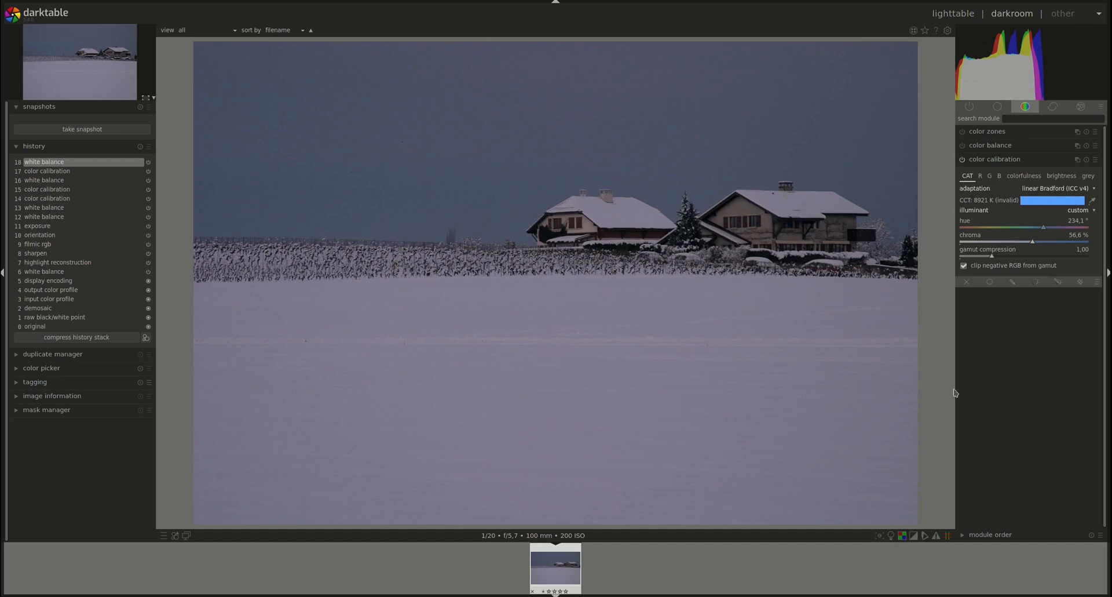
mouse_move(997, 415)
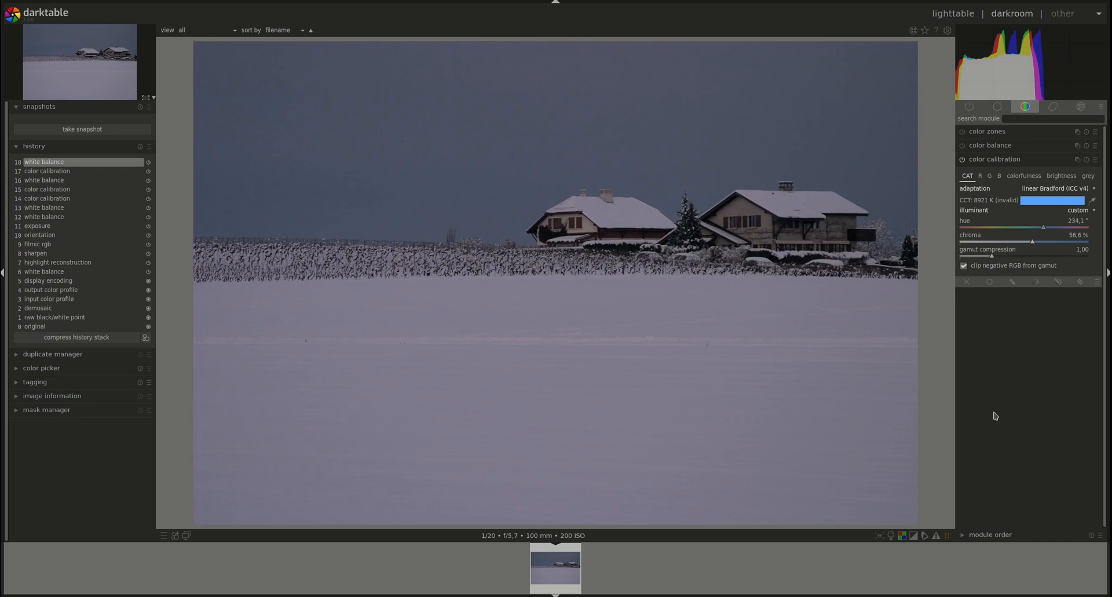
mouse_move(1006, 159)
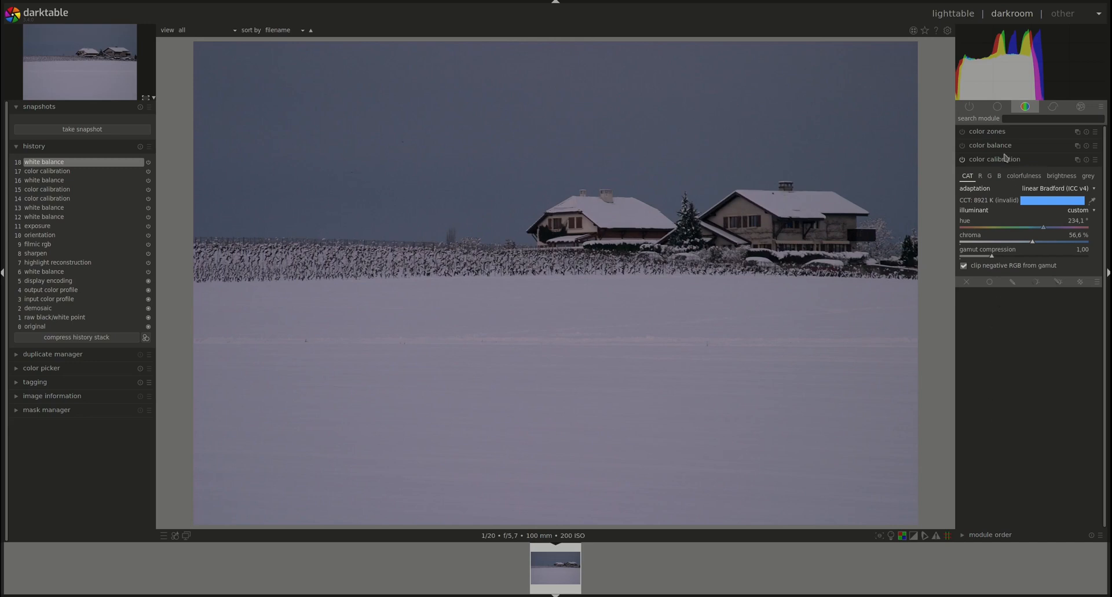
mouse_move(999, 197)
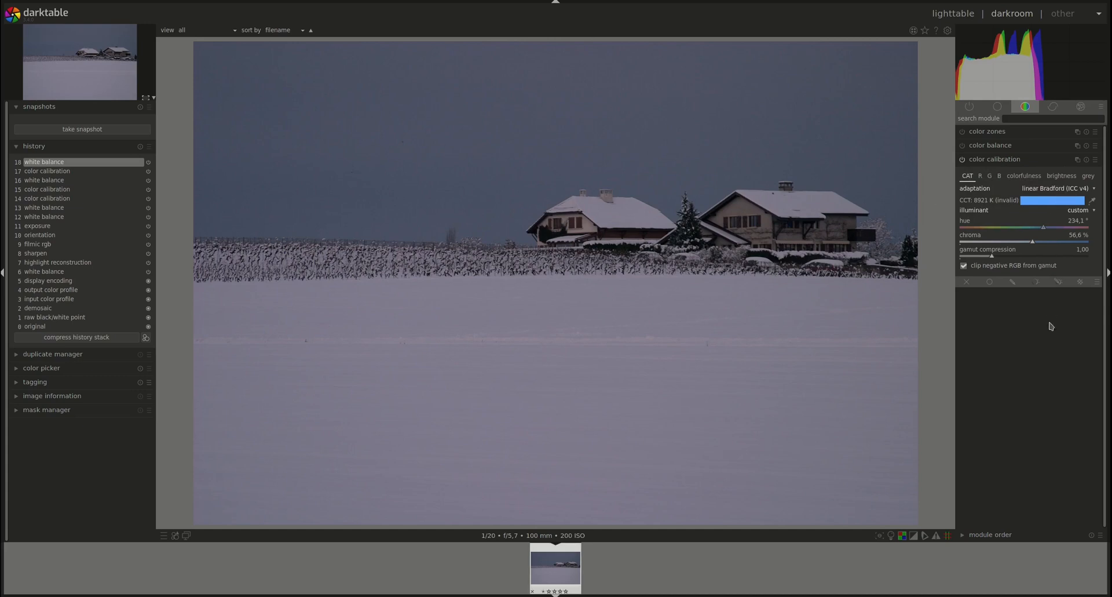
mouse_move(1049, 332)
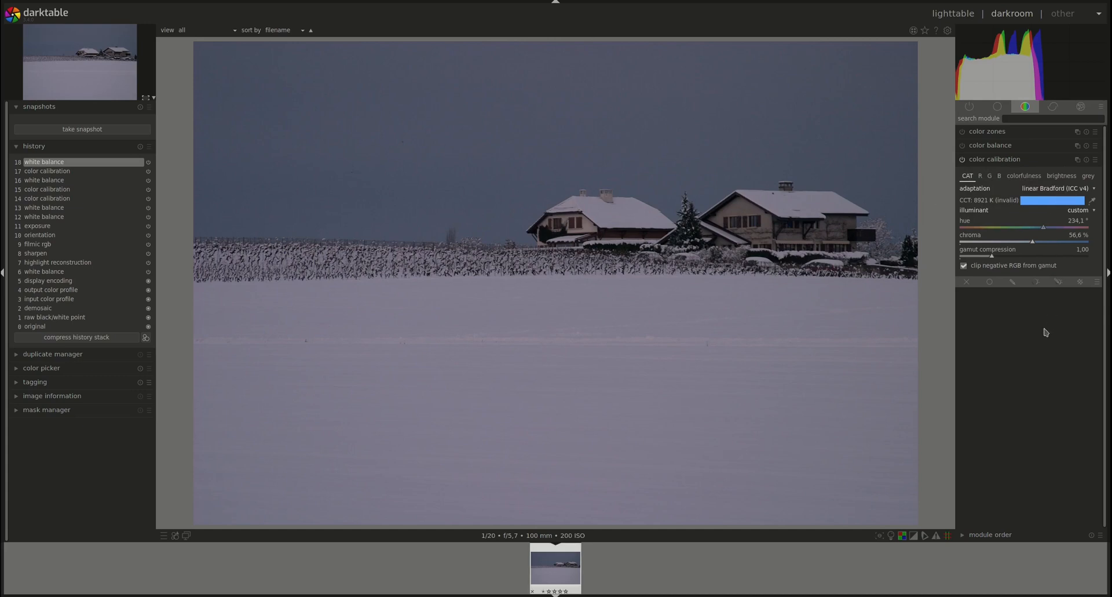
mouse_move(954, 197)
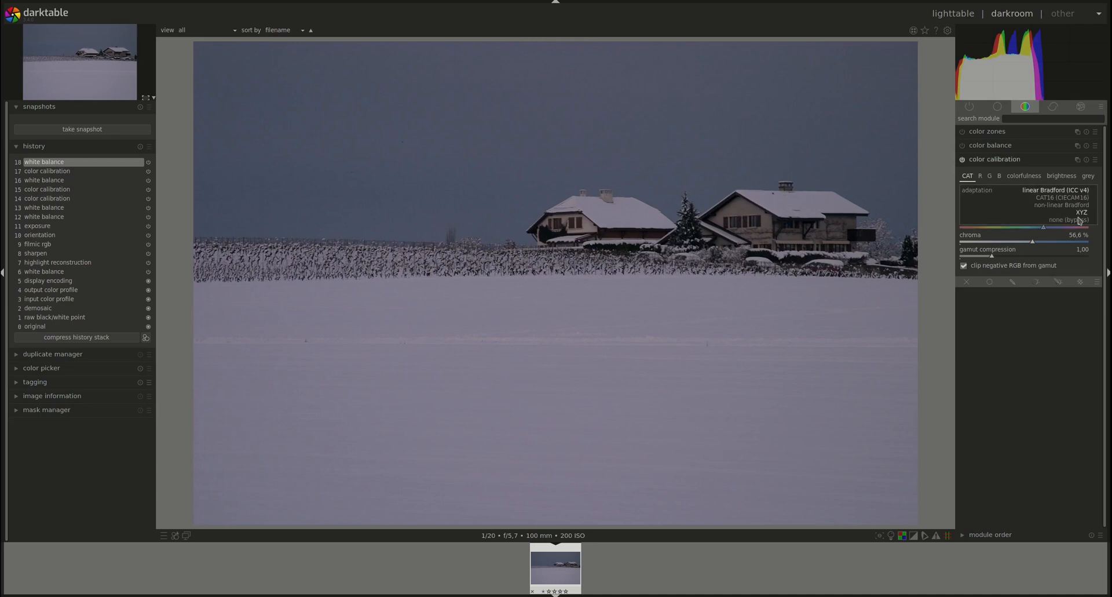
click(1055, 187)
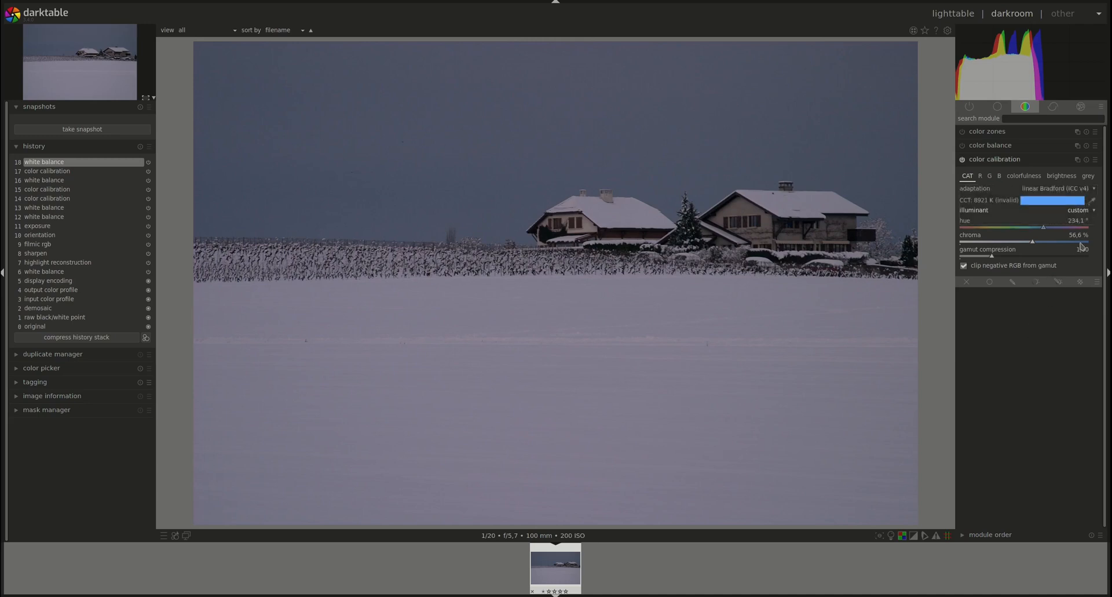
click(1077, 210)
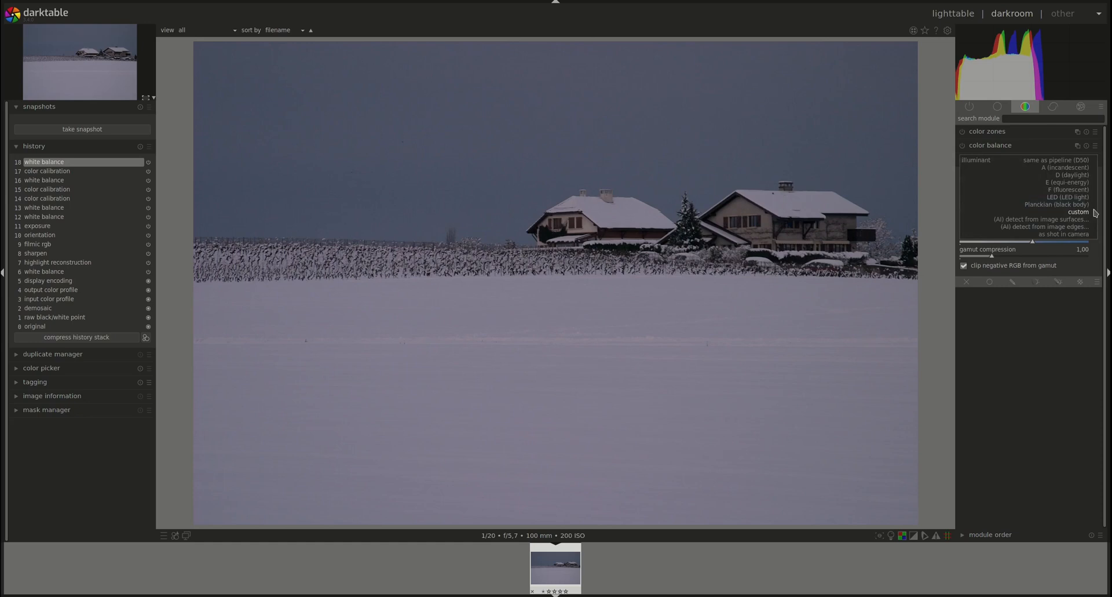
mouse_move(1056, 160)
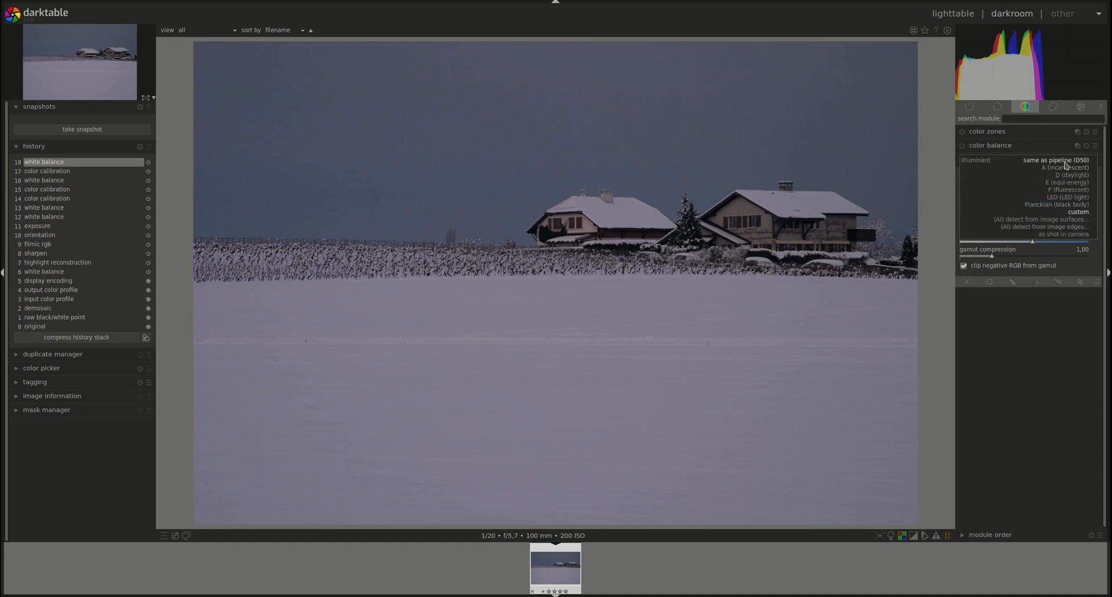
click(996, 159)
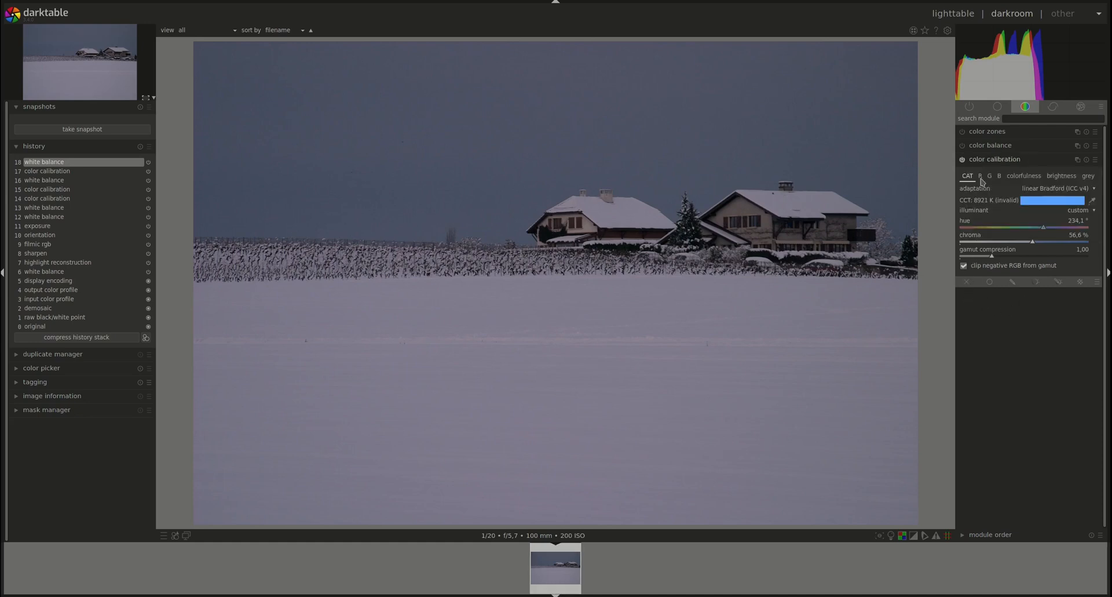
mouse_move(989, 173)
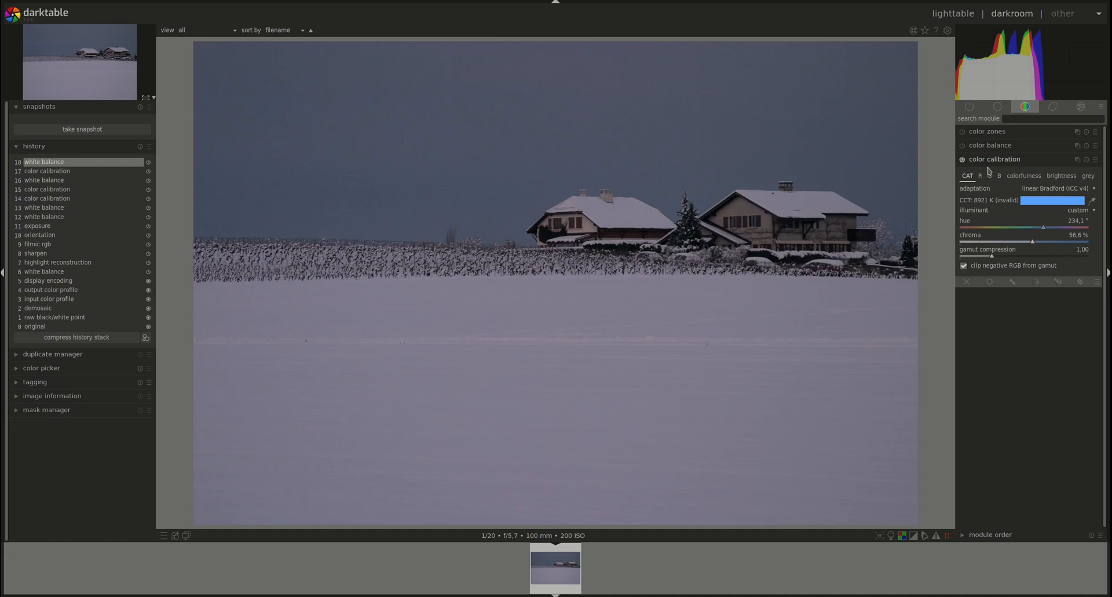
mouse_move(983, 409)
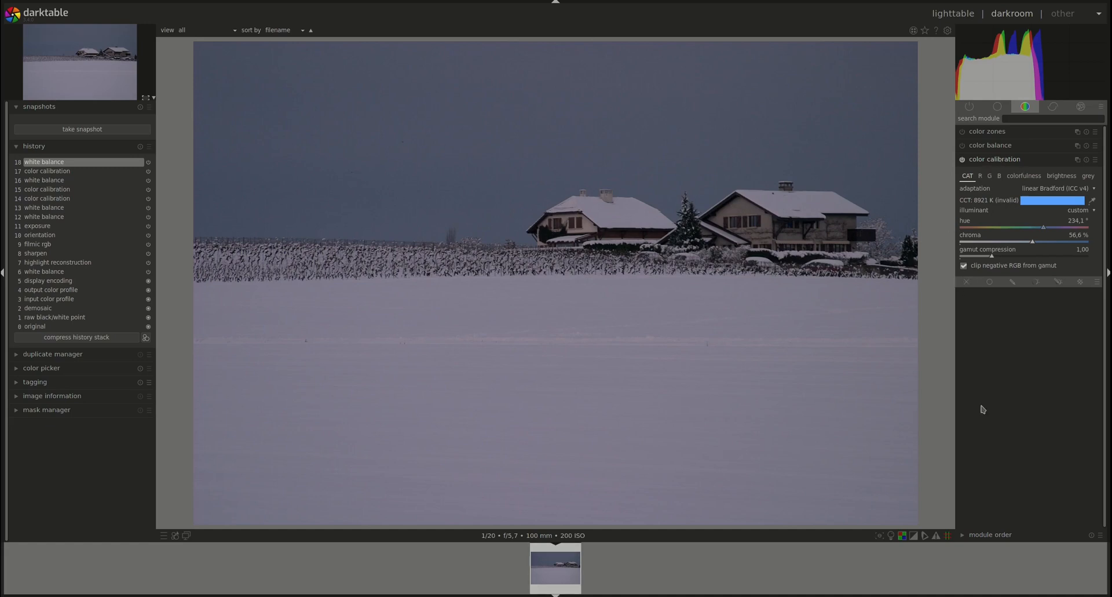